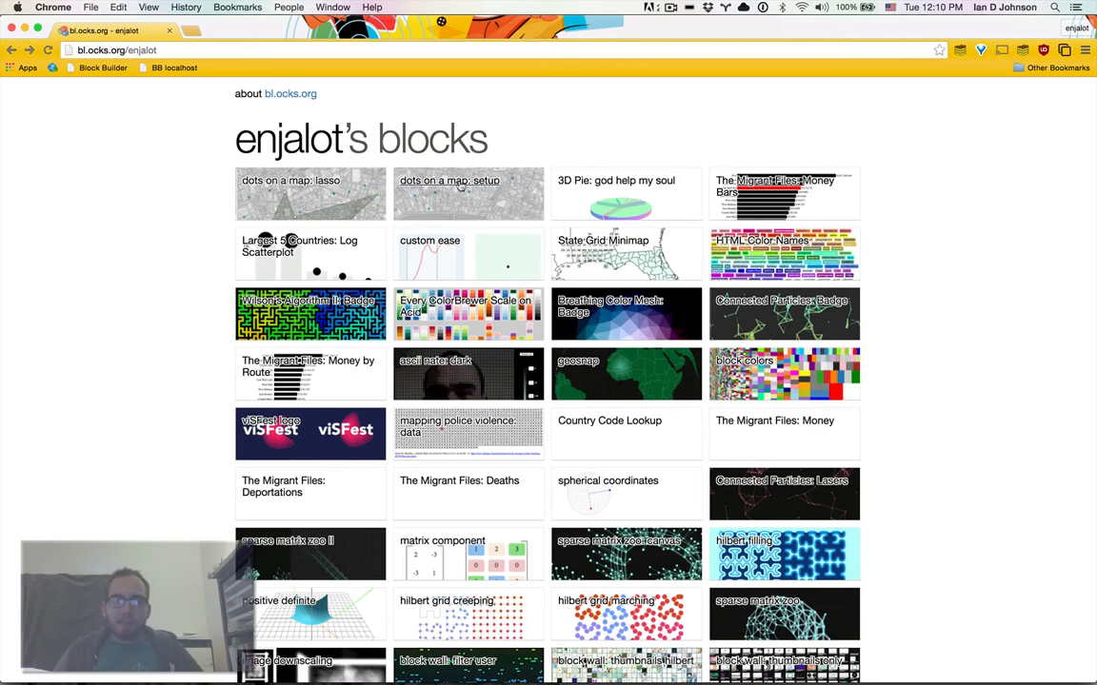
Open the 'dots on a map: setup' thumbnail from enjalot's bl.ocks.org gallery.
{"action": "left_click", "coordinate": [442, 180]}
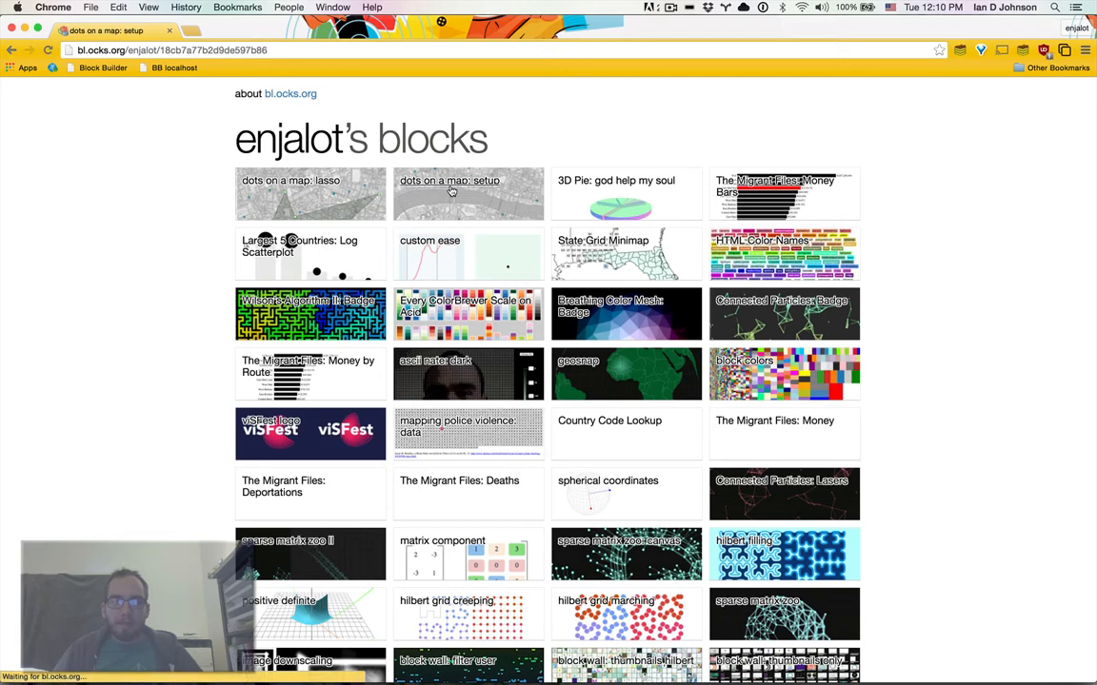
{"action": "left_click", "coordinate": [452, 191]}
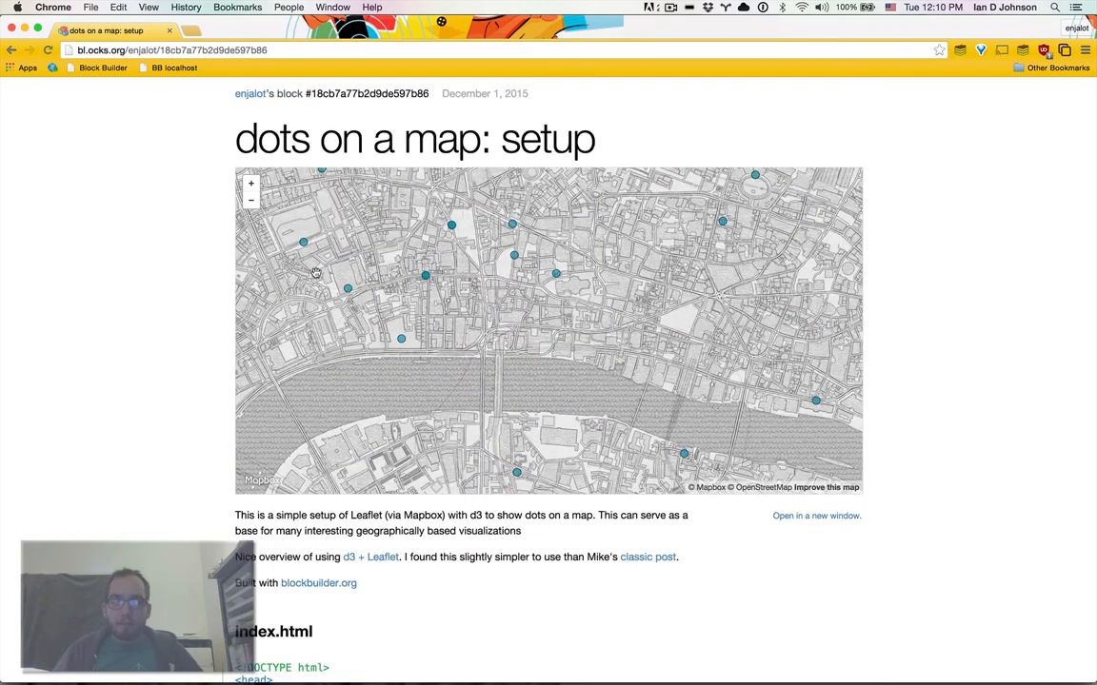
{"action": "mouse_move", "coordinate": [625, 324]}
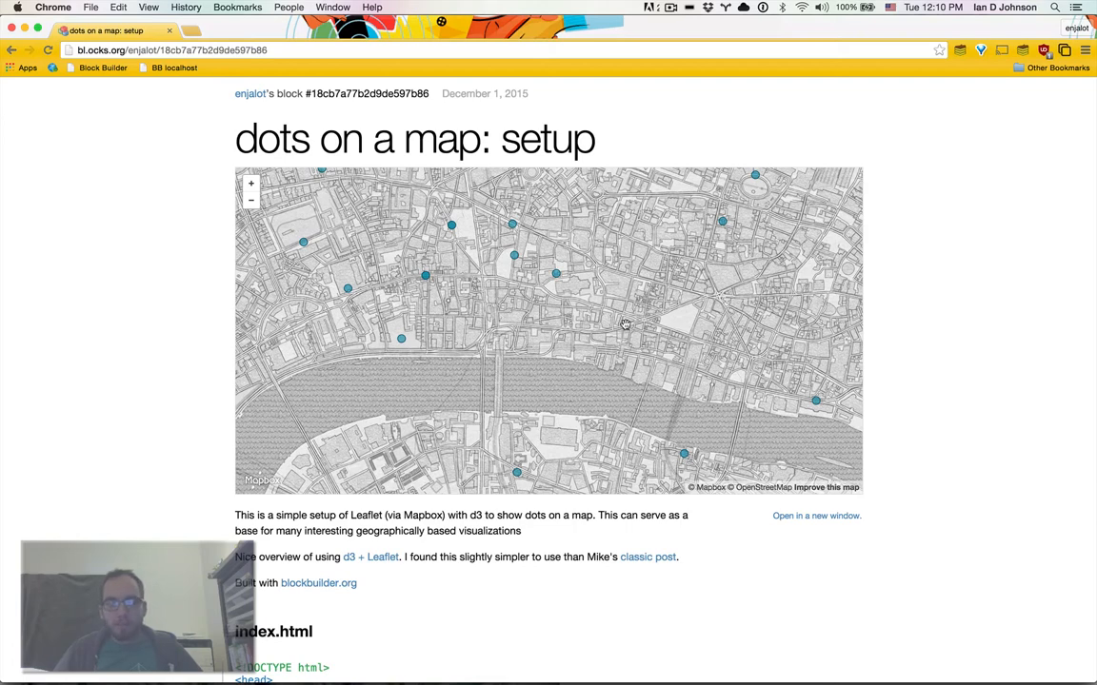
{"action": "mouse_move", "coordinate": [658, 356]}
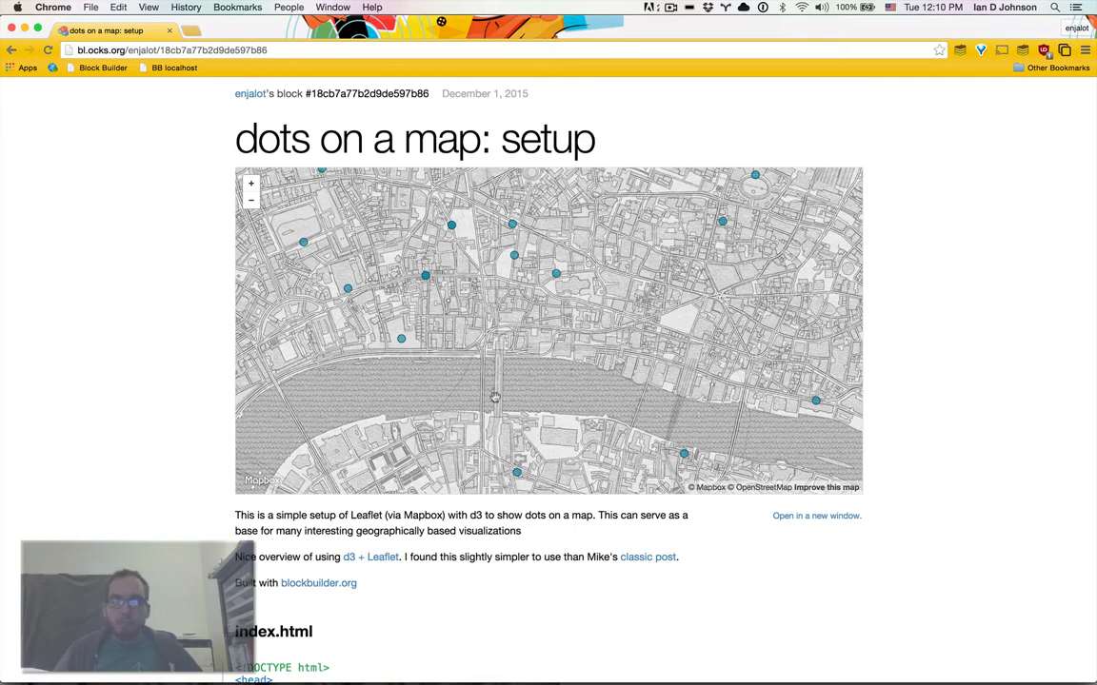
{"action": "mouse_move", "coordinate": [624, 340]}
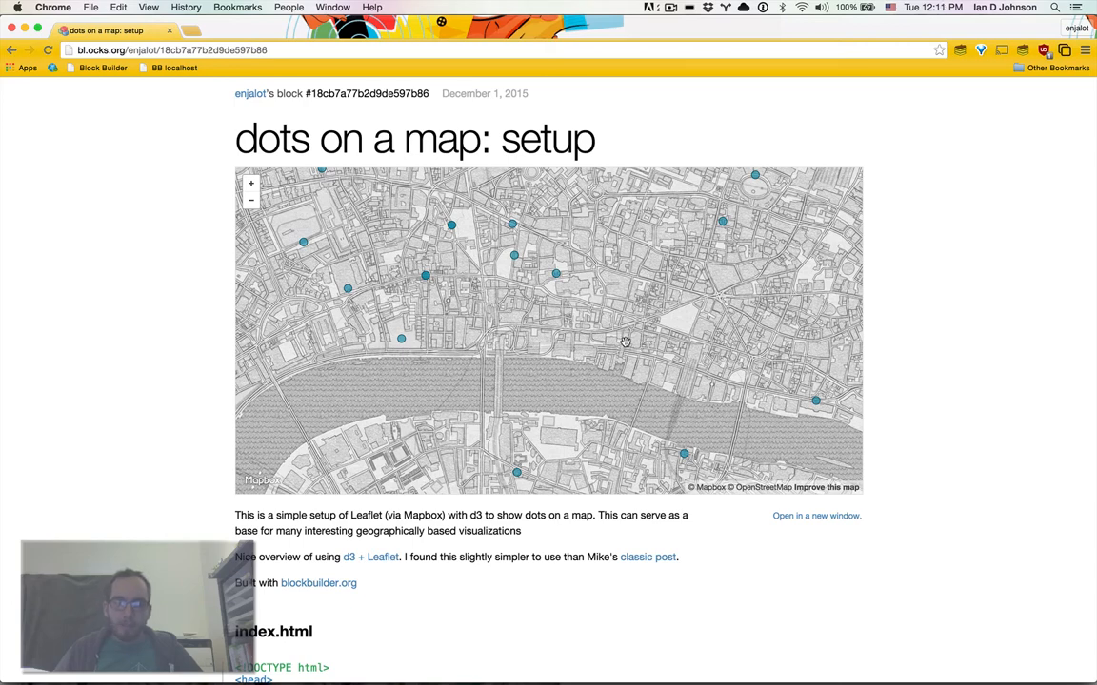
{"action": "mouse_move", "coordinate": [467, 363]}
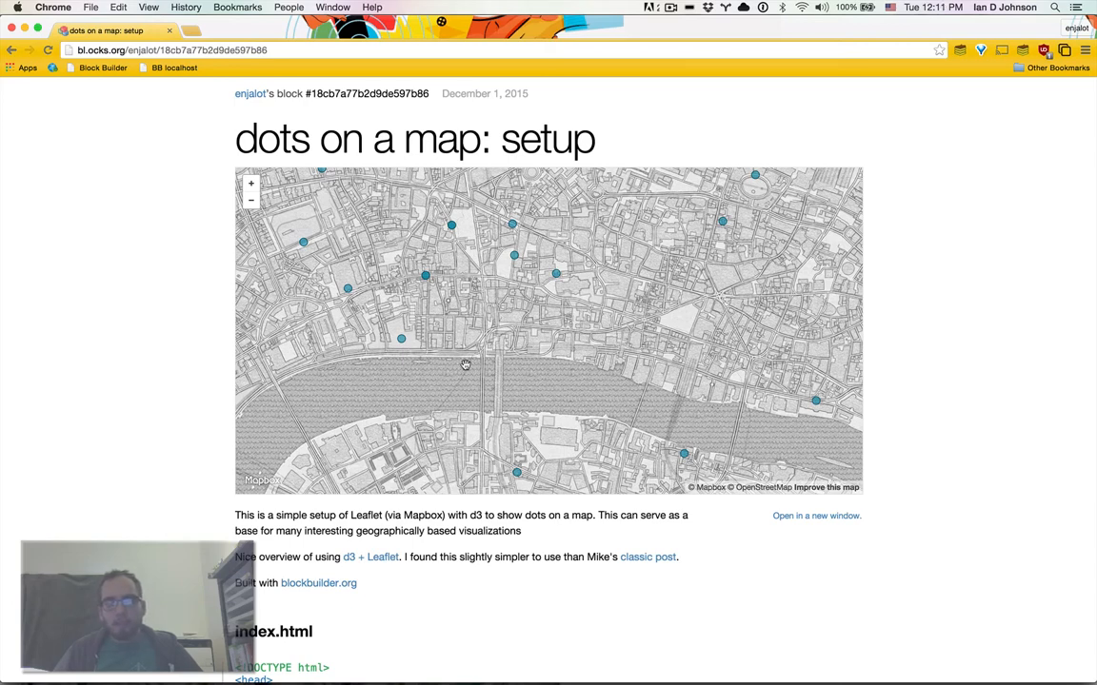
{"action": "mouse_move", "coordinate": [931, 398]}
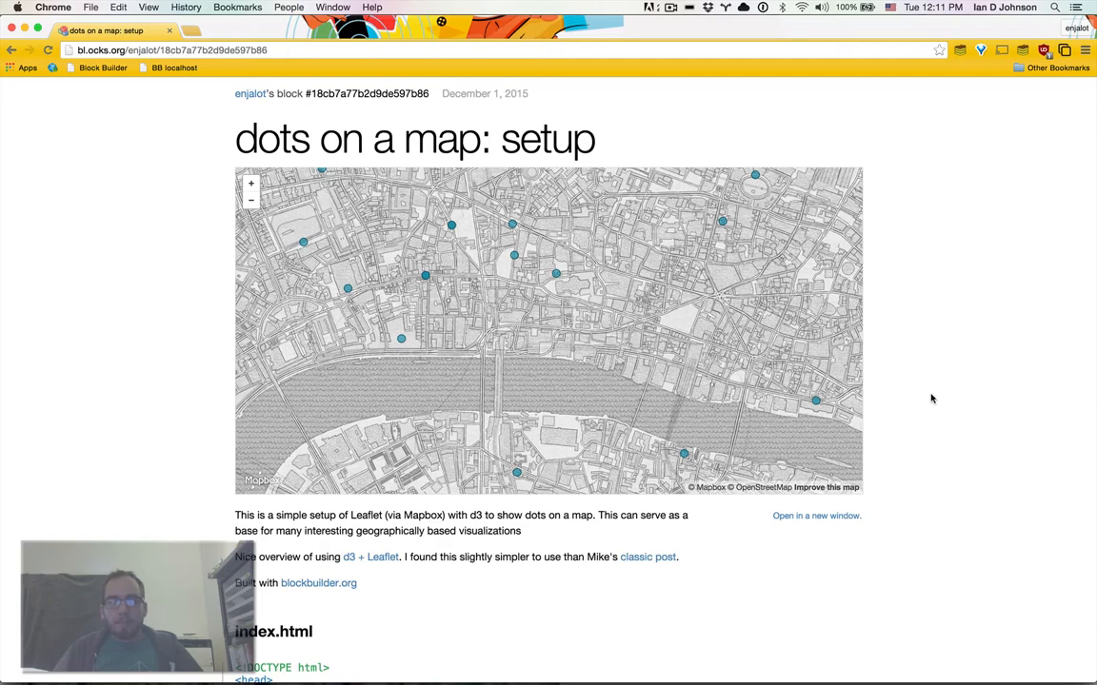
{"action": "scroll", "scroll_direction": "down", "scroll_amount": 3}
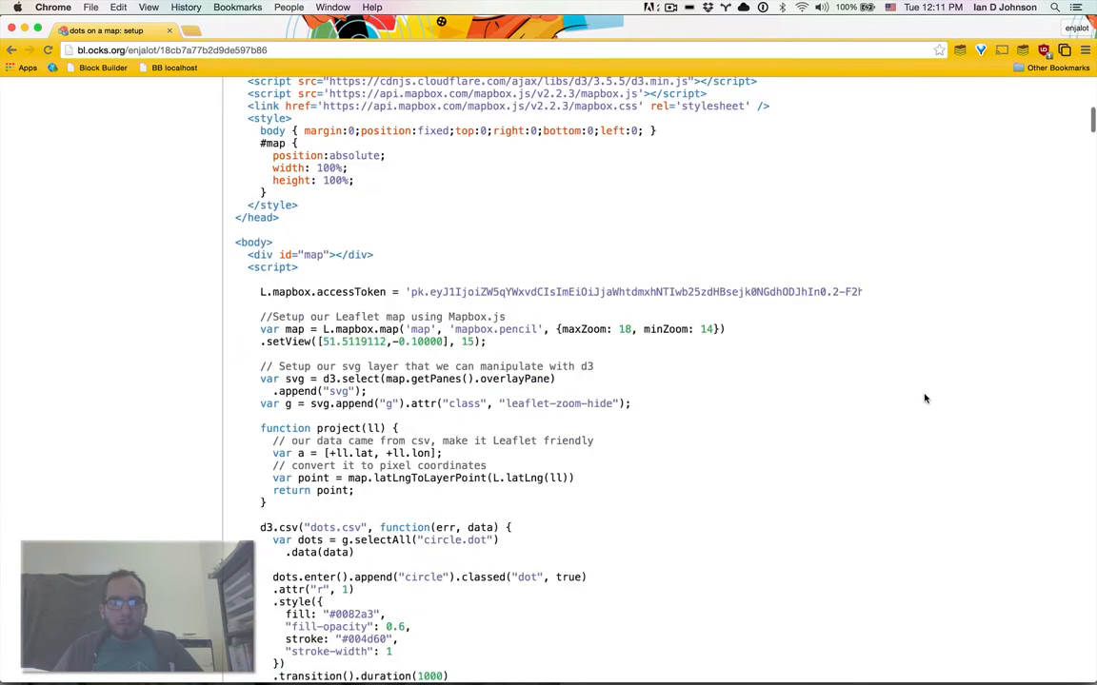
{"action": "scroll", "scroll_direction": "down", "scroll_amount": 3}
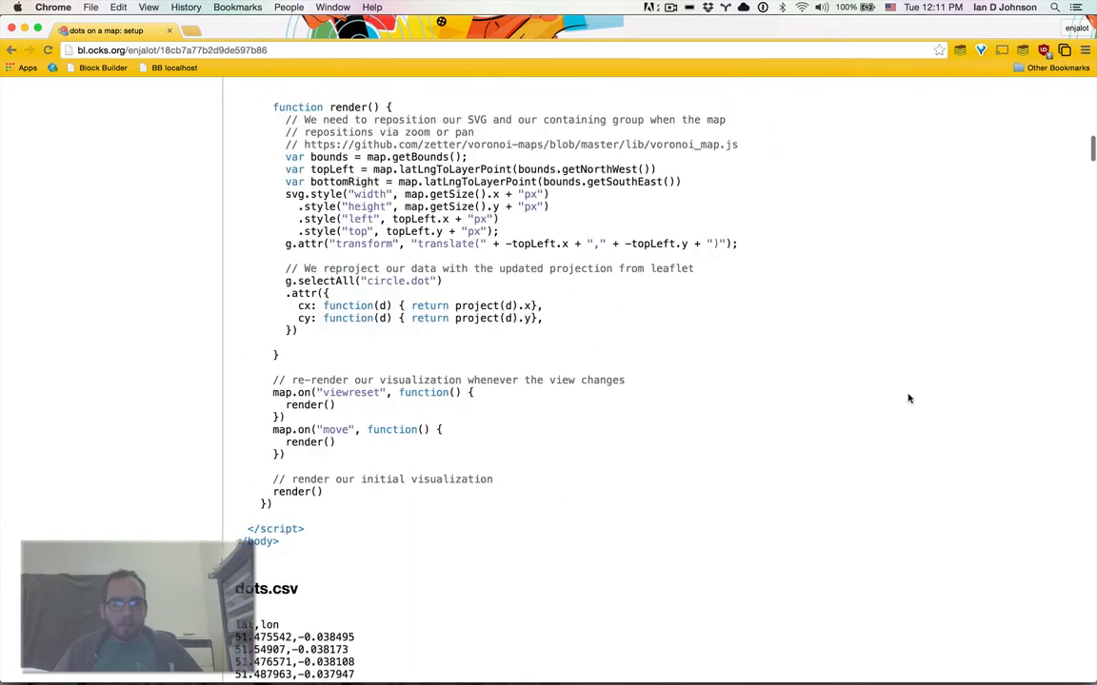
{"action": "scroll", "scroll_direction": "up", "scroll_amount": 3}
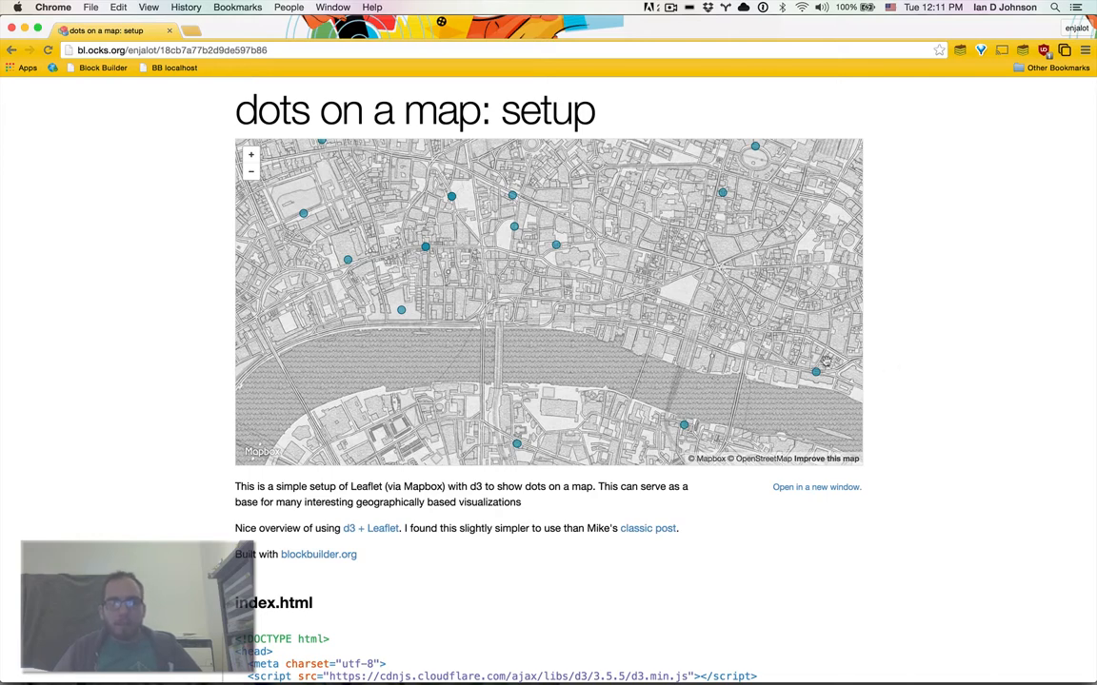
{"action": "mouse_move", "coordinate": [501, 297]}
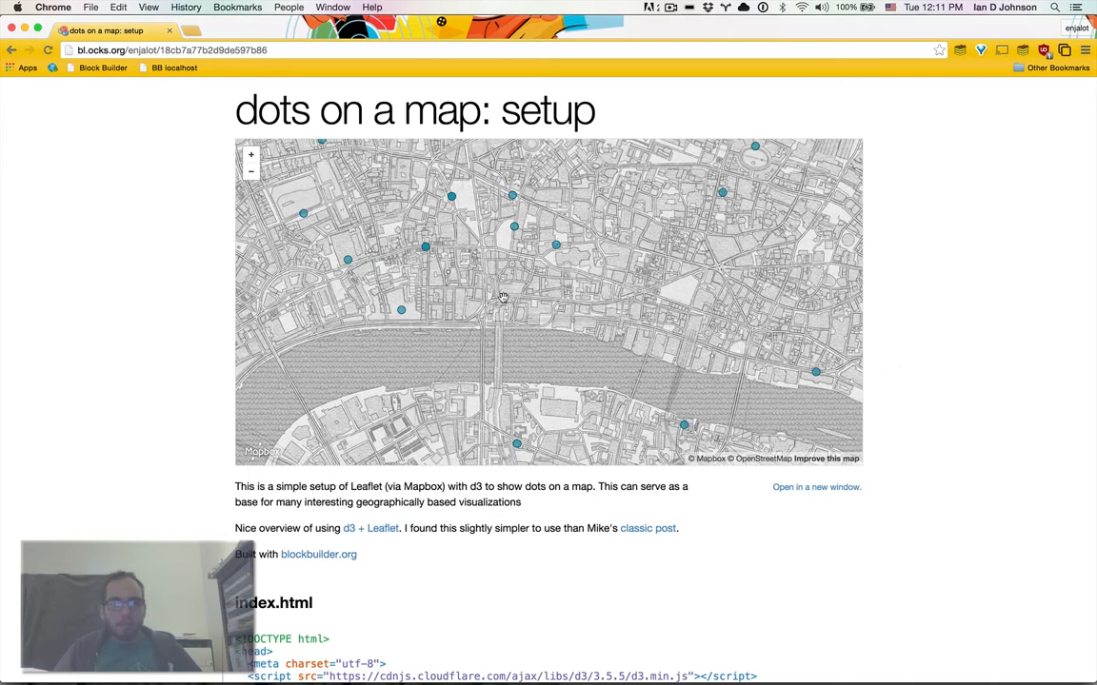
{"action": "mouse_move", "coordinate": [354, 150]}
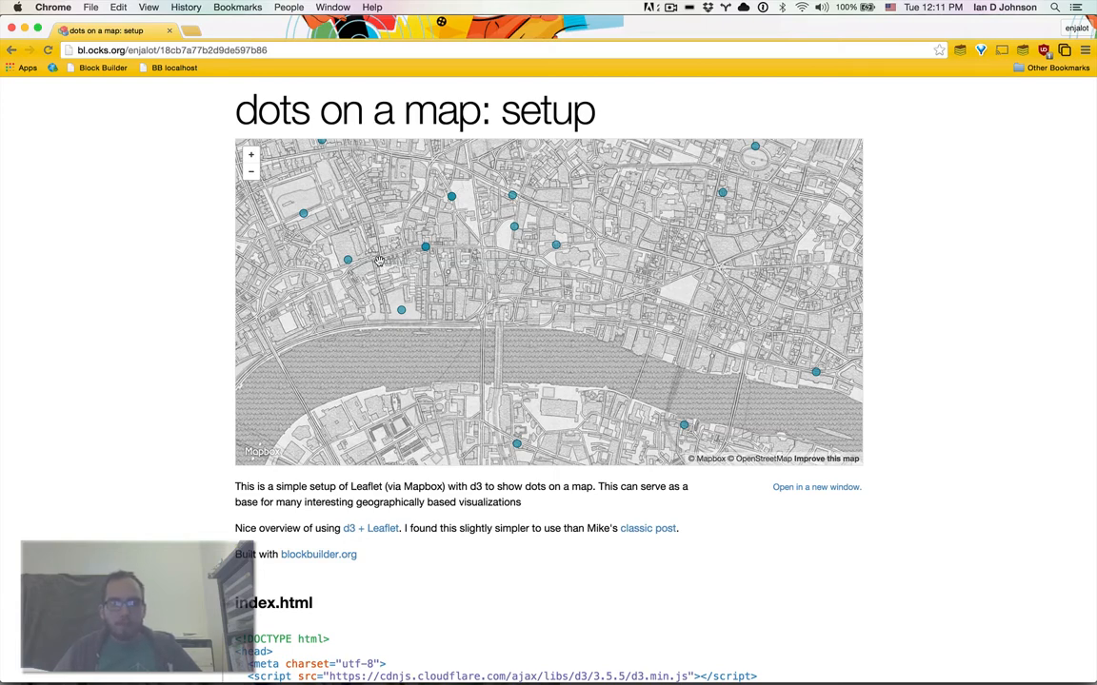
{"action": "mouse_move", "coordinate": [219, 129]}
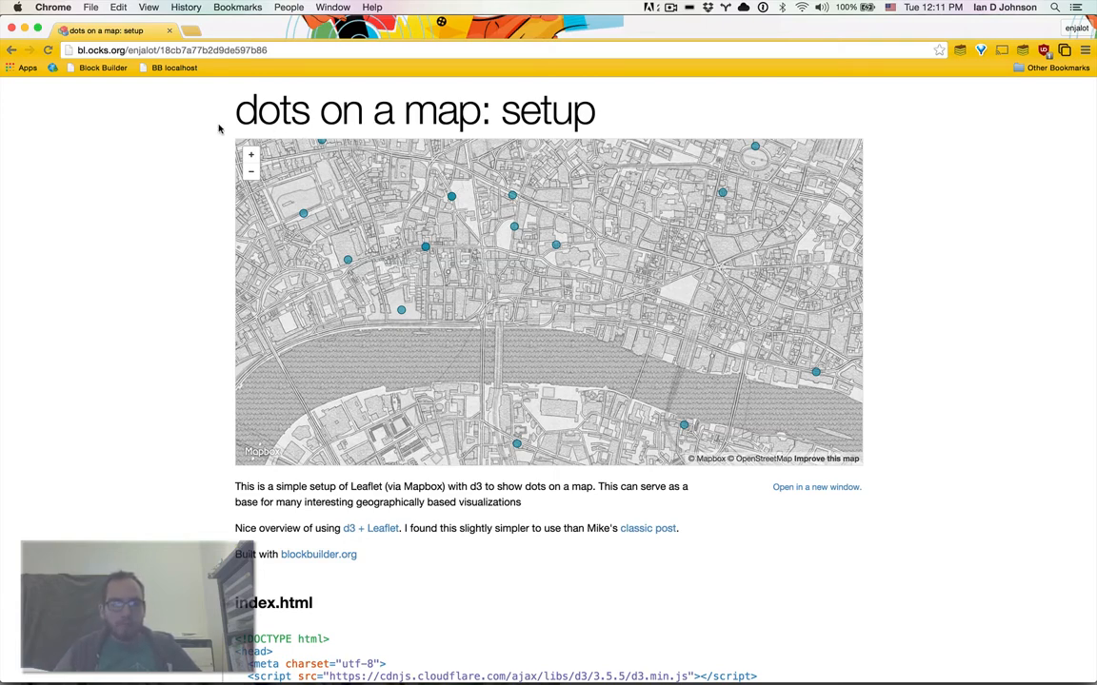
{"action": "mouse_move", "coordinate": [160, 265]}
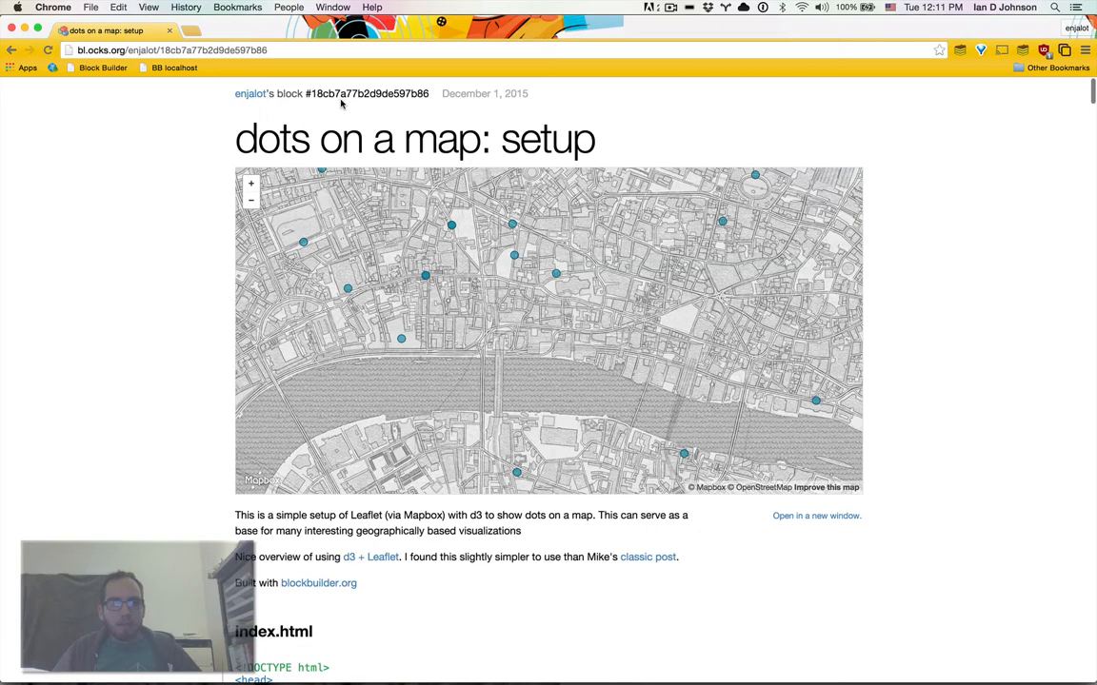
Open the setup block's gist and view dots.csv as raw text.
{"action": "left_click", "coordinate": [373, 93]}
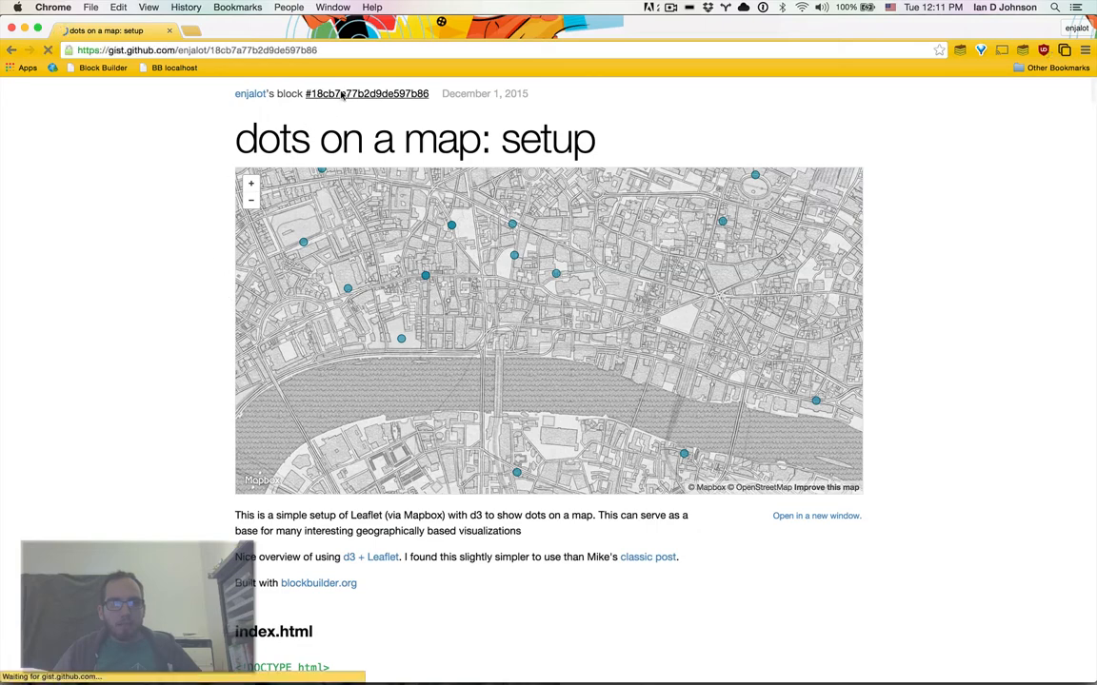
{"action": "left_click", "coordinate": [363, 93]}
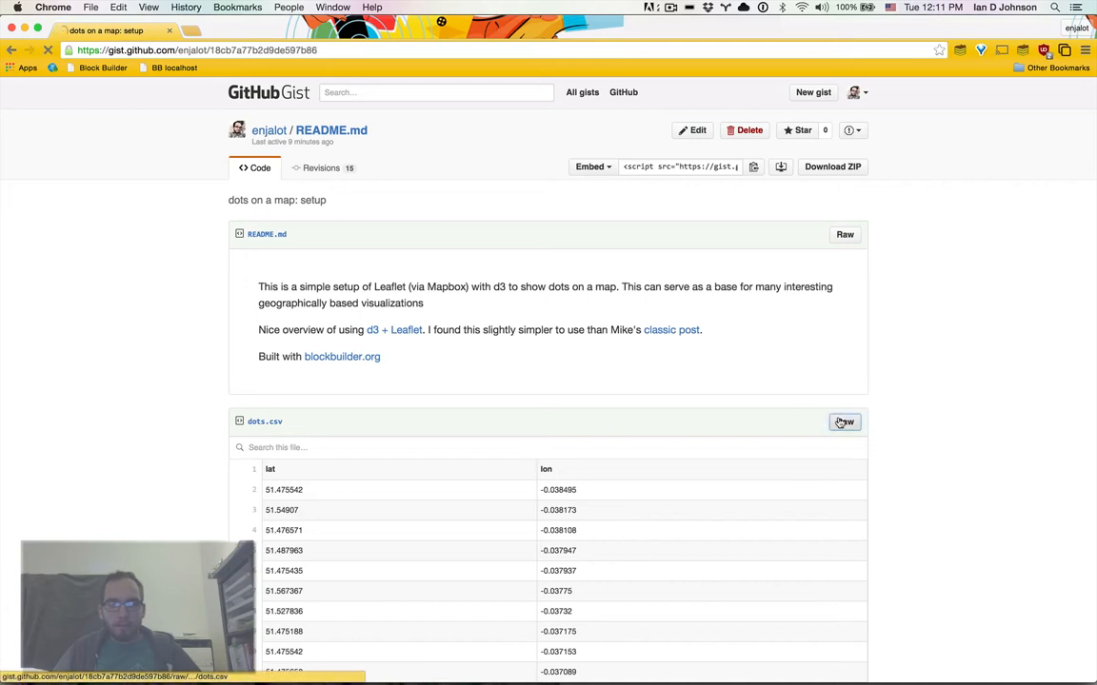
{"action": "left_click", "coordinate": [844, 422]}
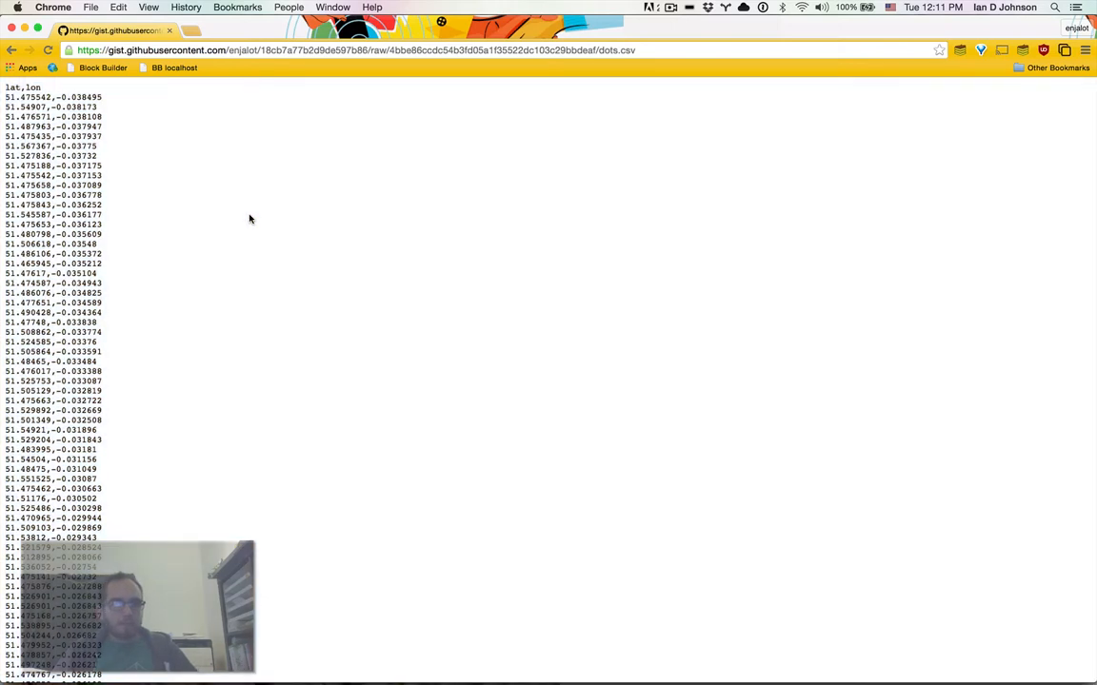
{"action": "mouse_move", "coordinate": [233, 164]}
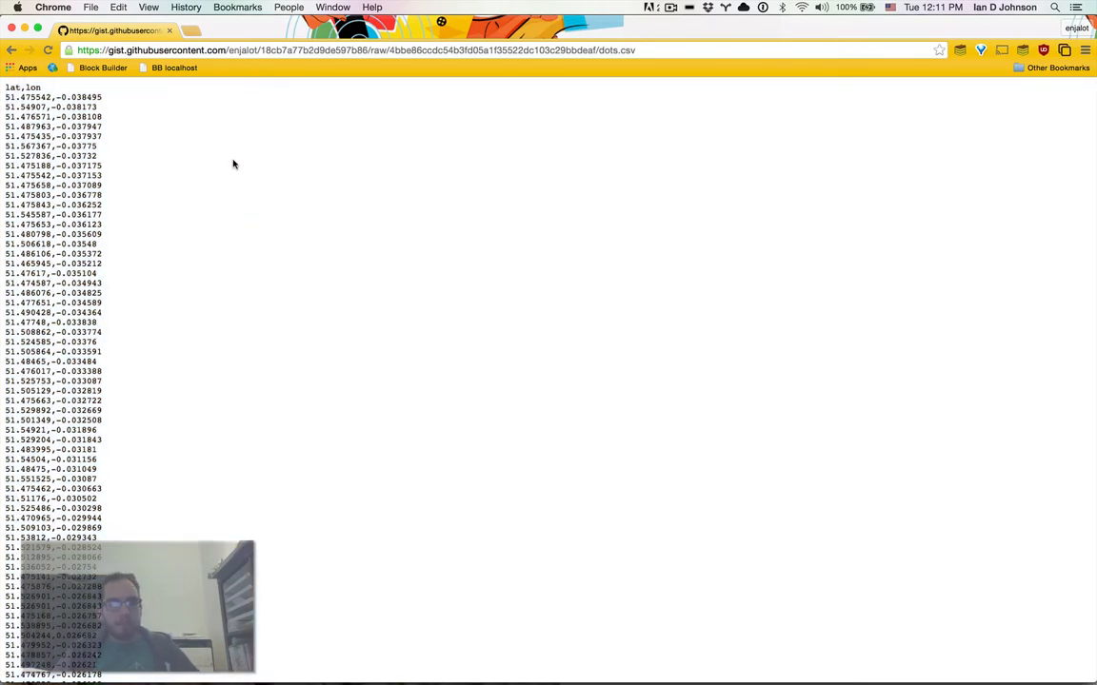
{"action": "mouse_move", "coordinate": [346, 234]}
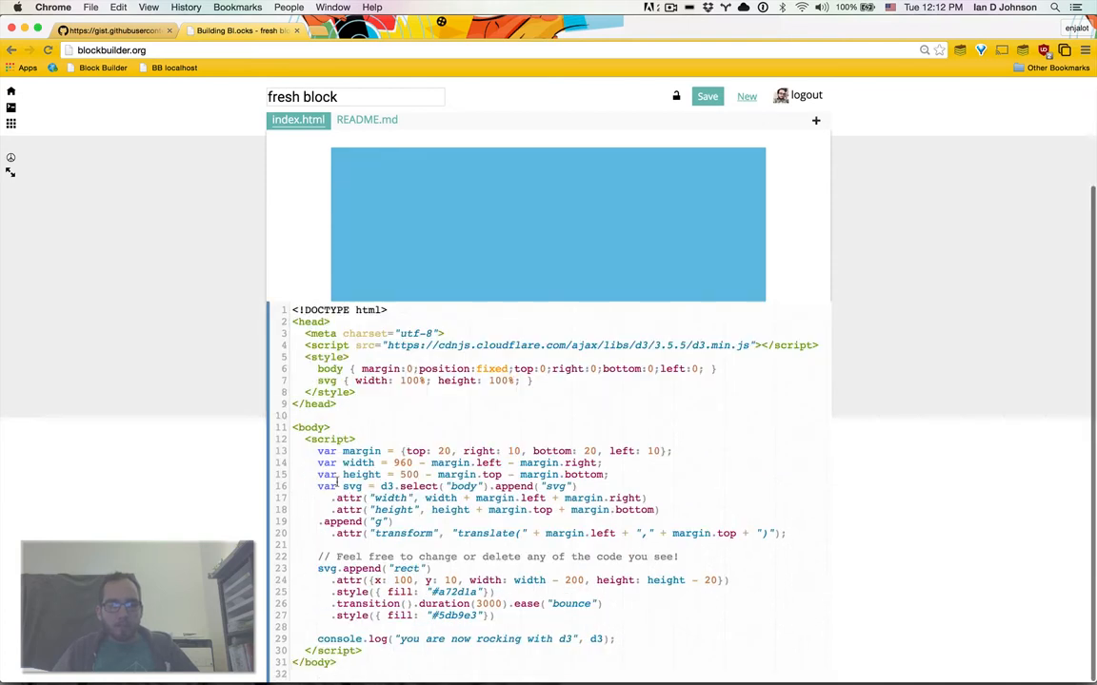
Select and remove the sample SVG and rect code, leaving empty script tags.
{"action": "left_click_drag", "start_coordinate": [317, 450], "coordinate": [616, 639]}
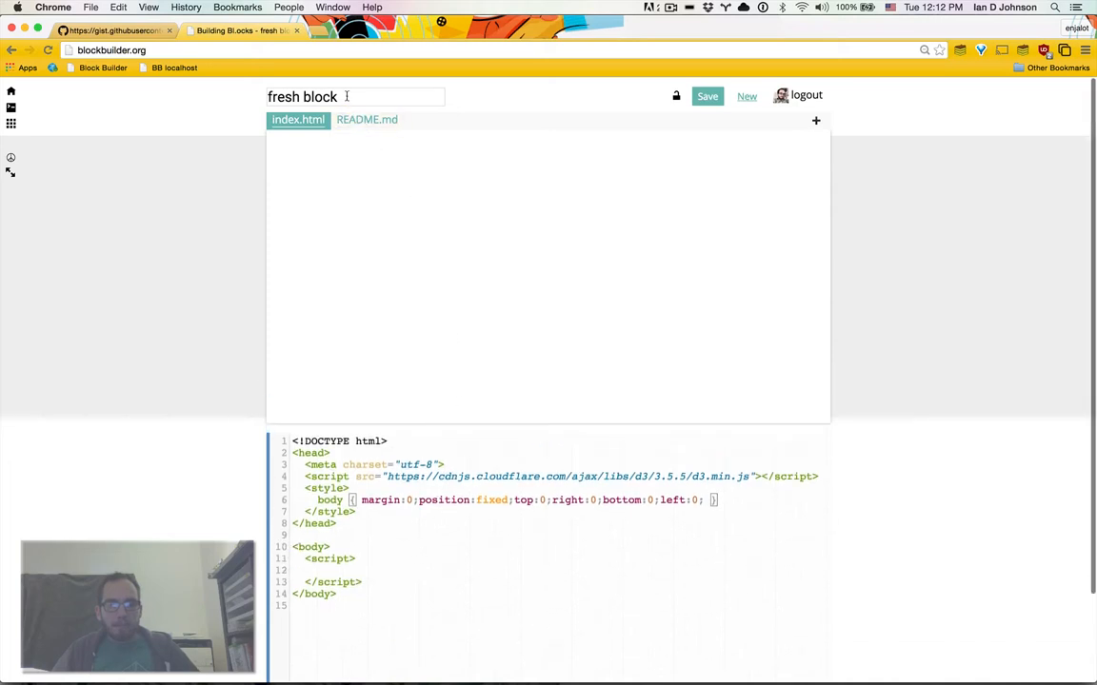
Enter 'dots on a map: video #1' as the block's title.
{"action": "type", "text": "dots on a"}
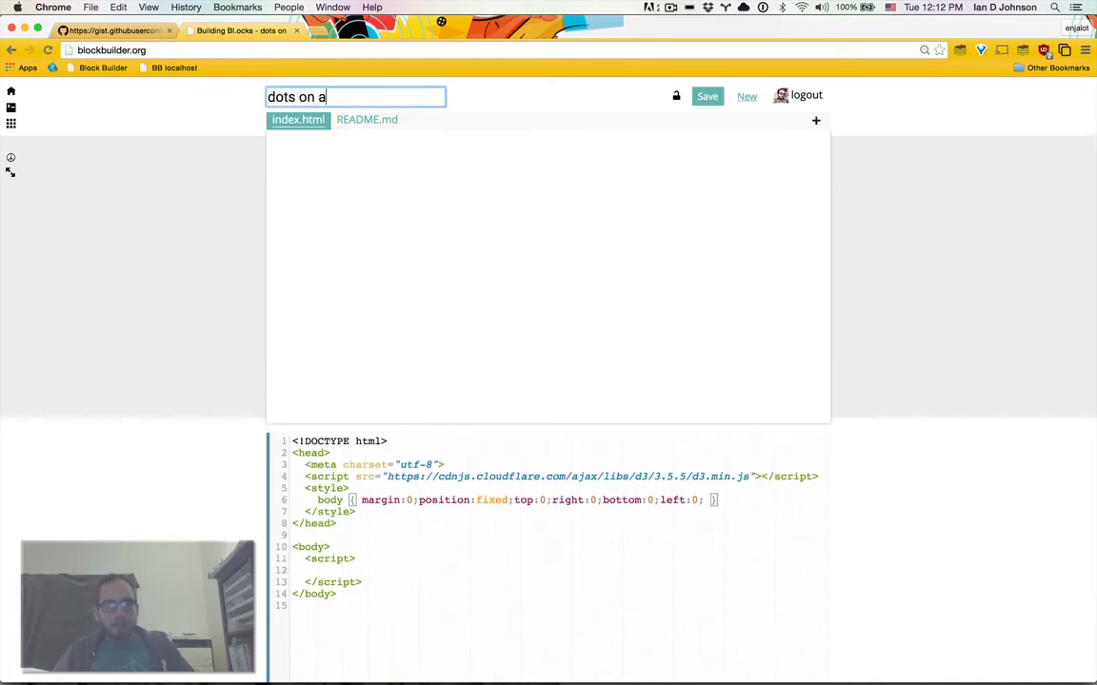
{"action": "type", "text": "map: video"}
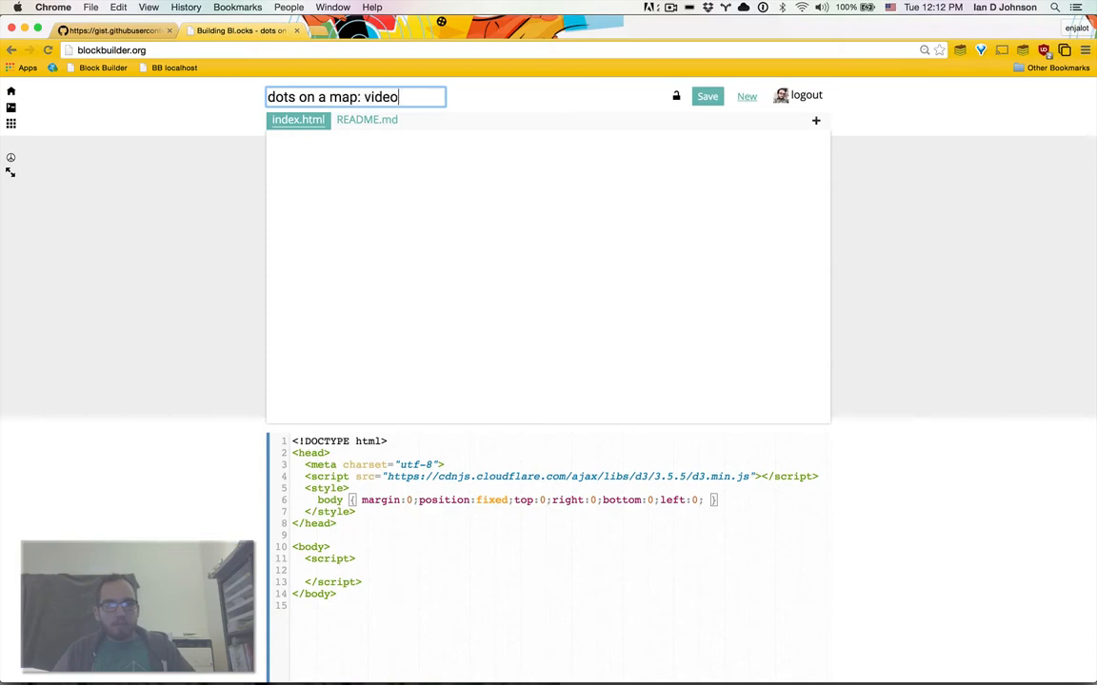
{"action": "type", "text": "#1"}
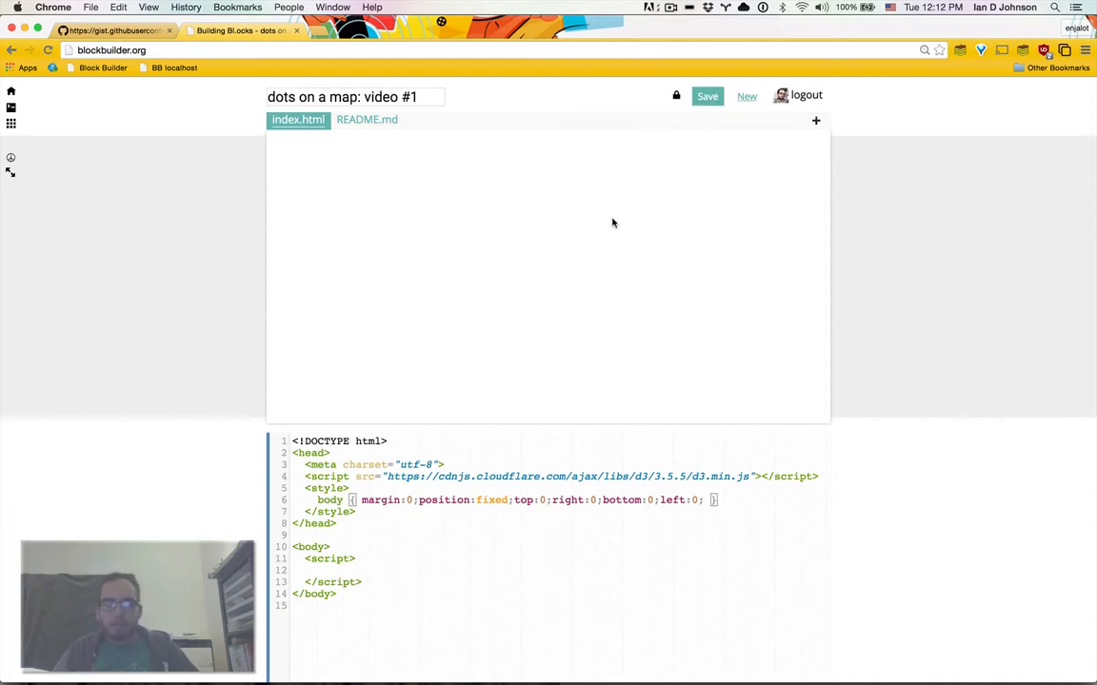
{"action": "mouse_move", "coordinate": [623, 277]}
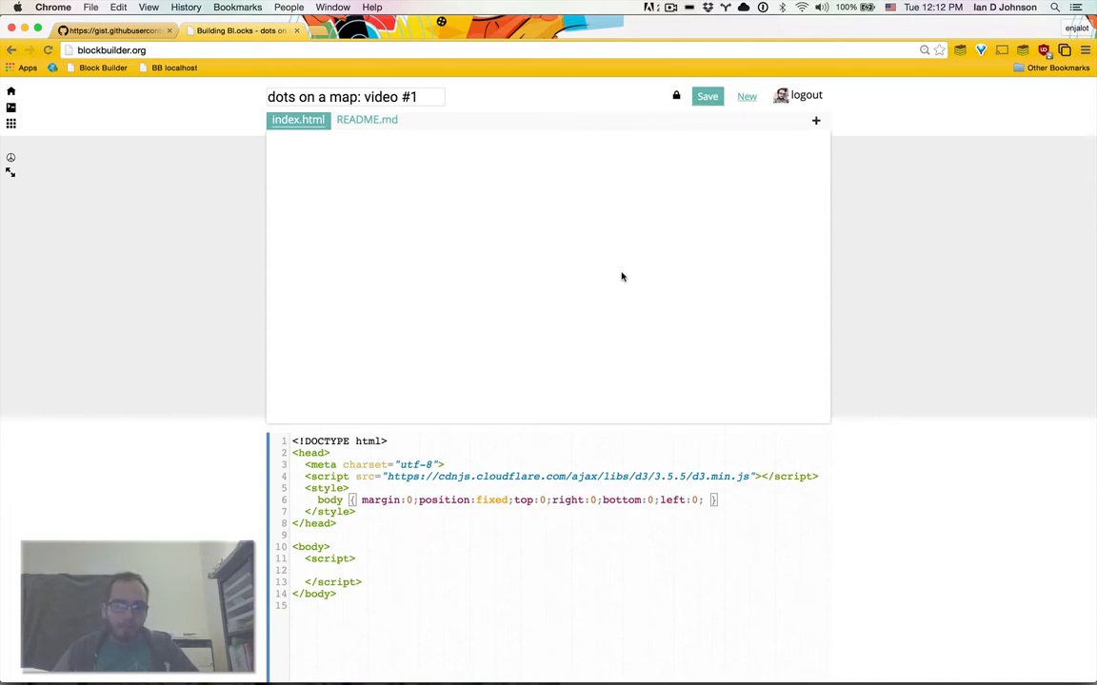
{"action": "mouse_move", "coordinate": [609, 301]}
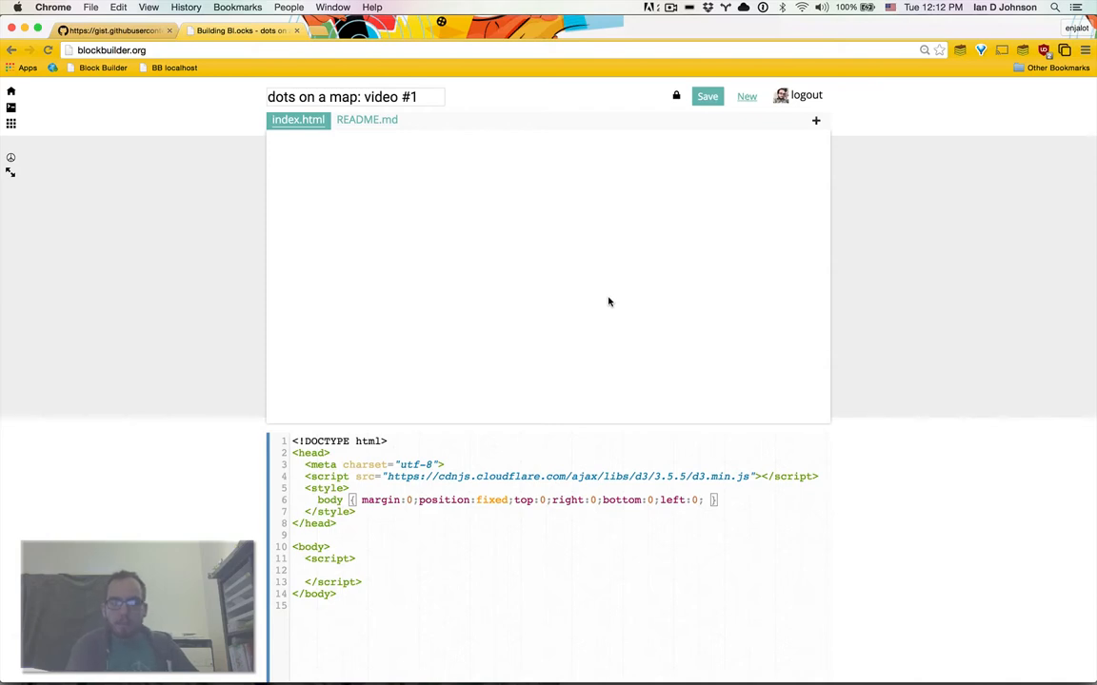
{"action": "mouse_move", "coordinate": [741, 188]}
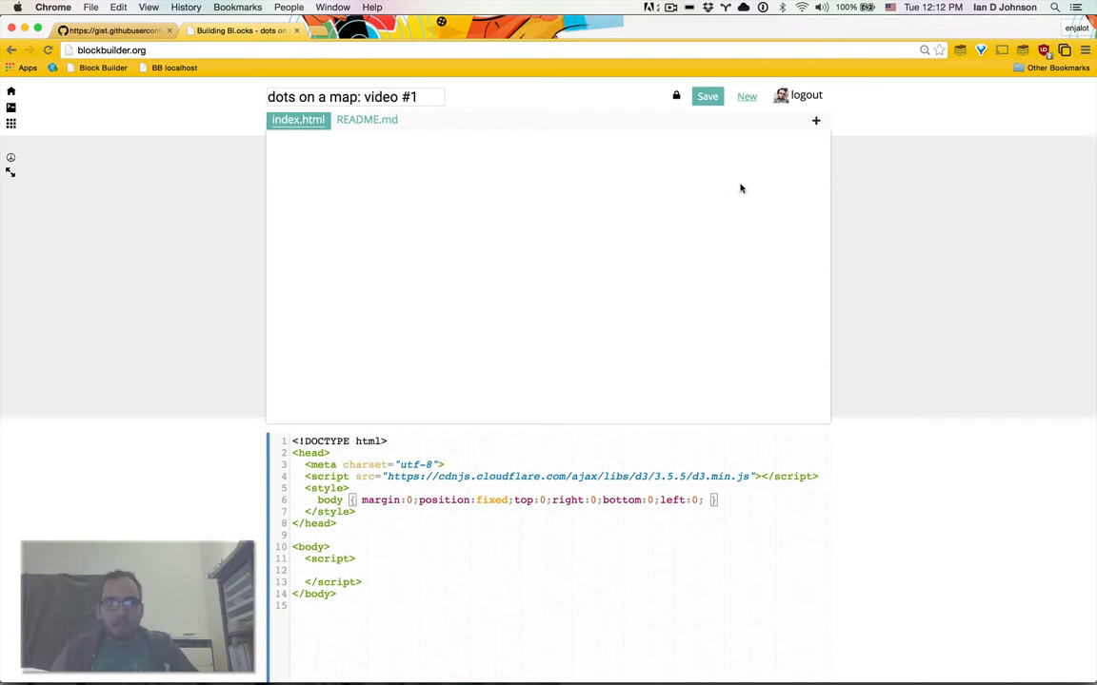
Create a new file in the block and name it dots.csv.
{"action": "left_click", "coordinate": [816, 121]}
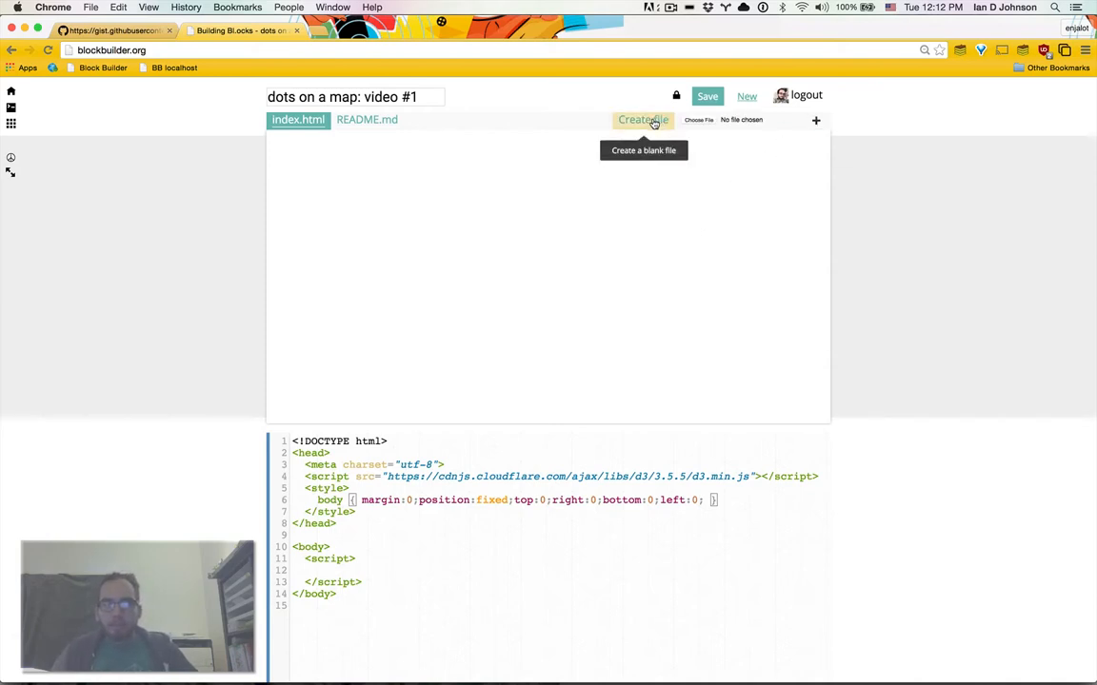
{"action": "left_click", "coordinate": [644, 119]}
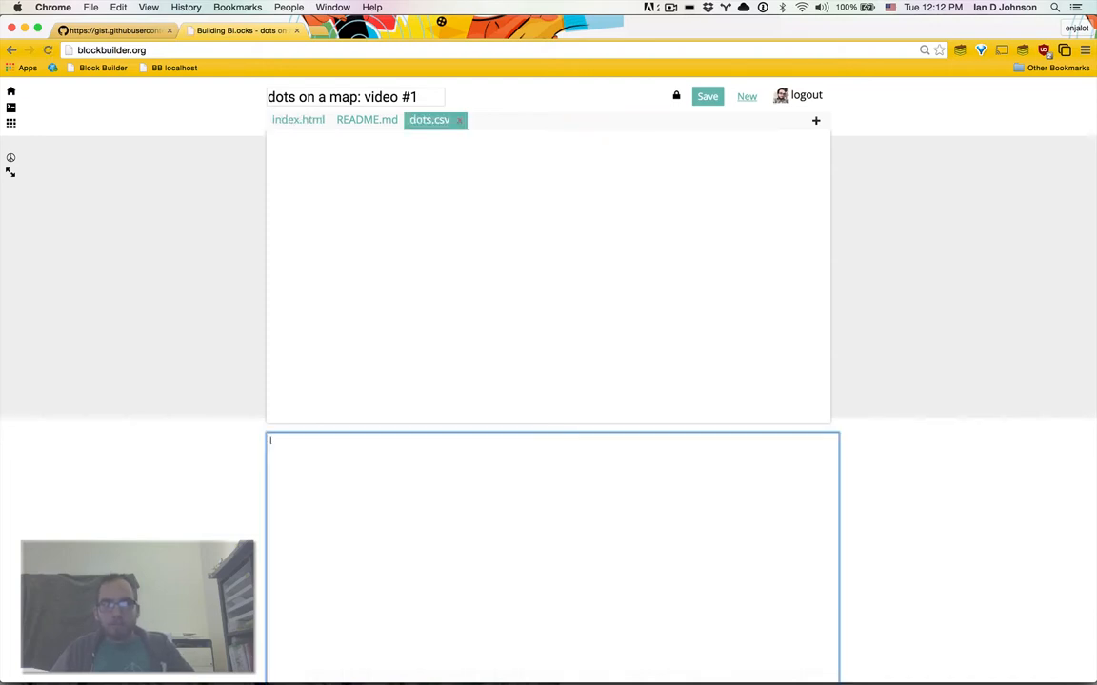
{"action": "mouse_move", "coordinate": [651, 504]}
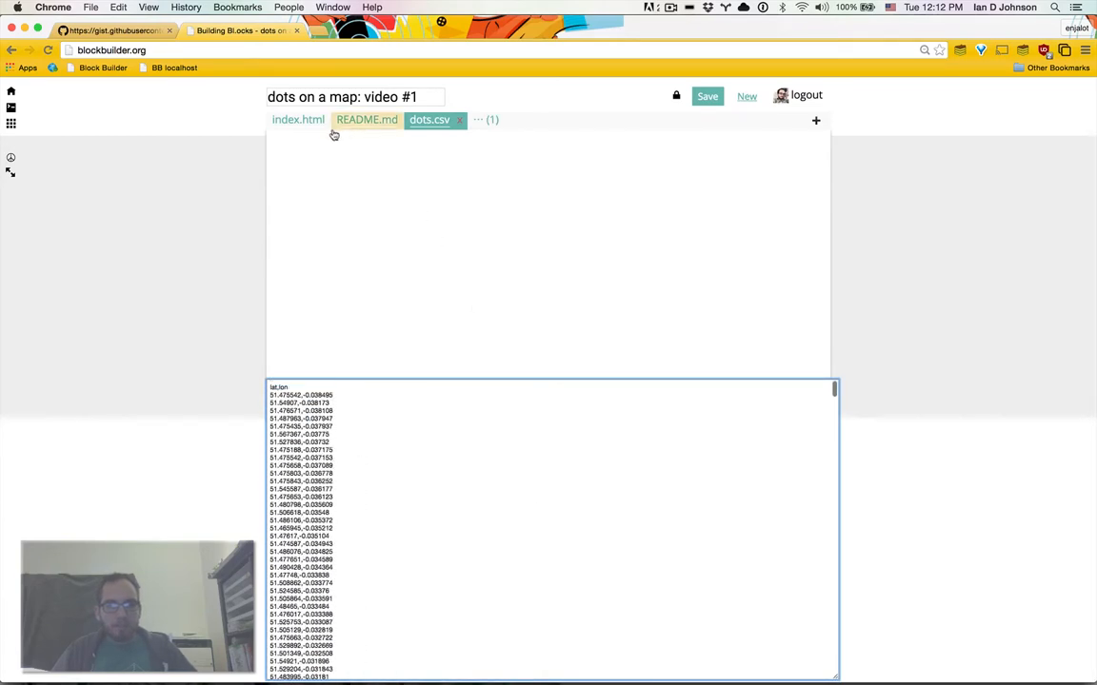
In index.html, load dots.csv via d3.csv and console.log the data.
{"action": "left_click", "coordinate": [297, 120]}
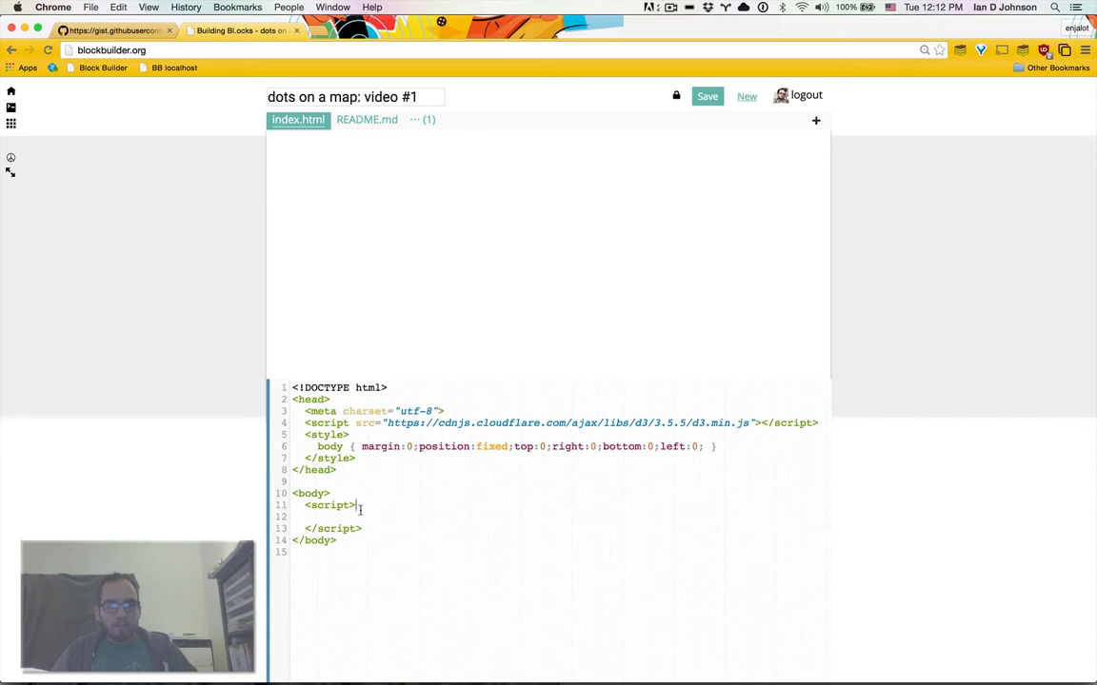
{"action": "type", "text": "d3.csv(\"dots.csv\", function(err"}
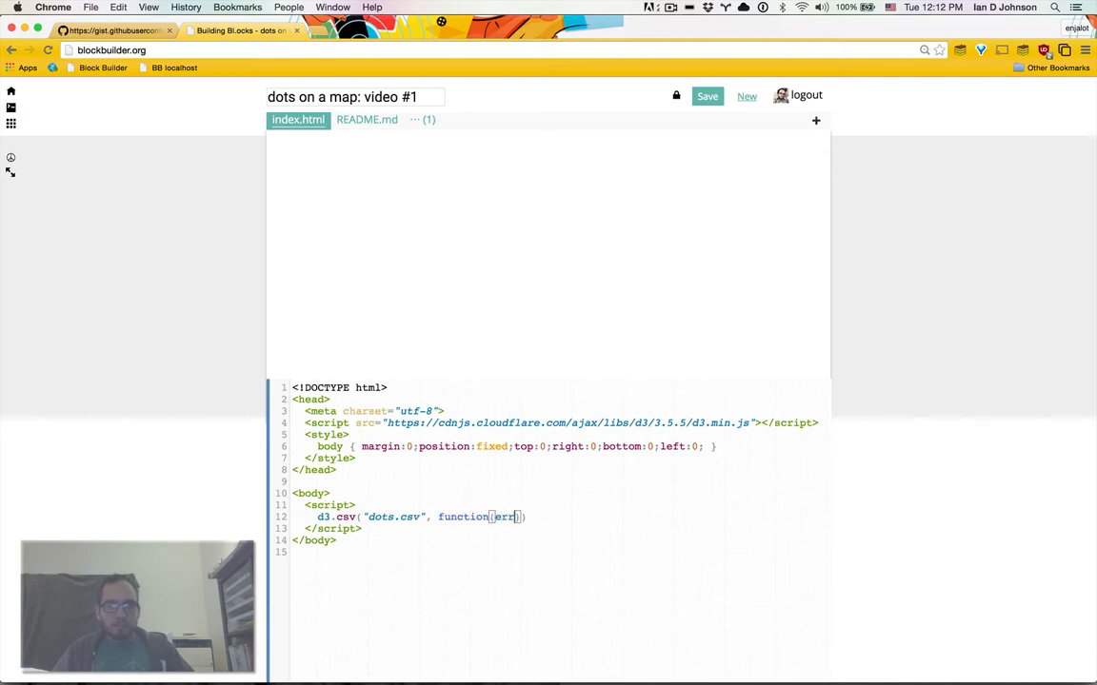
{"action": "type", "text": ", data) {"}
{"action": "type", "text": "console.log(\"data:"}
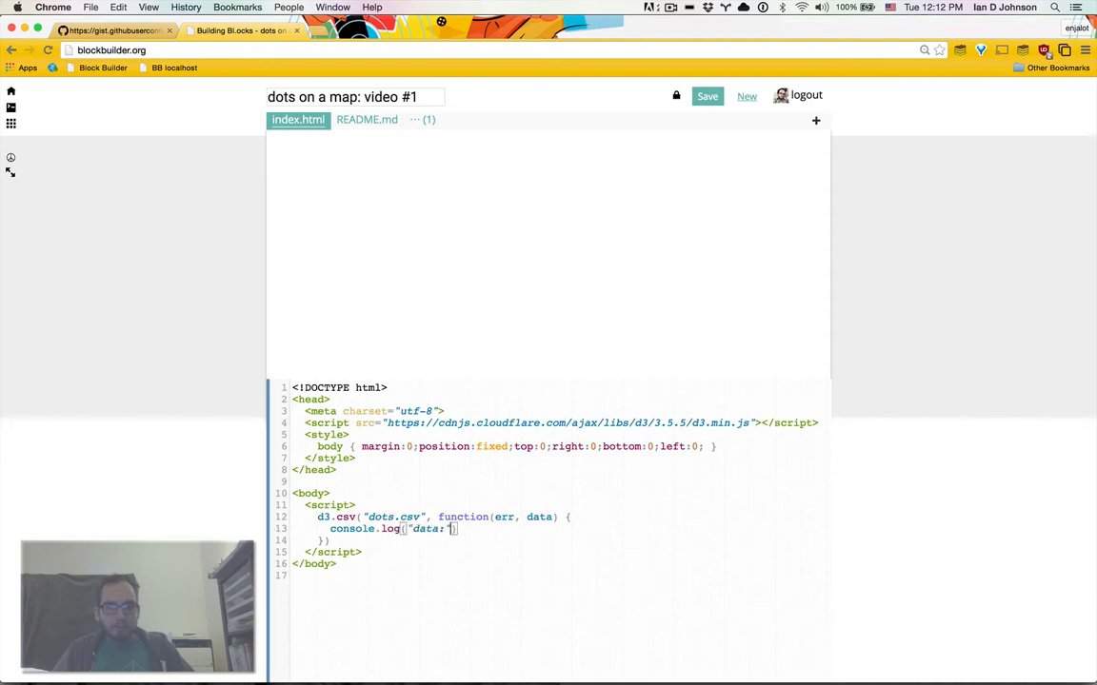
{"action": "type", "text": ", data"}
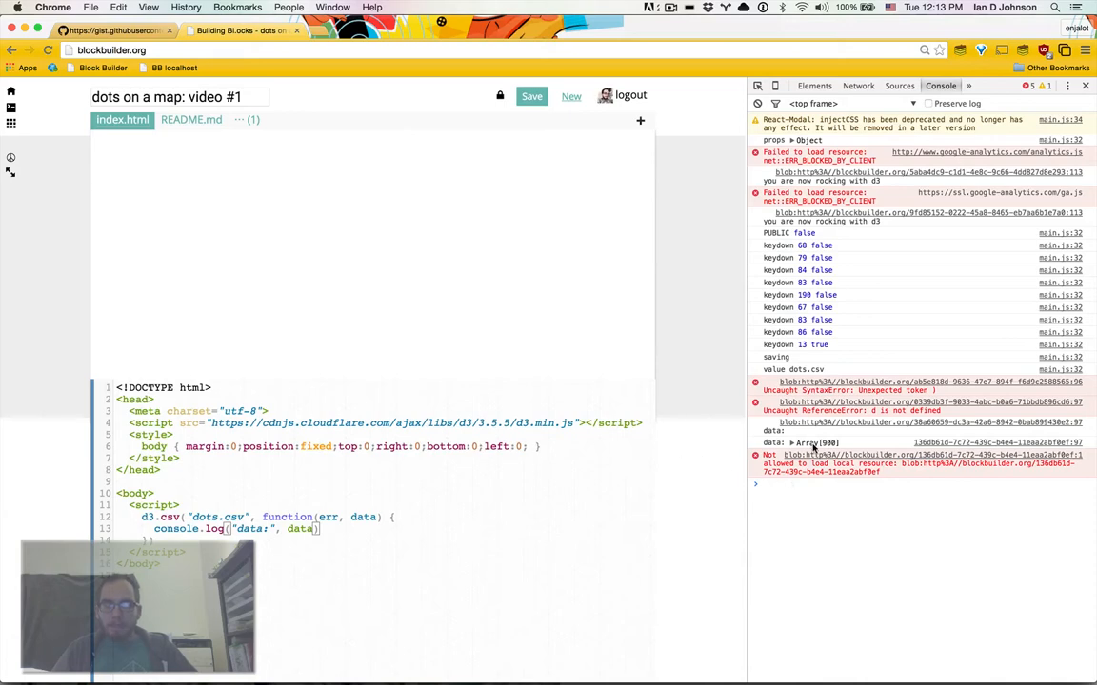
Expand the logged Array[900] in the console to inspect the rows.
{"action": "left_click", "coordinate": [781, 438]}
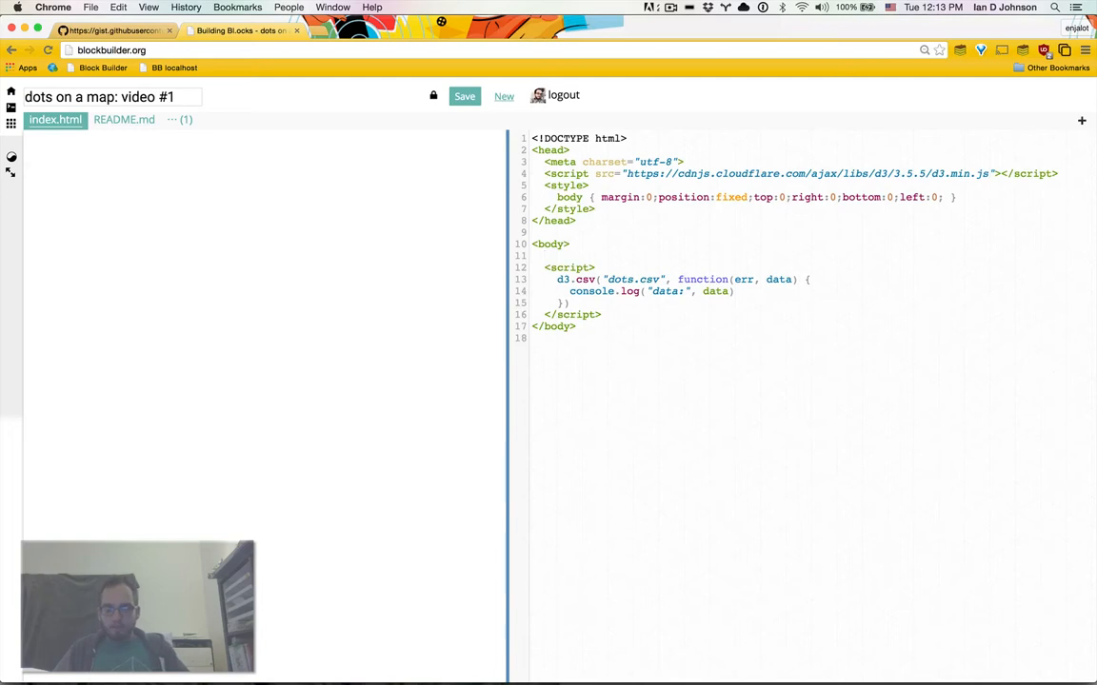
Add a map div and a #map rule with absolute position, 100% width and height.
{"action": "type", "text": "<divb id=\"map\"></div>"}
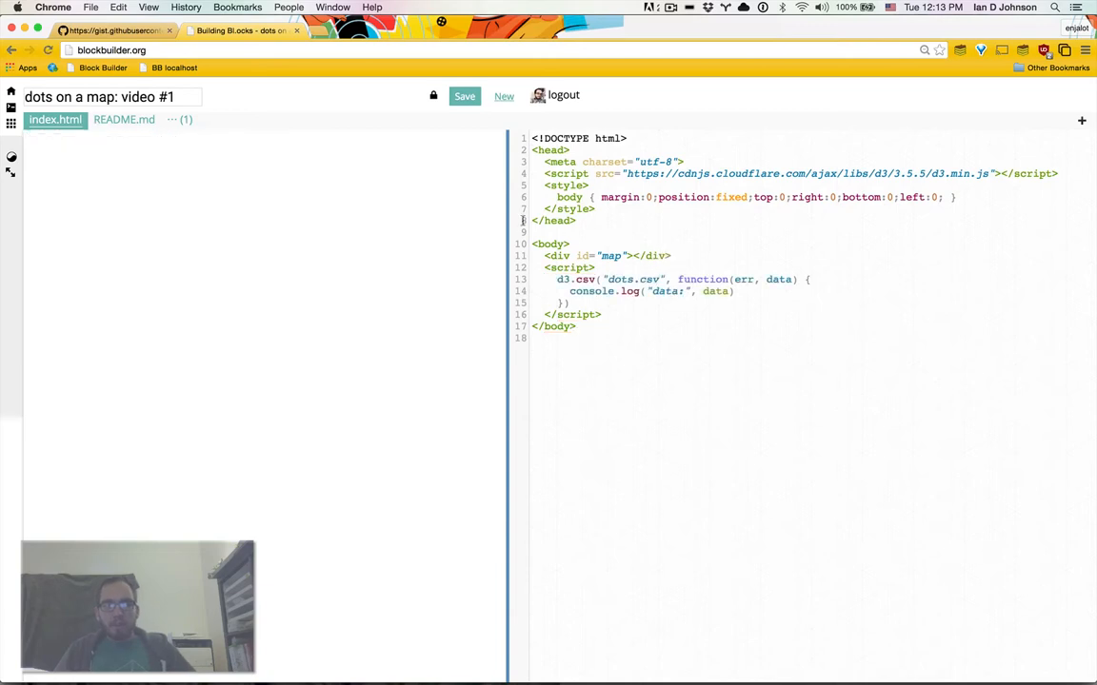
{"action": "type", "text": "ma"}
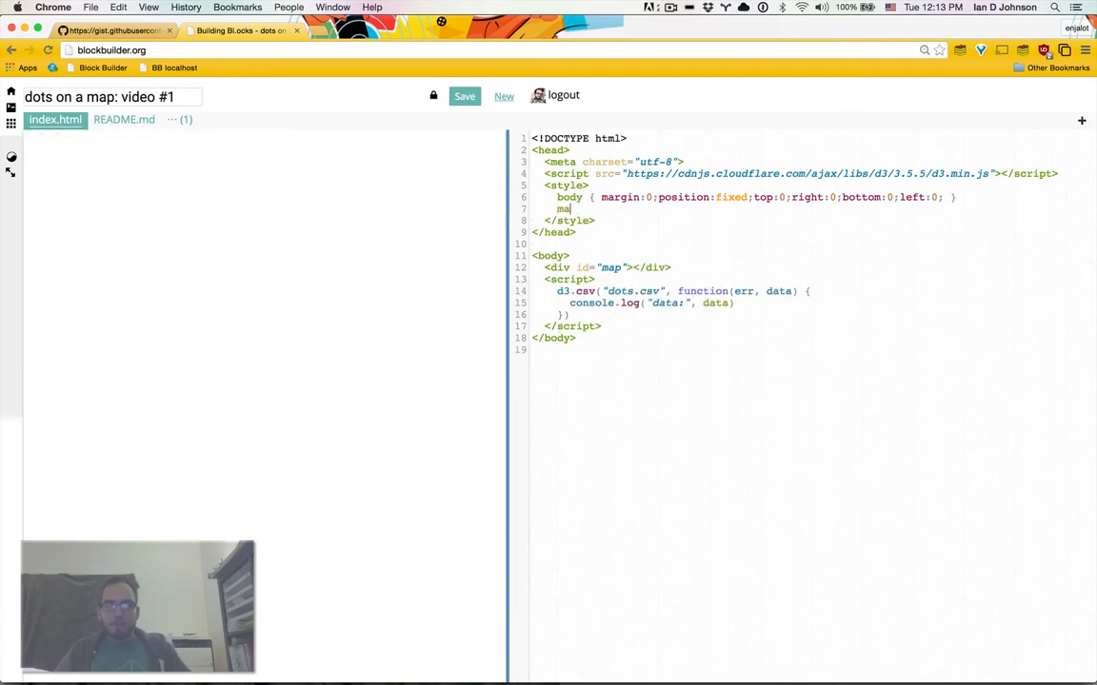
{"action": "type", "text": "#map {"}
{"action": "type", "text": "position: absolute;"}
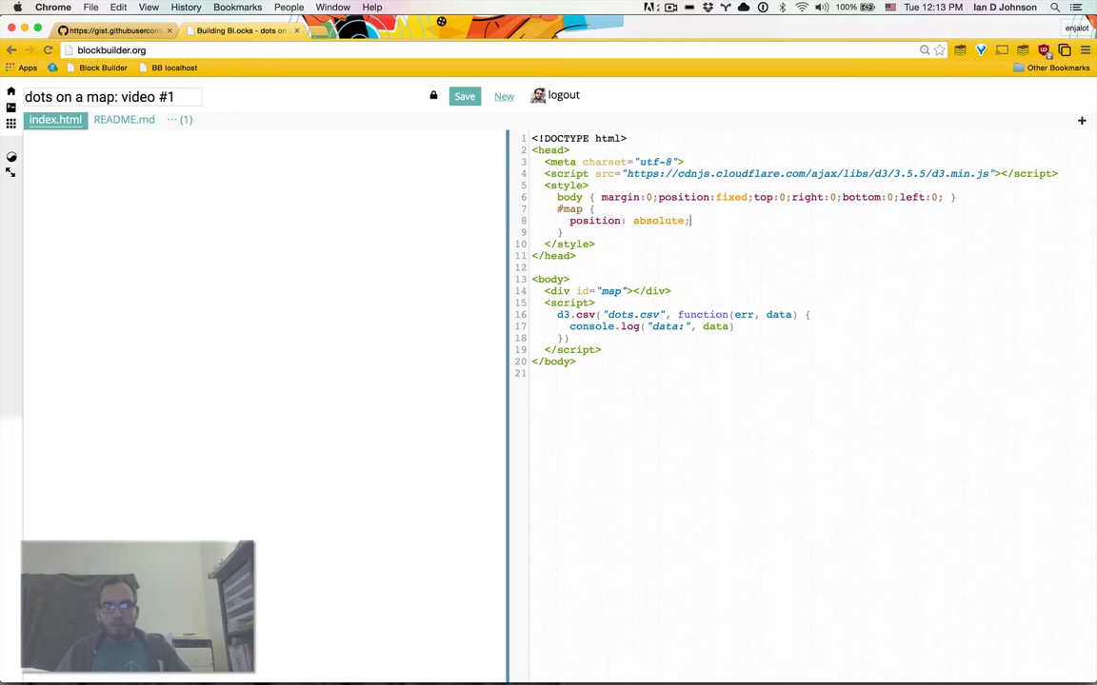
{"action": "type", "text": "width: 100%;"}
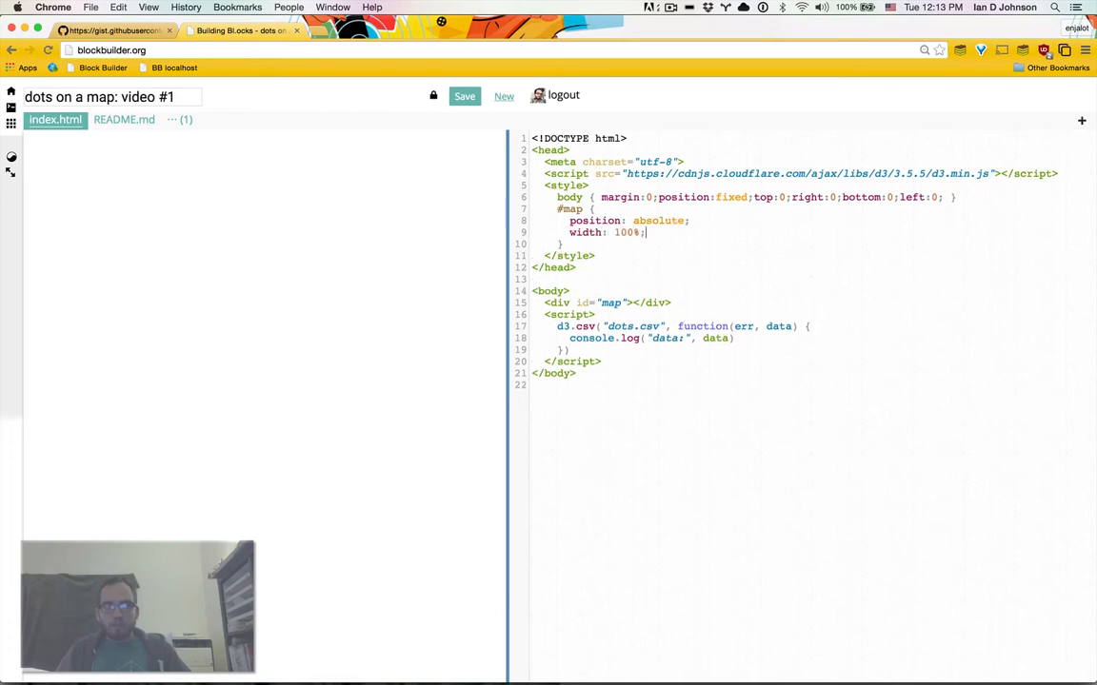
{"action": "type", "text": "height: 100%;"}
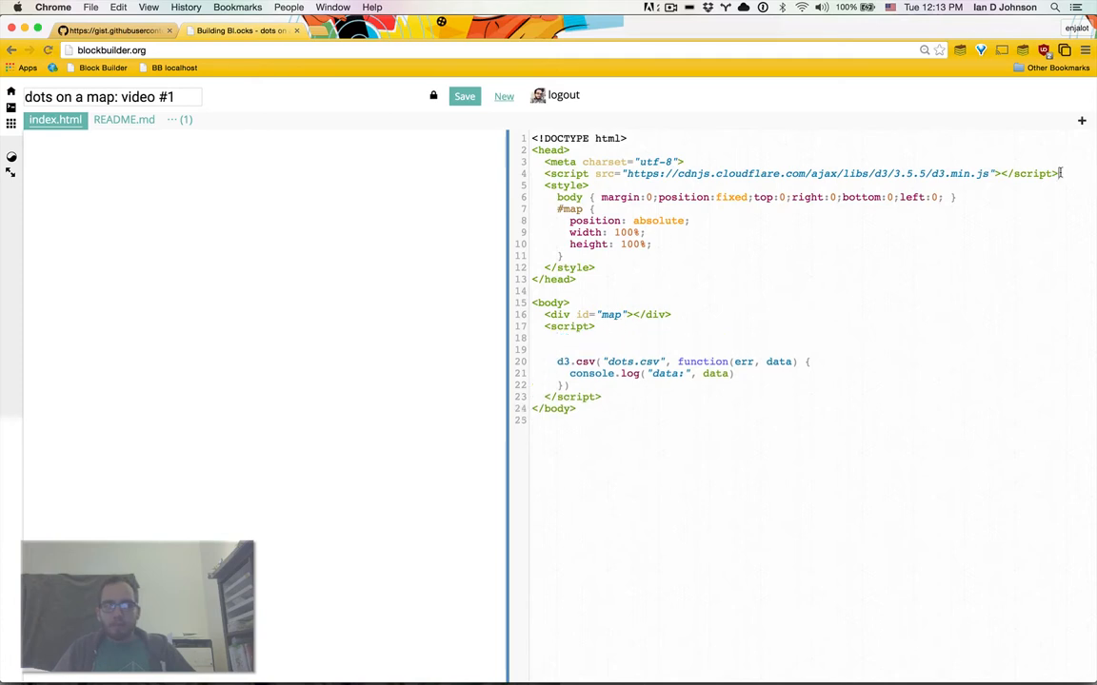
{"action": "key", "text": "Enter"}
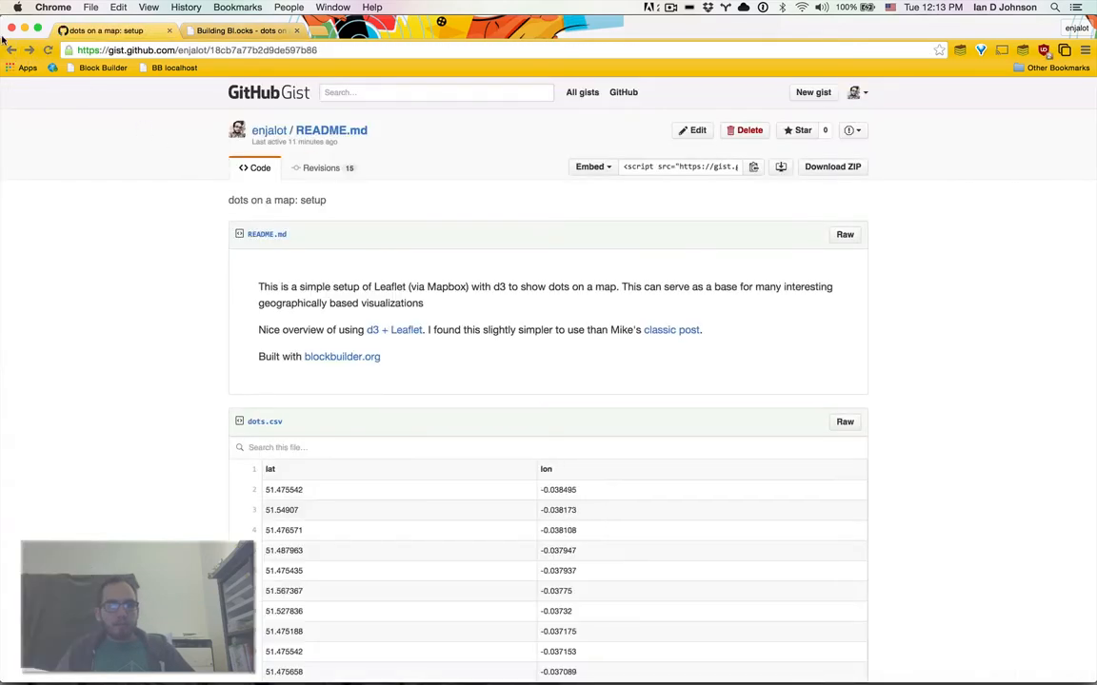
Open the setup block's bl.ocks page and the d3 + Leaflet link in a new tab.
{"action": "left_click", "coordinate": [238, 31]}
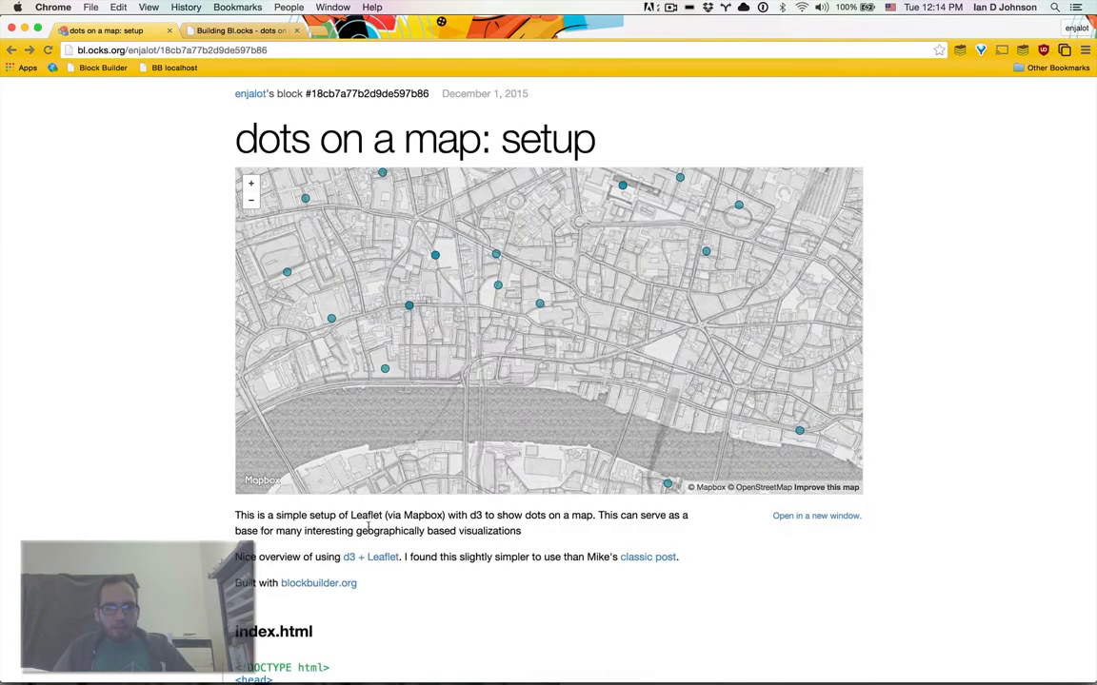
{"action": "scroll", "scroll_direction": "down", "scroll_amount": 3}
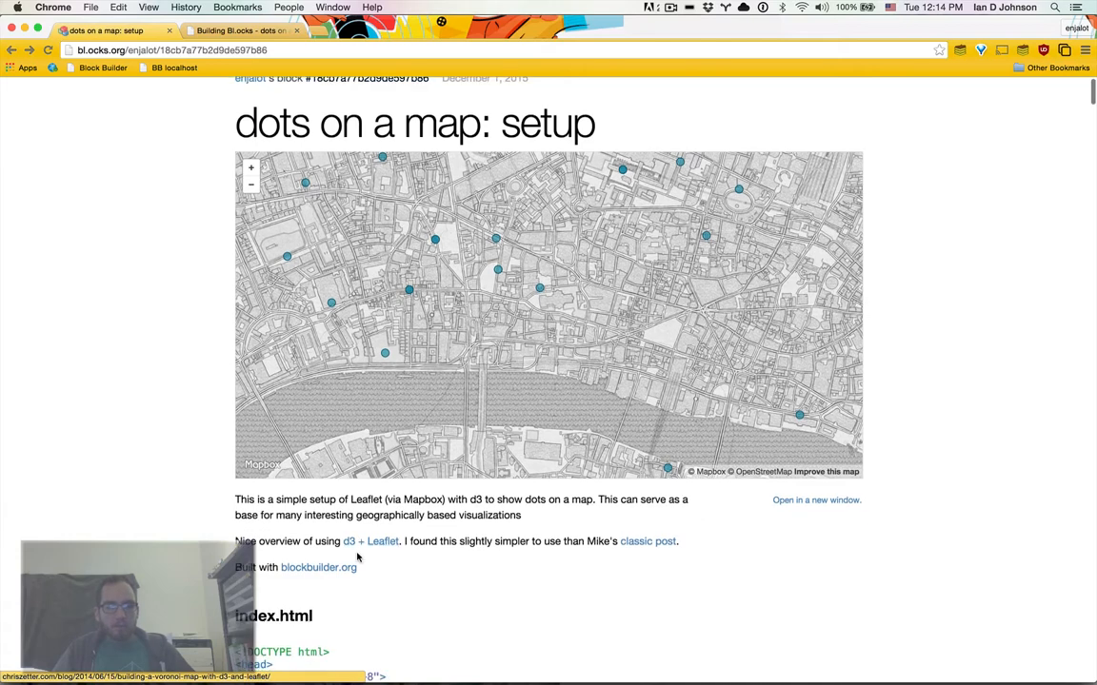
{"action": "right_click", "coordinate": [369, 541]}
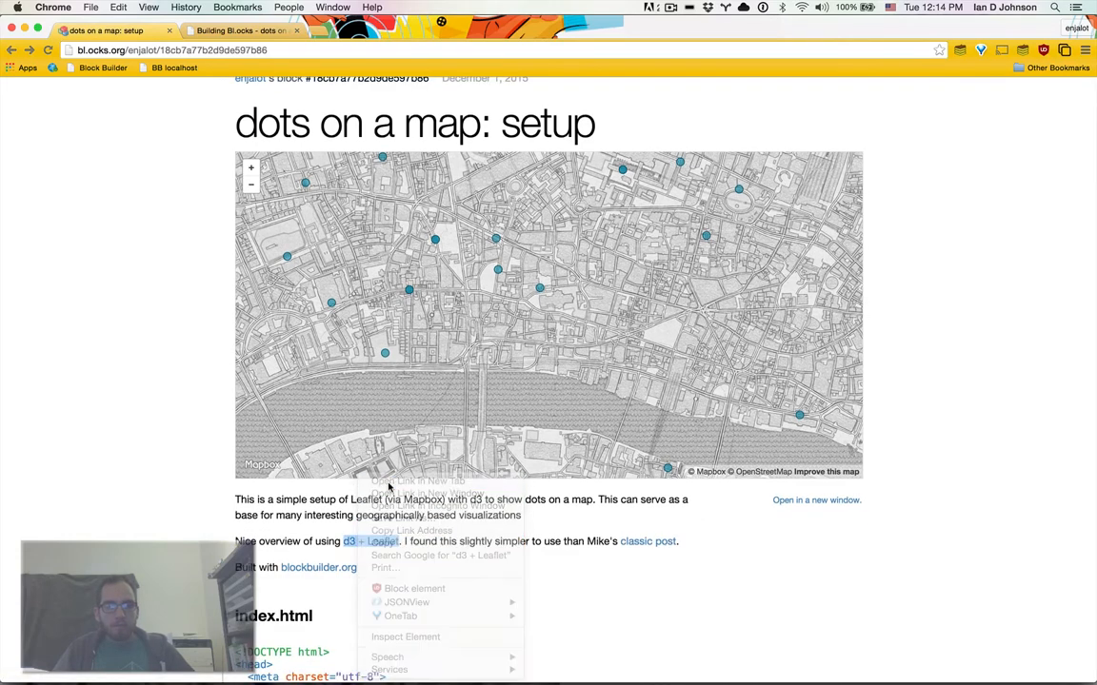
{"action": "left_click", "coordinate": [415, 481]}
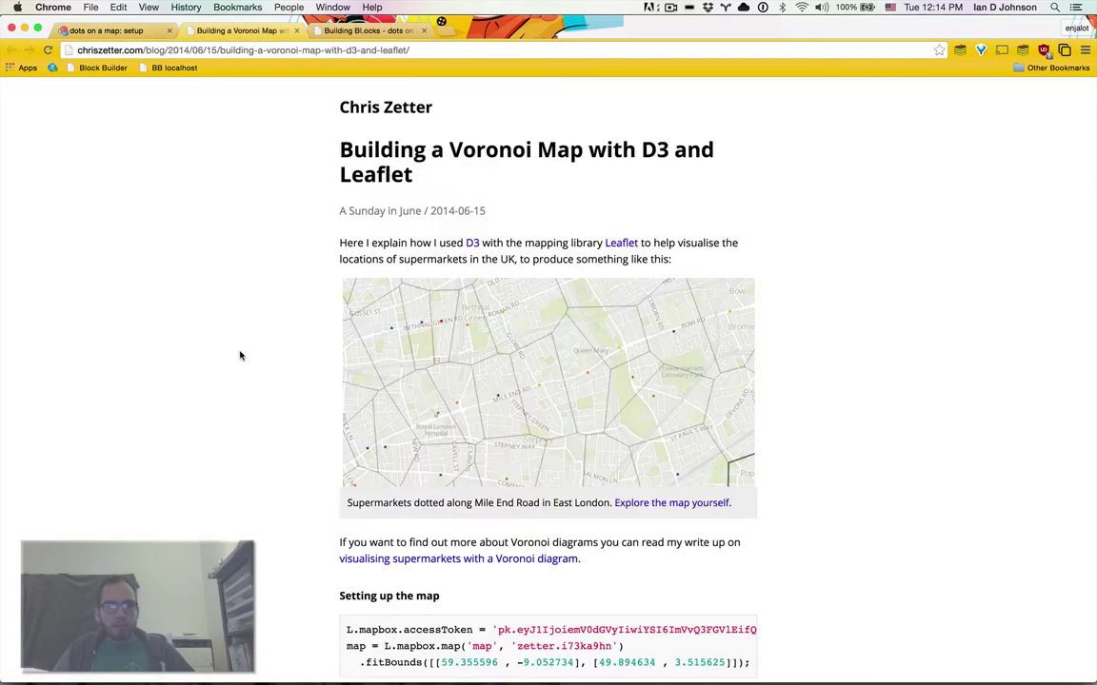
Scroll to the setup block's index.html and select the Mapbox script and stylesheet lines.
{"action": "scroll", "scroll_direction": "down", "scroll_amount": 3}
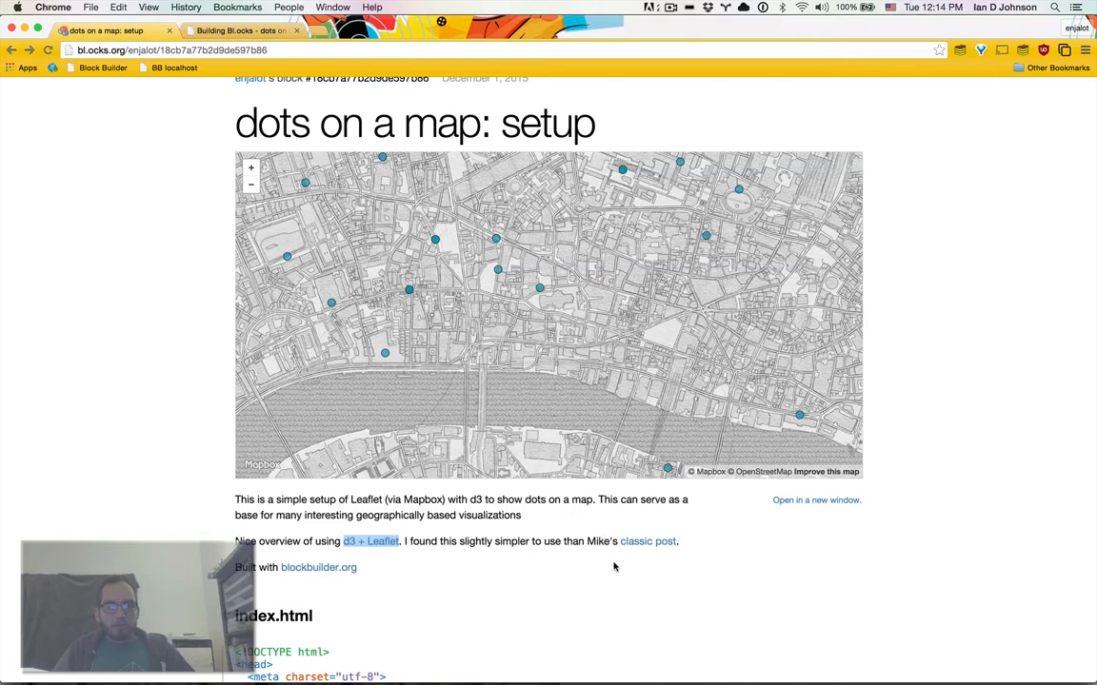
{"action": "mouse_move", "coordinate": [646, 546]}
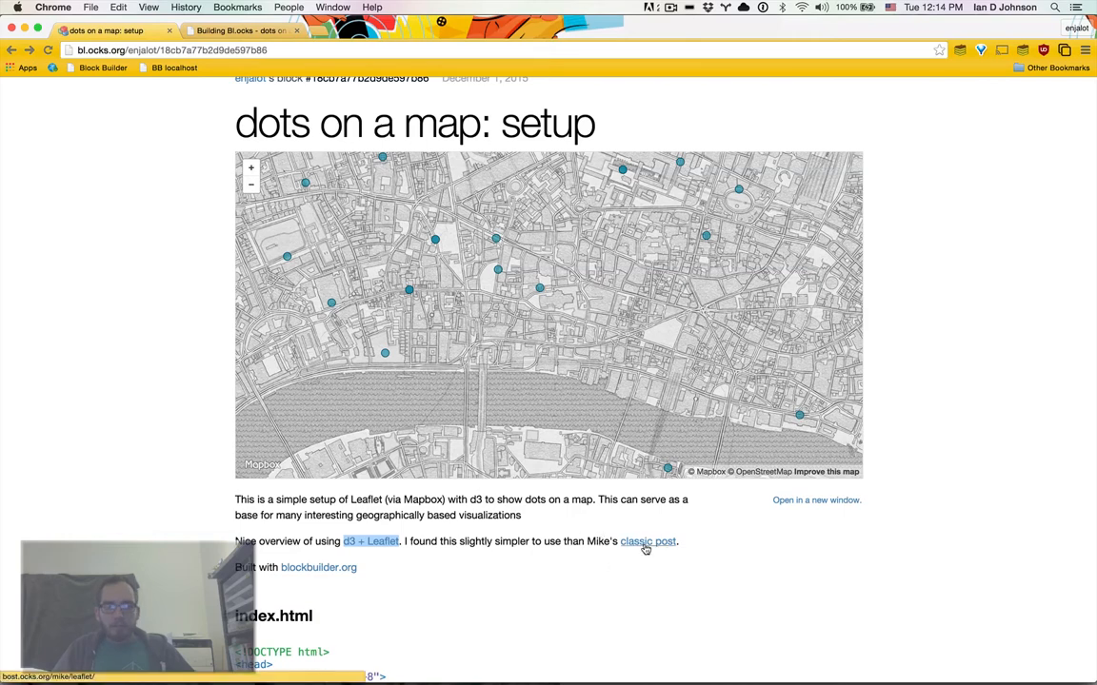
{"action": "scroll", "scroll_direction": "down", "scroll_amount": 3}
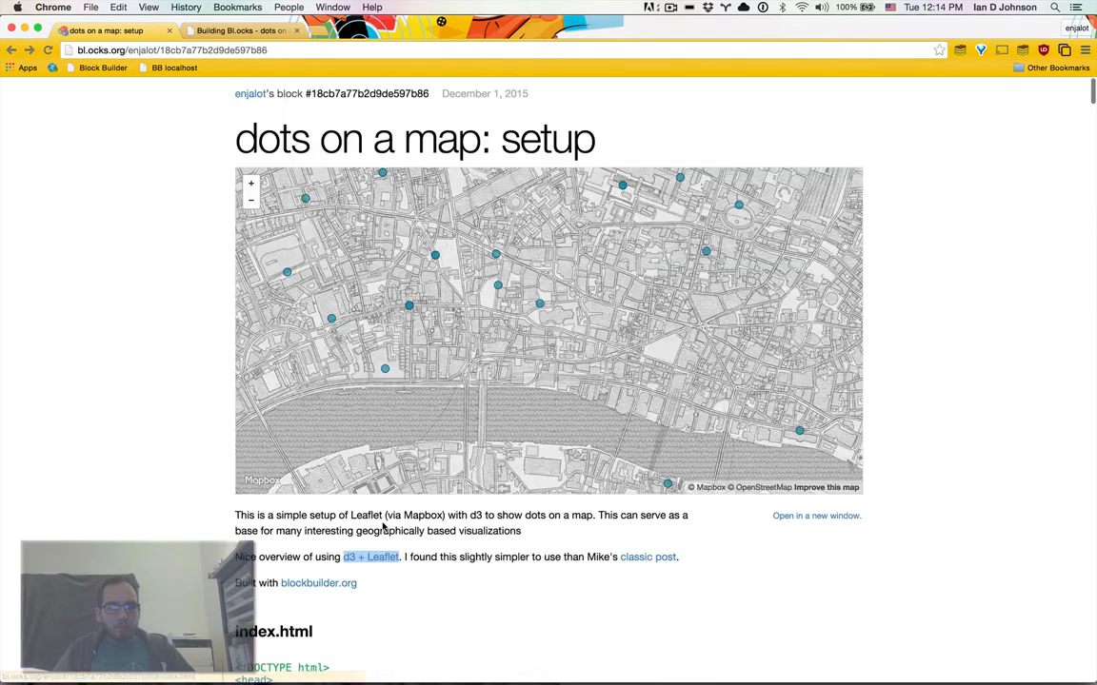
{"action": "scroll", "scroll_direction": "down", "scroll_amount": 3}
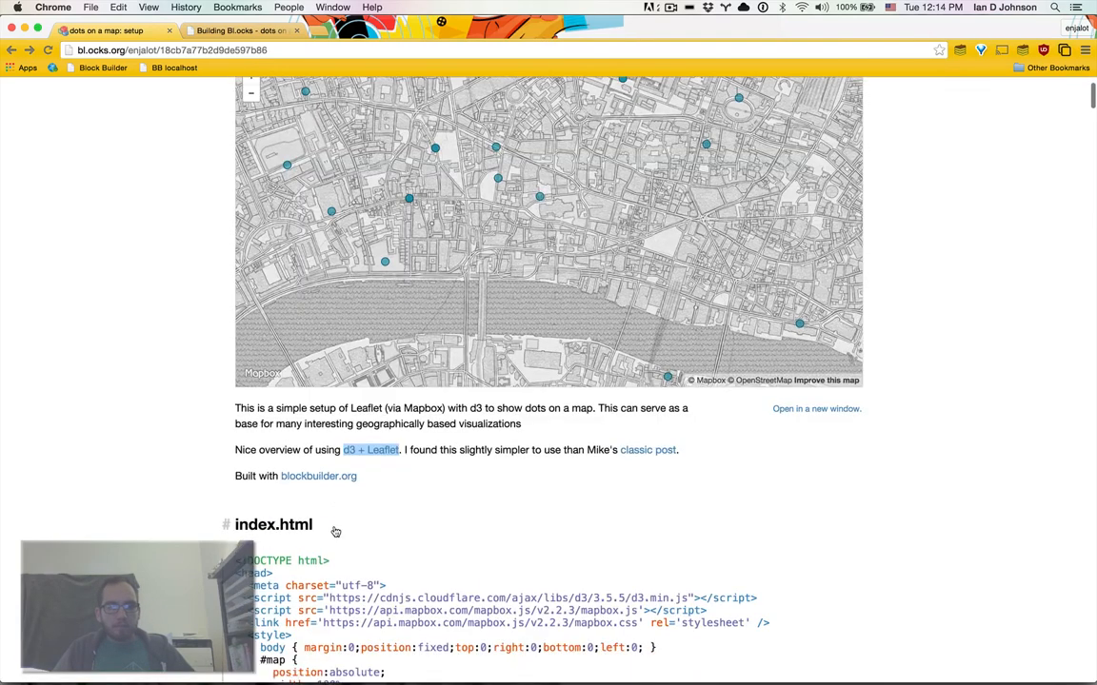
{"action": "scroll", "scroll_direction": "down", "scroll_amount": 3}
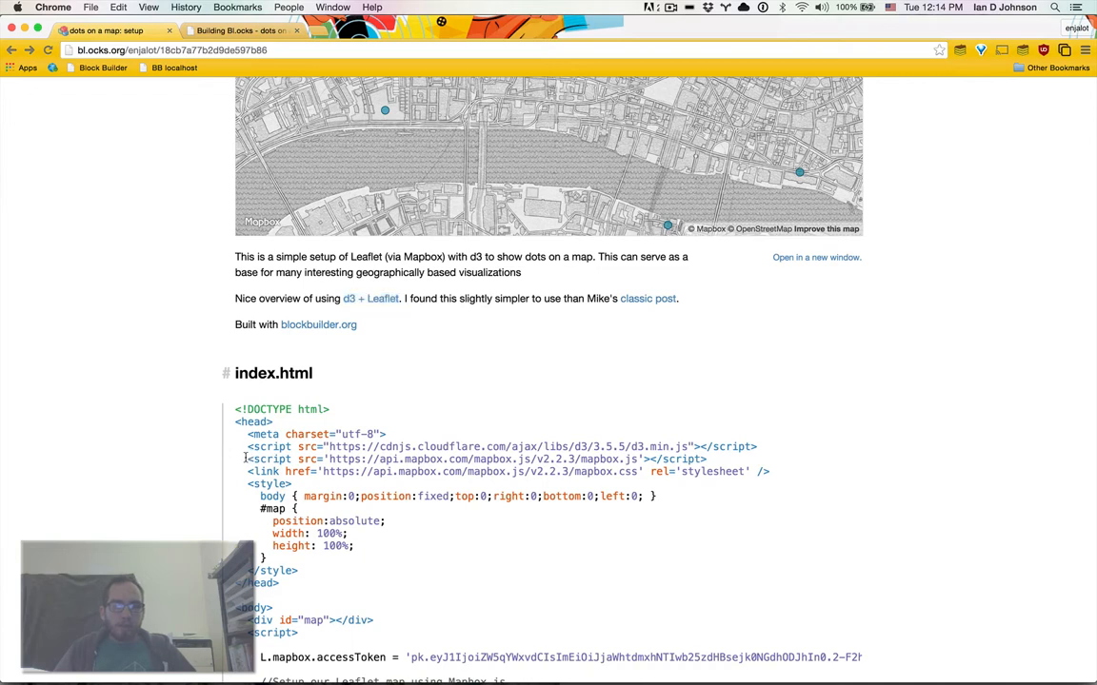
{"action": "left_click_drag", "start_coordinate": [245, 459], "coordinate": [775, 471]}
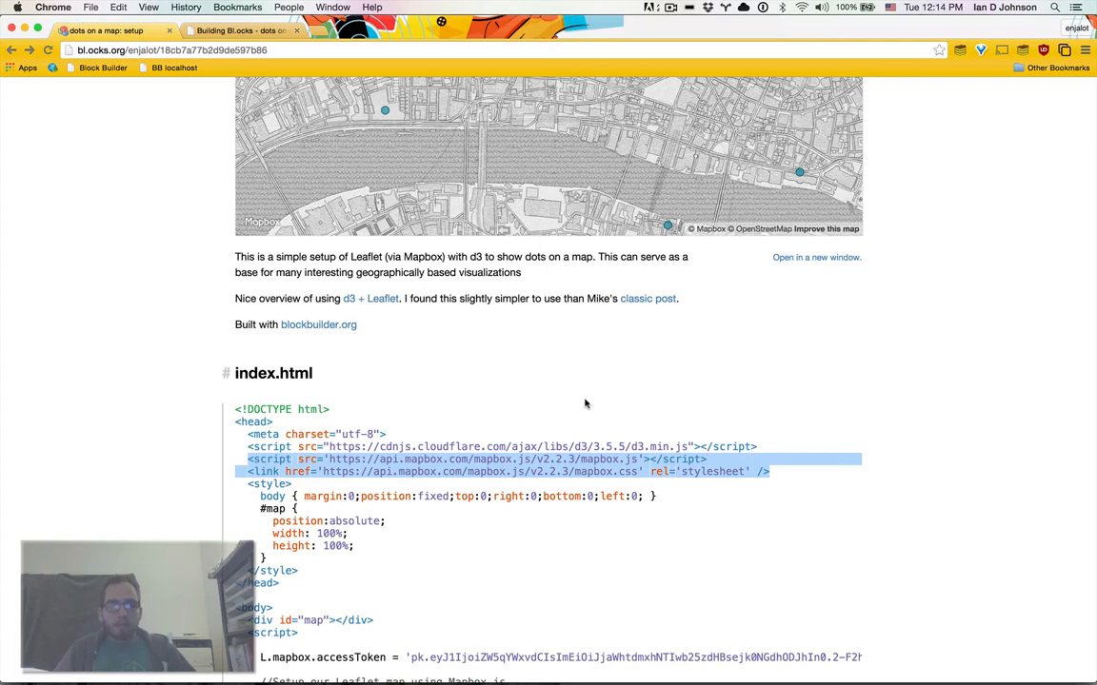
{"action": "mouse_move", "coordinate": [263, 373]}
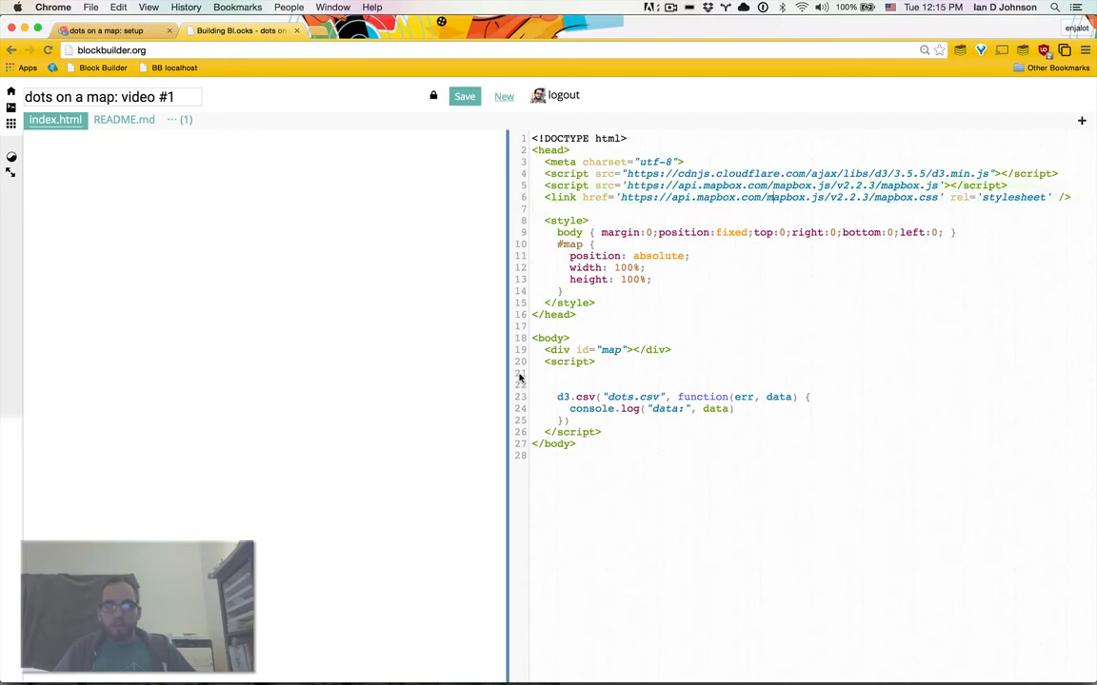
Return to the reference block's index.html and select its Leaflet map setup lines.
{"action": "left_click", "coordinate": [234, 31]}
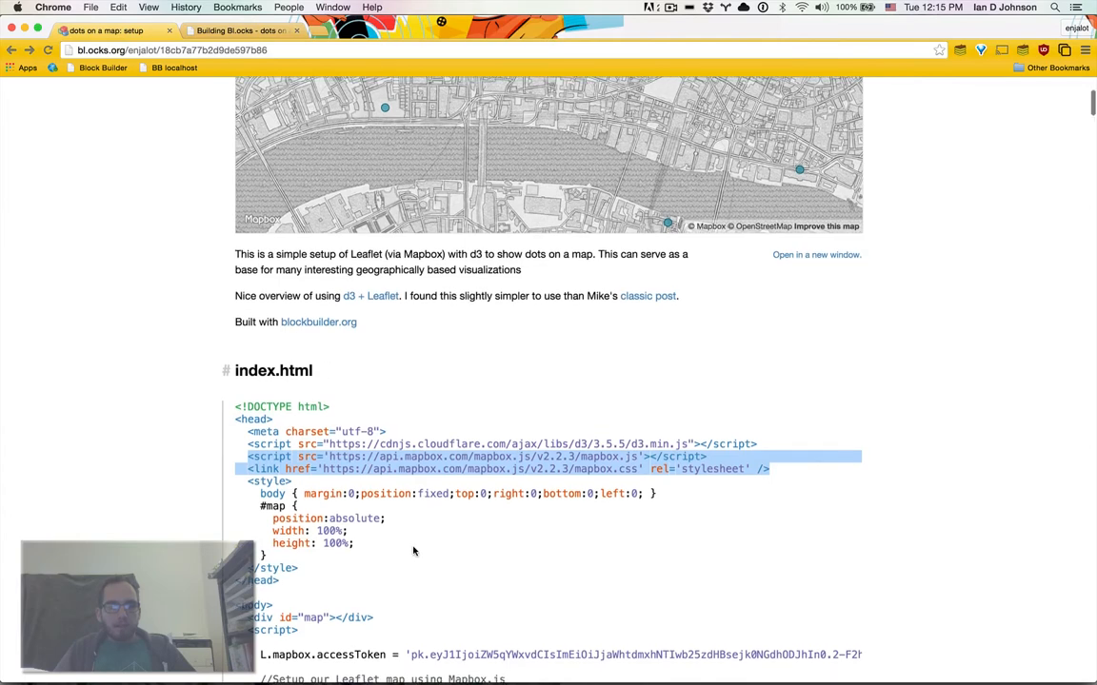
{"action": "scroll", "scroll_direction": "down", "scroll_amount": 3}
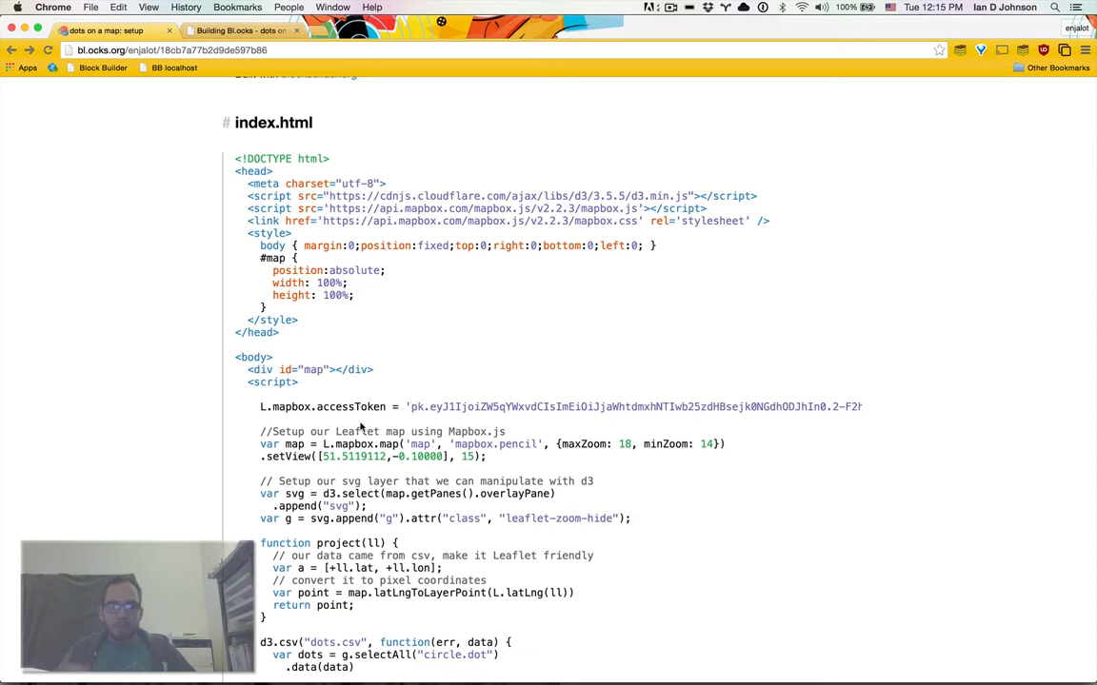
{"action": "left_click", "coordinate": [233, 31]}
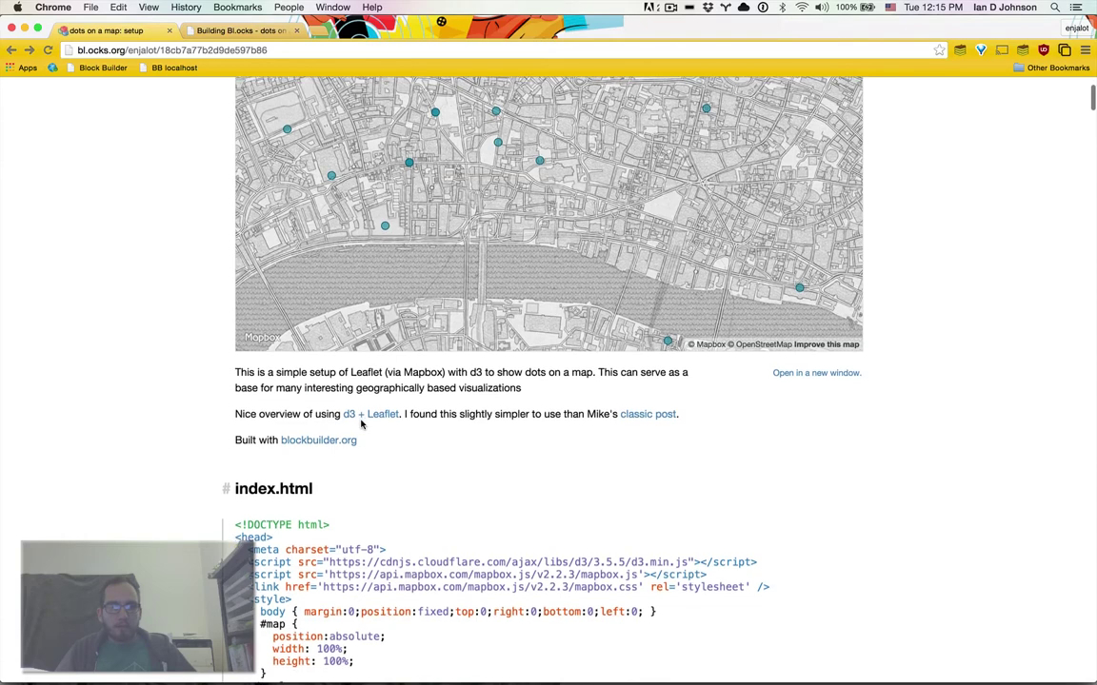
{"action": "scroll", "scroll_direction": "down", "scroll_amount": 3}
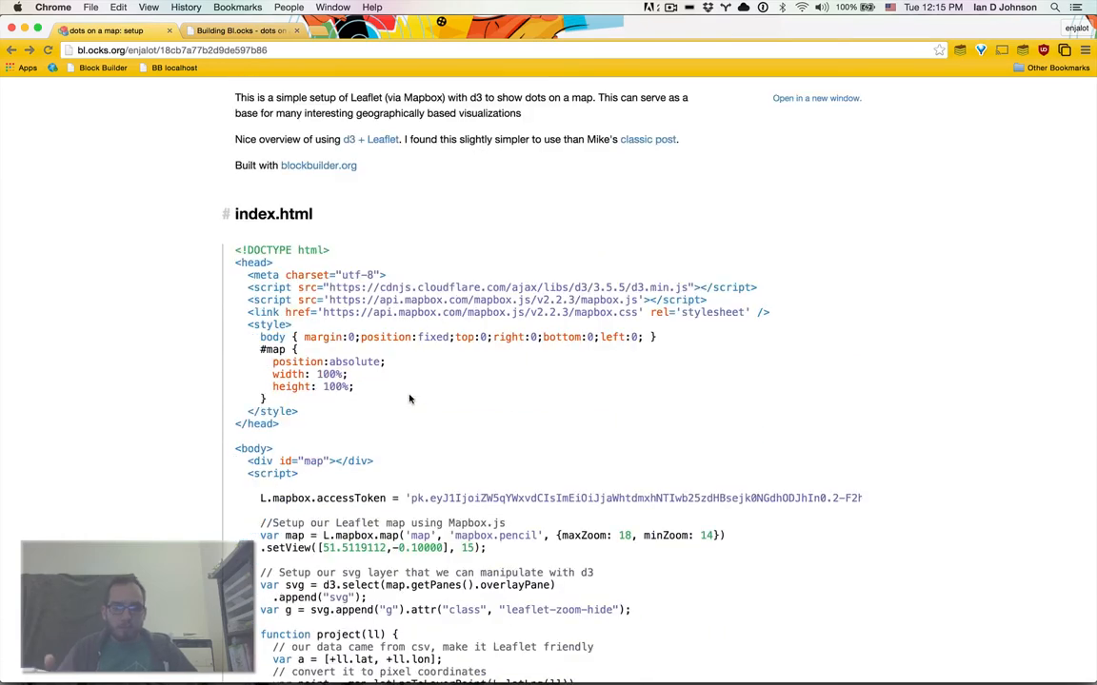
{"action": "scroll", "scroll_direction": "down", "scroll_amount": 3}
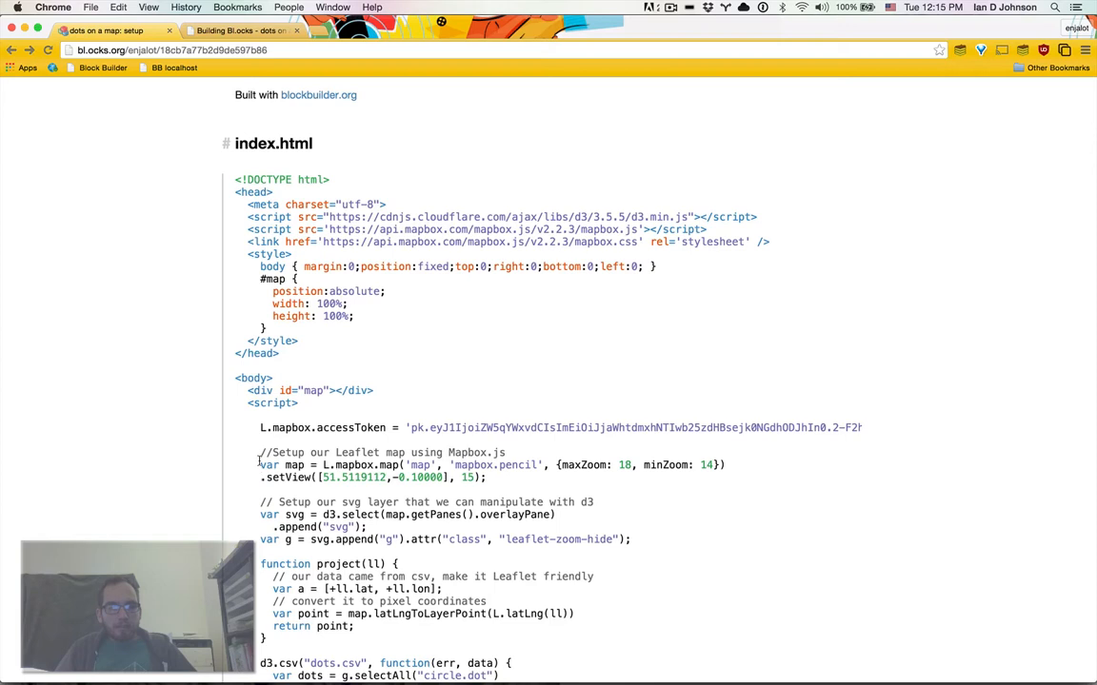
{"action": "left_click_drag", "start_coordinate": [260, 452], "coordinate": [457, 464]}
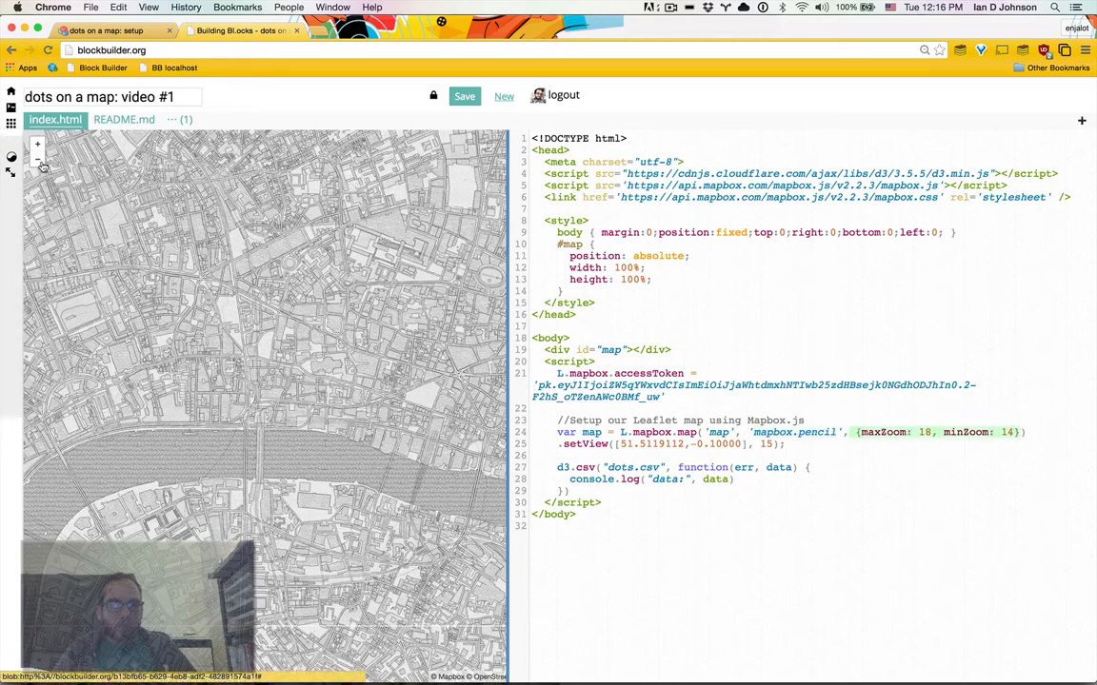
Test the 14–18 zoom limits with the zoom buttons, then return to the bl.ocks.org reference.
{"action": "left_click", "coordinate": [39, 146]}
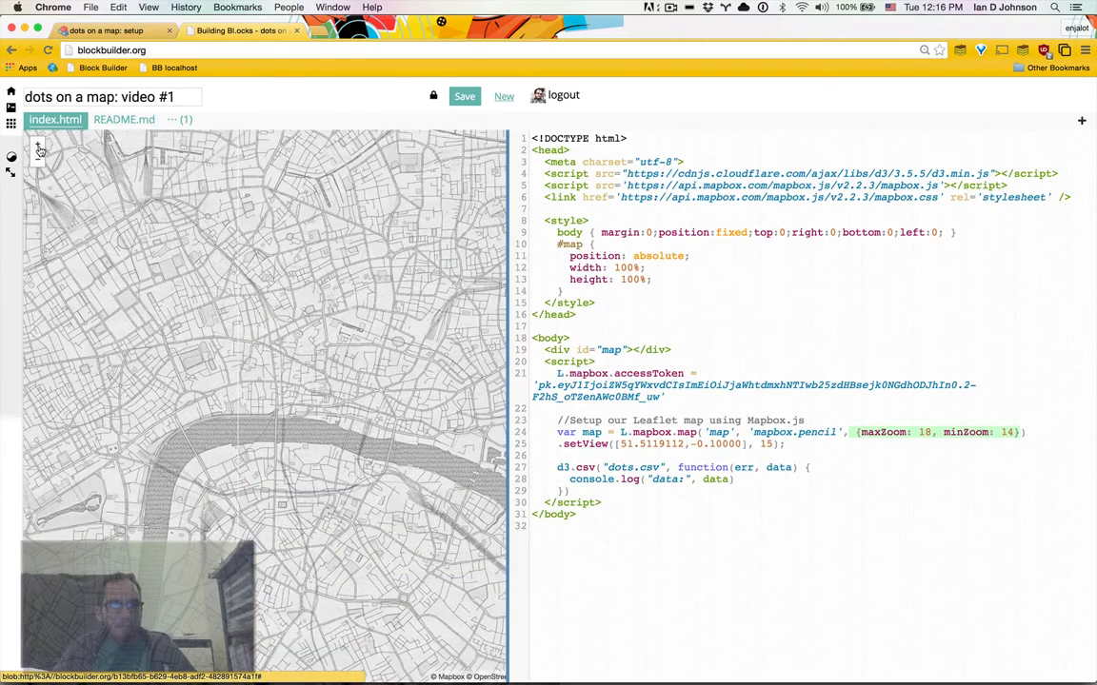
{"action": "left_click", "coordinate": [38, 145]}
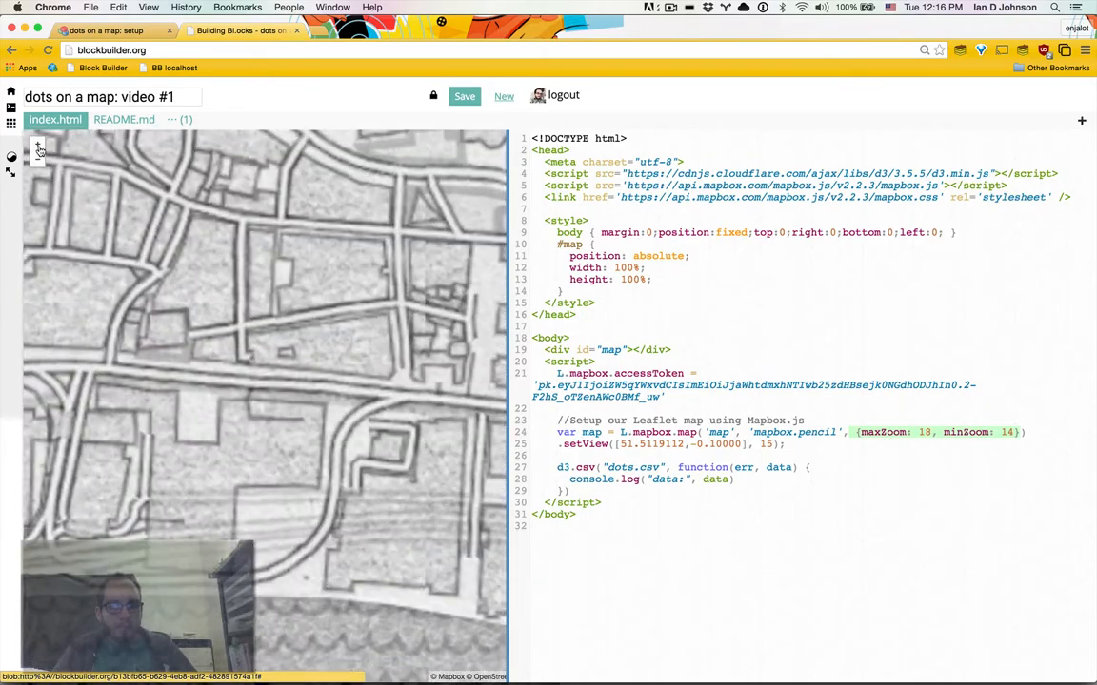
{"action": "left_click", "coordinate": [38, 164]}
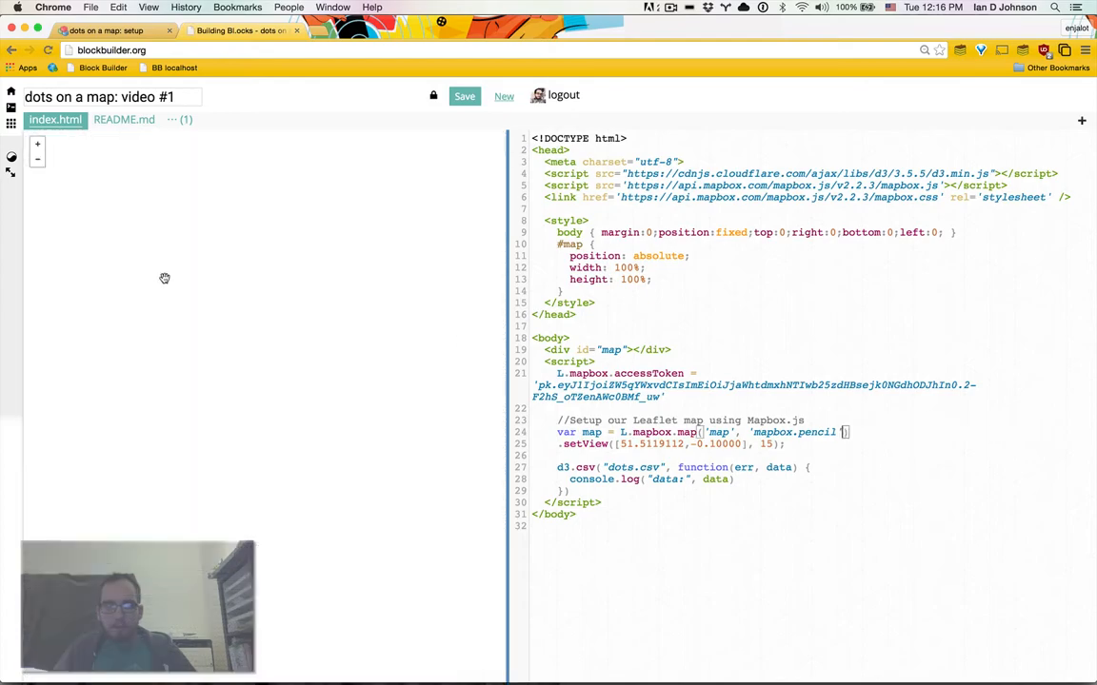
{"action": "left_click", "coordinate": [465, 95]}
{"action": "type", "text": ", {maxZoom: 18, minZoom: 14}"}
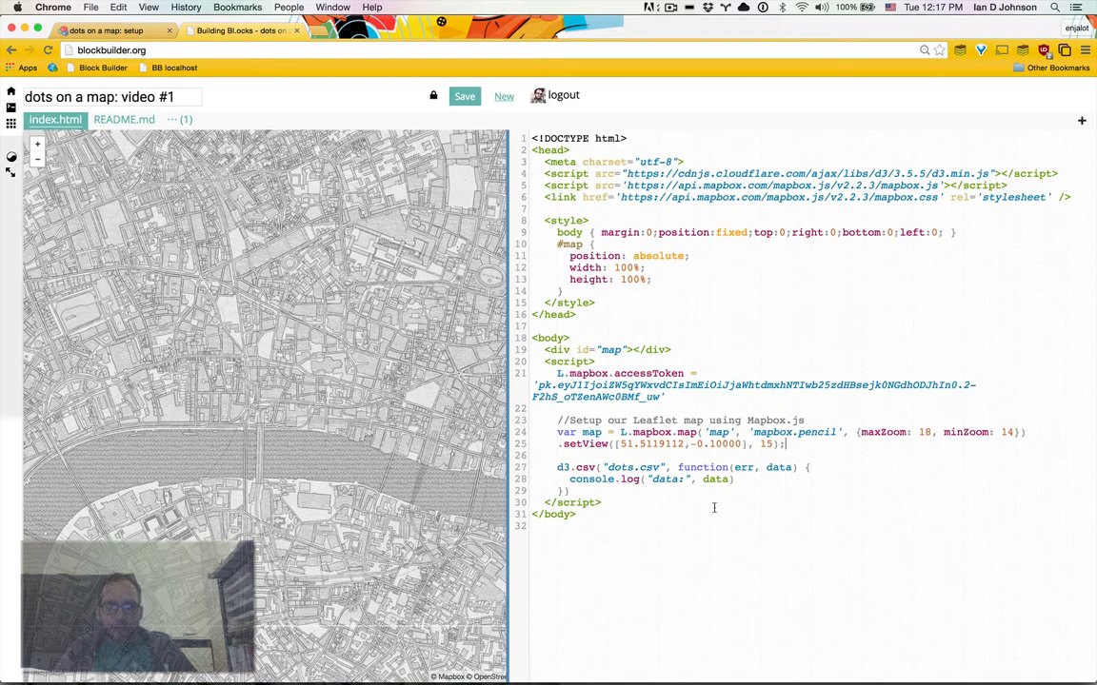
{"action": "key", "text": "Enter"}
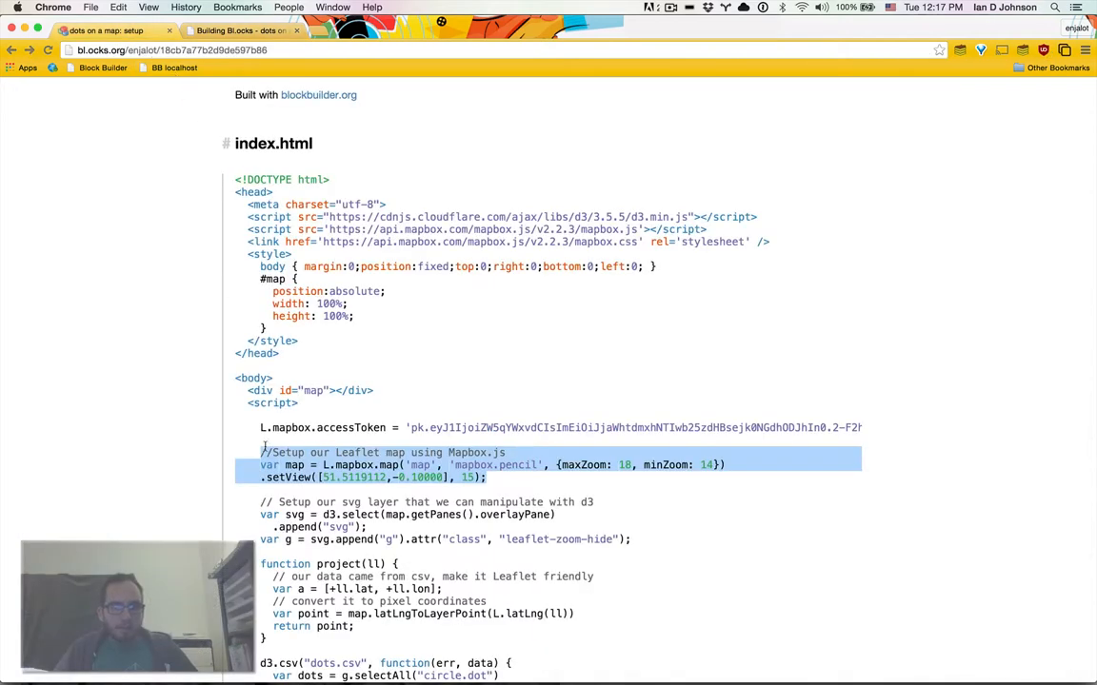
Select and copy the 'Setup our svg layer' lines from the reference index.html.
{"action": "scroll", "scroll_direction": "down", "scroll_amount": 3}
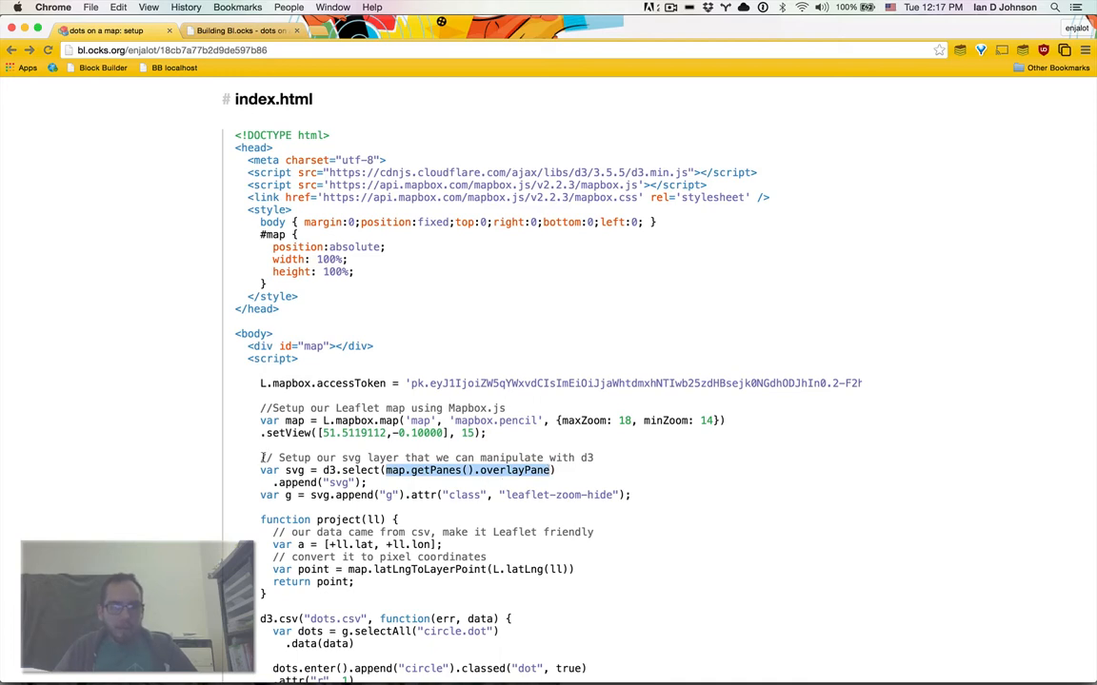
{"action": "left_click_drag", "start_coordinate": [260, 457], "coordinate": [629, 495]}
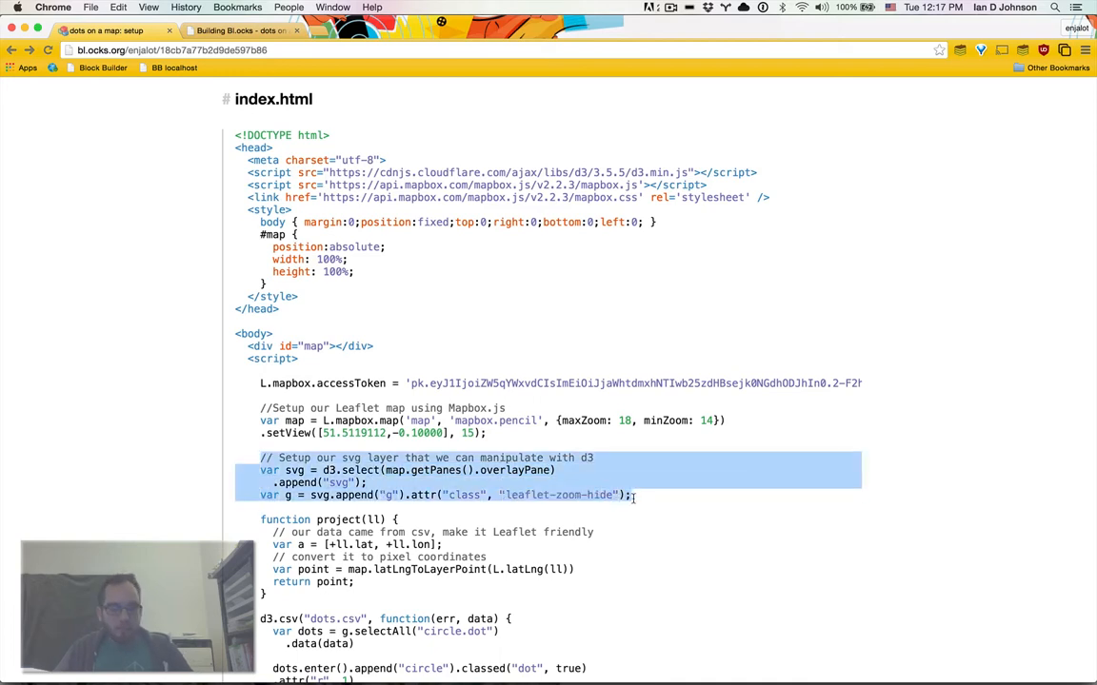
{"action": "left_click", "coordinate": [233, 31]}
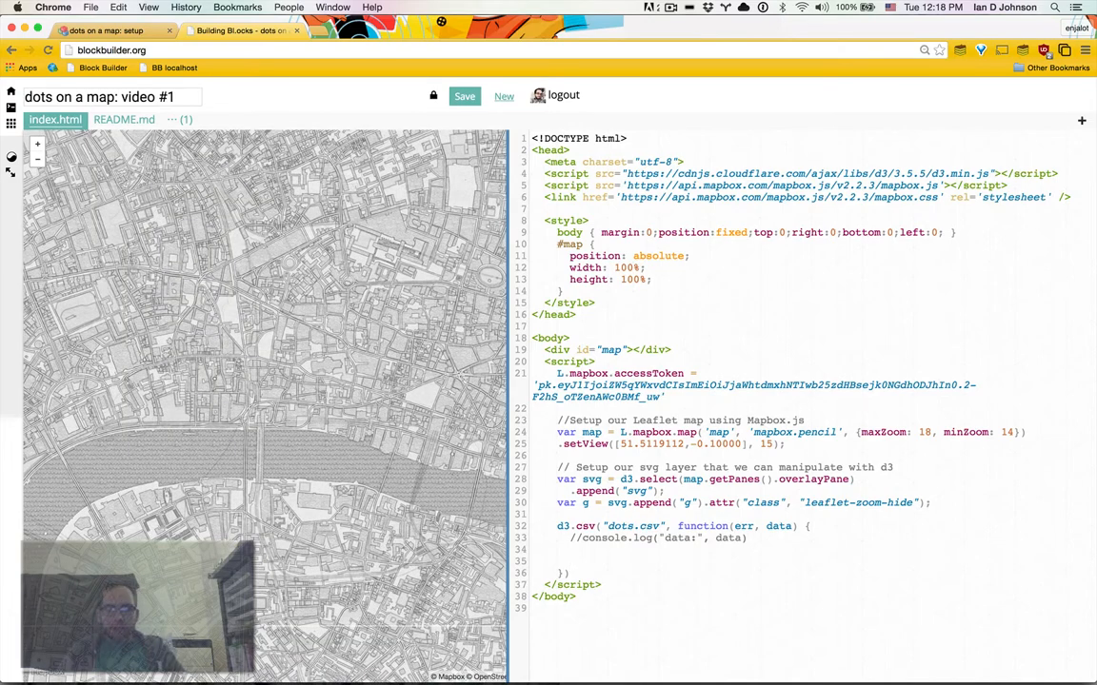
Bind the CSV data to circles via g.selectAll('circle').data(data).enter().append('circle').
{"action": "type", "text": "g.selectAll(\"circle"}
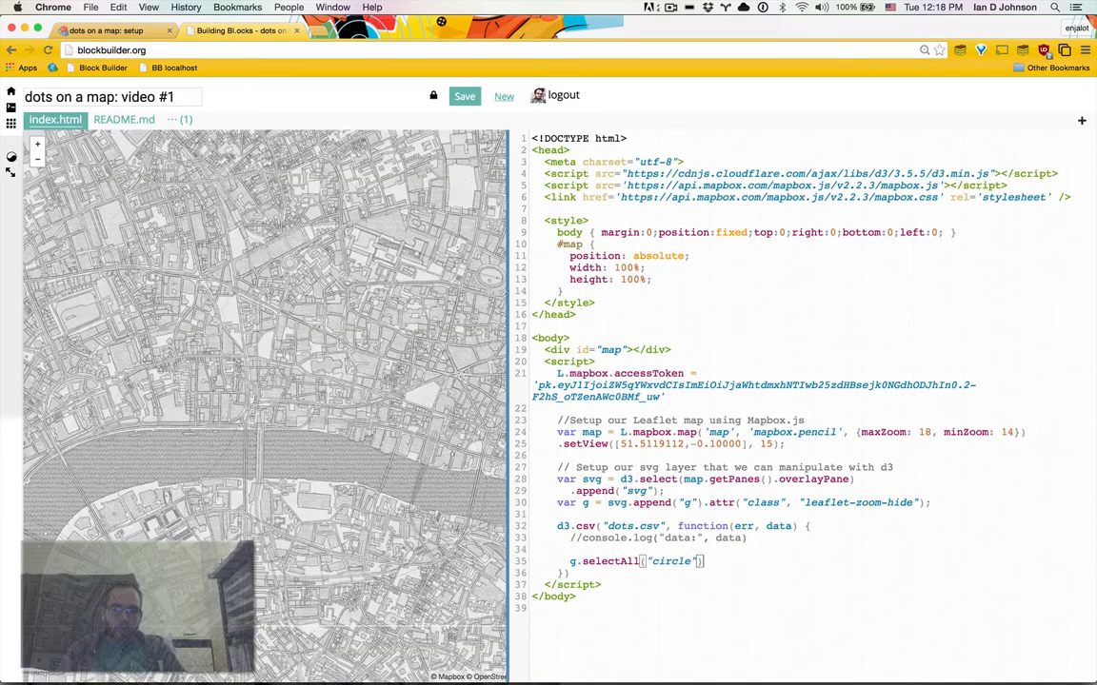
{"action": "type", "text": ".data(data)"}
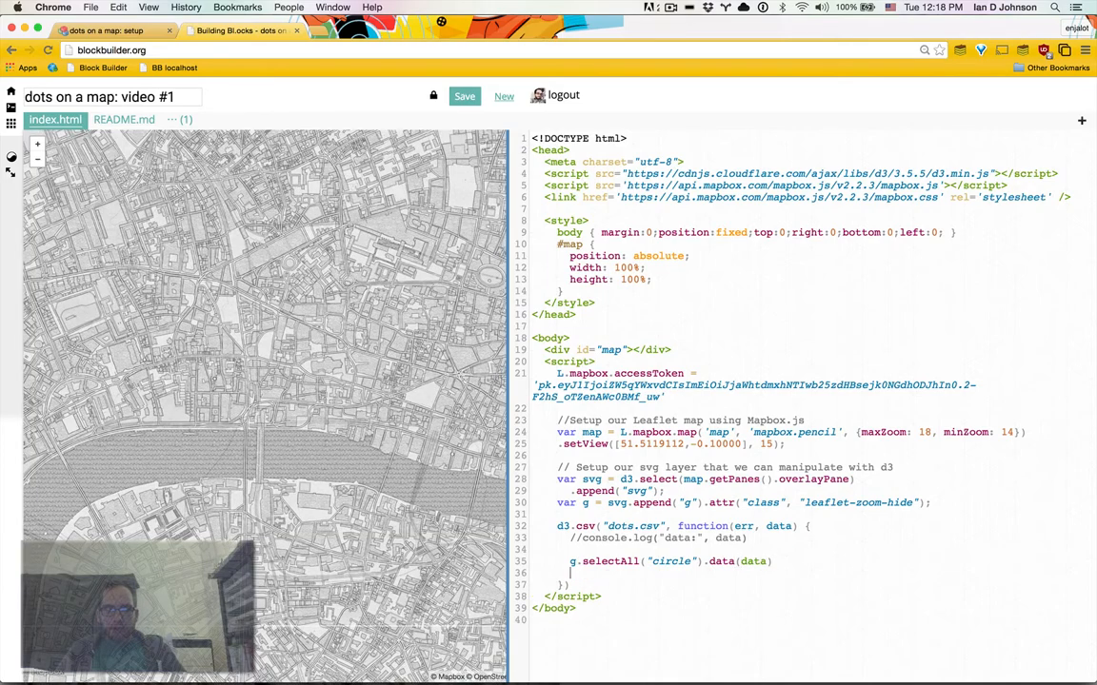
{"action": "type", "text": ".enter()"}
{"action": "type", "text": ".append(\""}
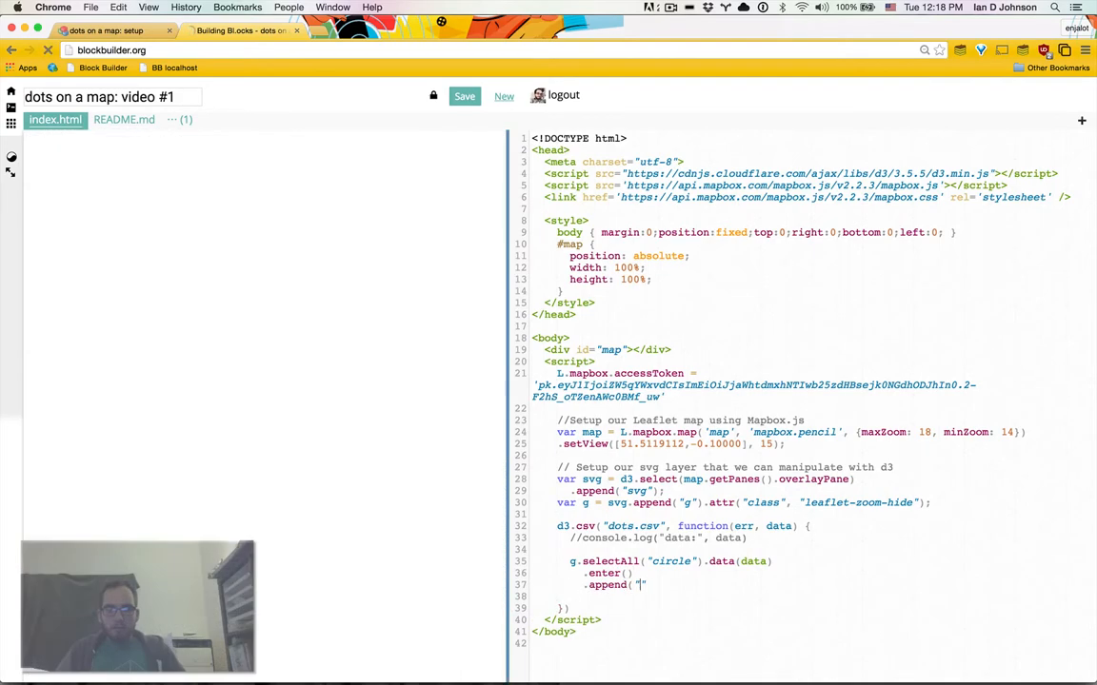
{"action": "type", "text": "circle\")"}
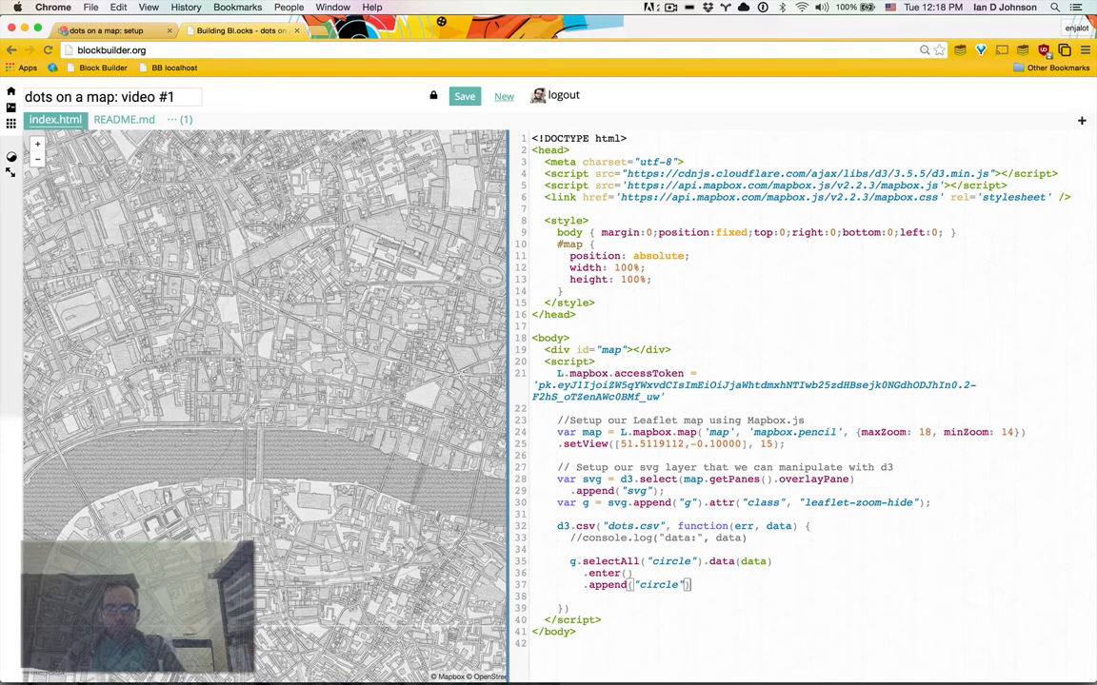
{"action": "key", "text": "Enter"}
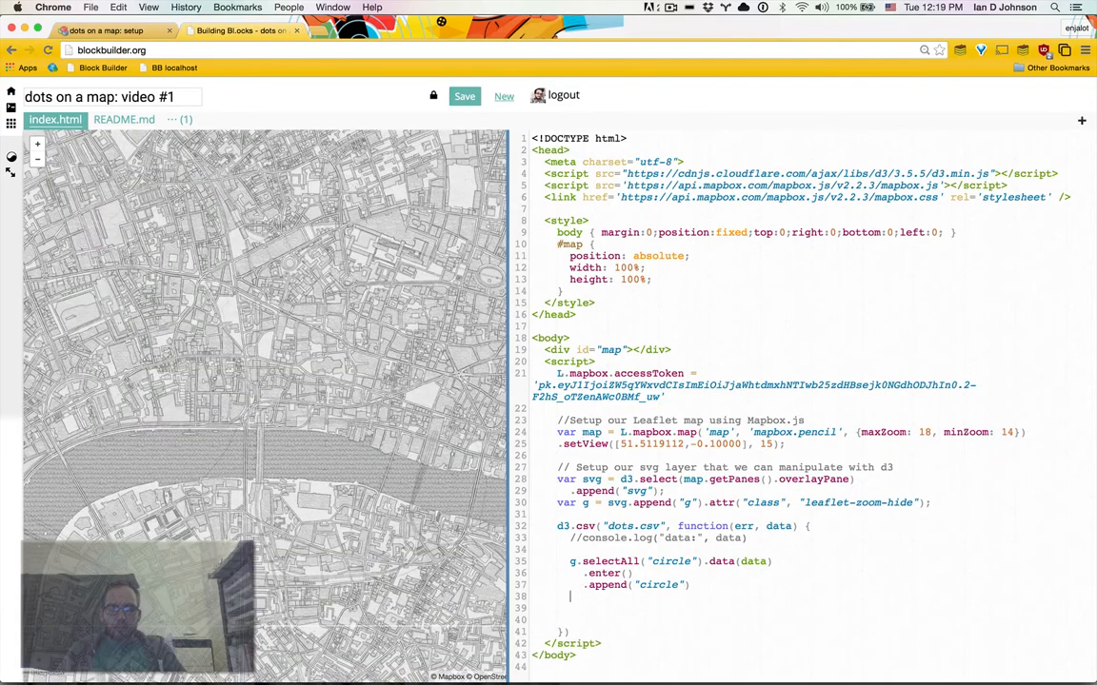
Store the selection as dots and set cx and cy to 100 and r to 5.
{"action": "type", "text": "var dots ="}
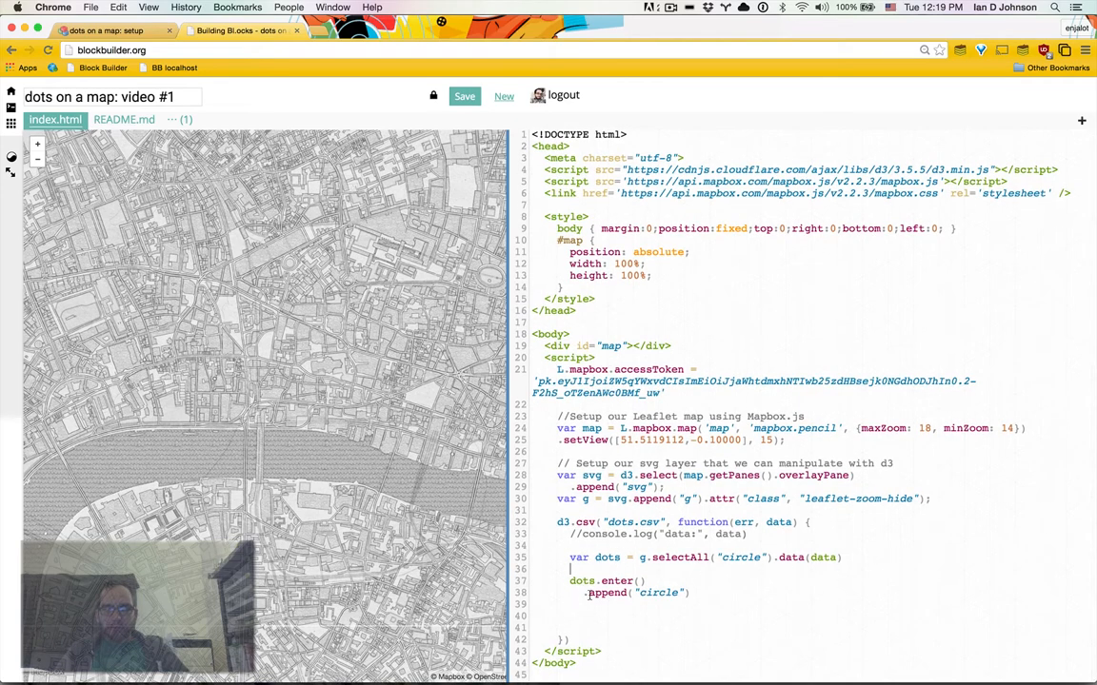
{"action": "type", "text": "dots.attr(\""}
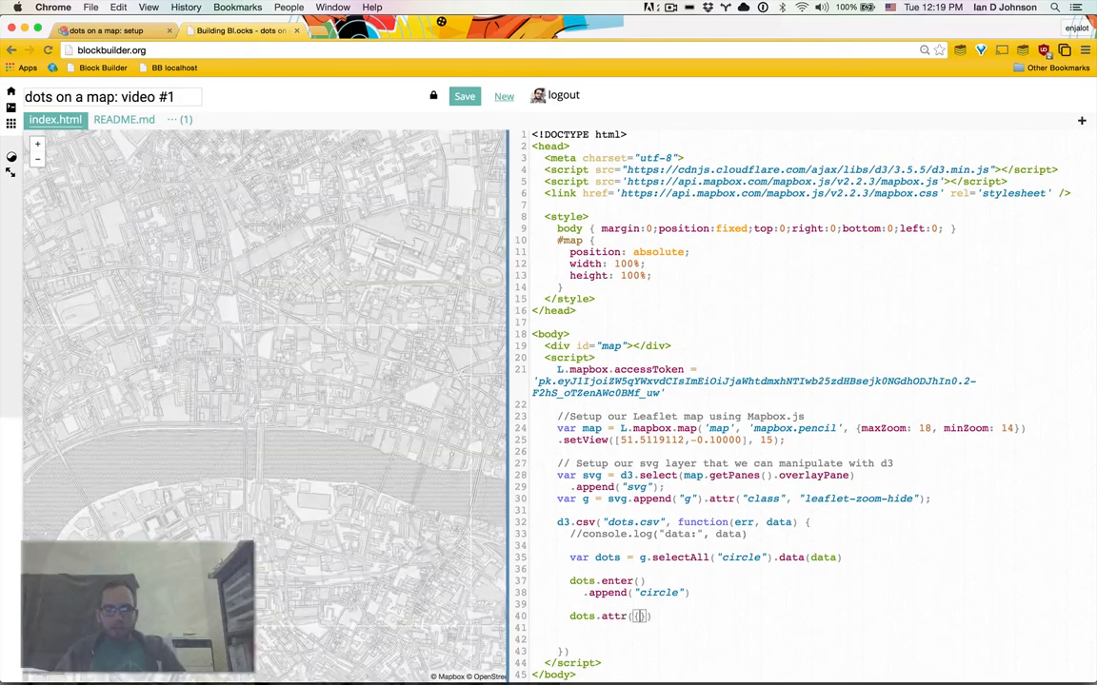
{"action": "type", "text": "cx"}
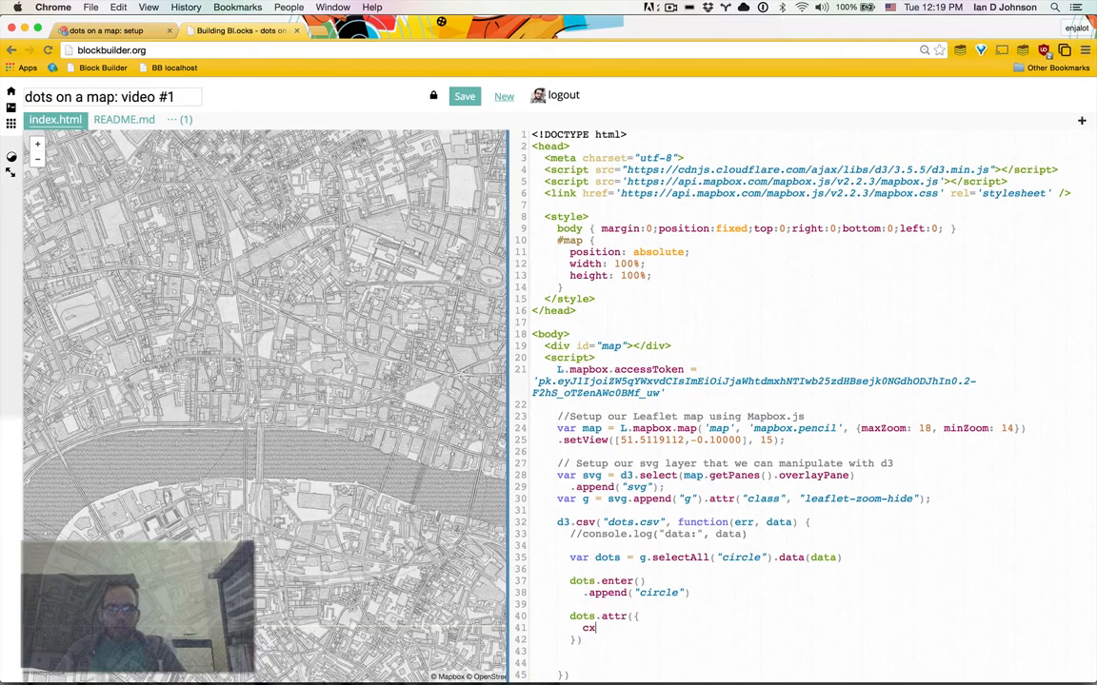
{"action": "type", "text": "func"}
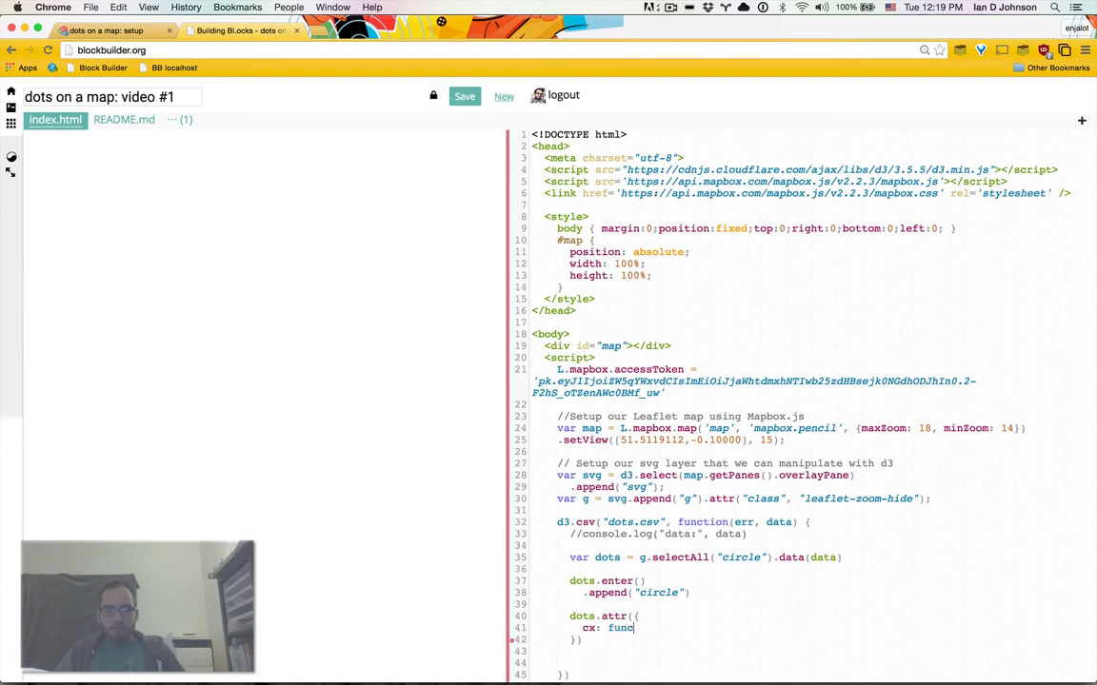
{"action": "type", "text": "(d)"}
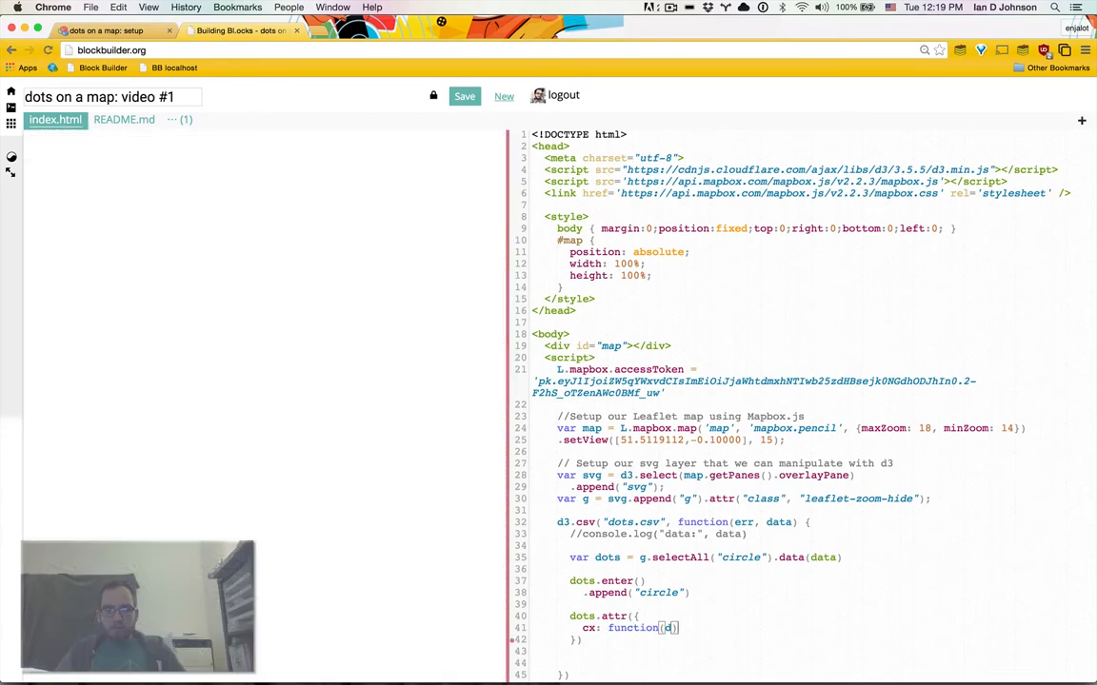
{"action": "type", "text": "{ reut"}
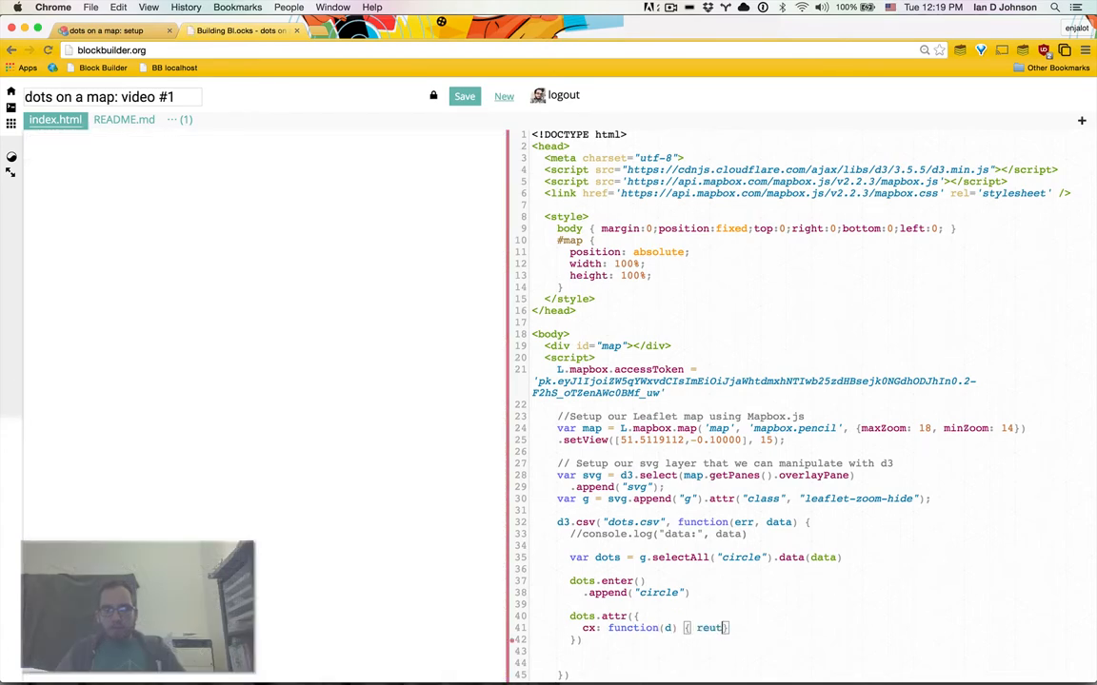
{"action": "type", "text": "return 100"}
{"action": "left_click", "coordinate": [813, 651]}
{"action": "type", "text": "r:"}
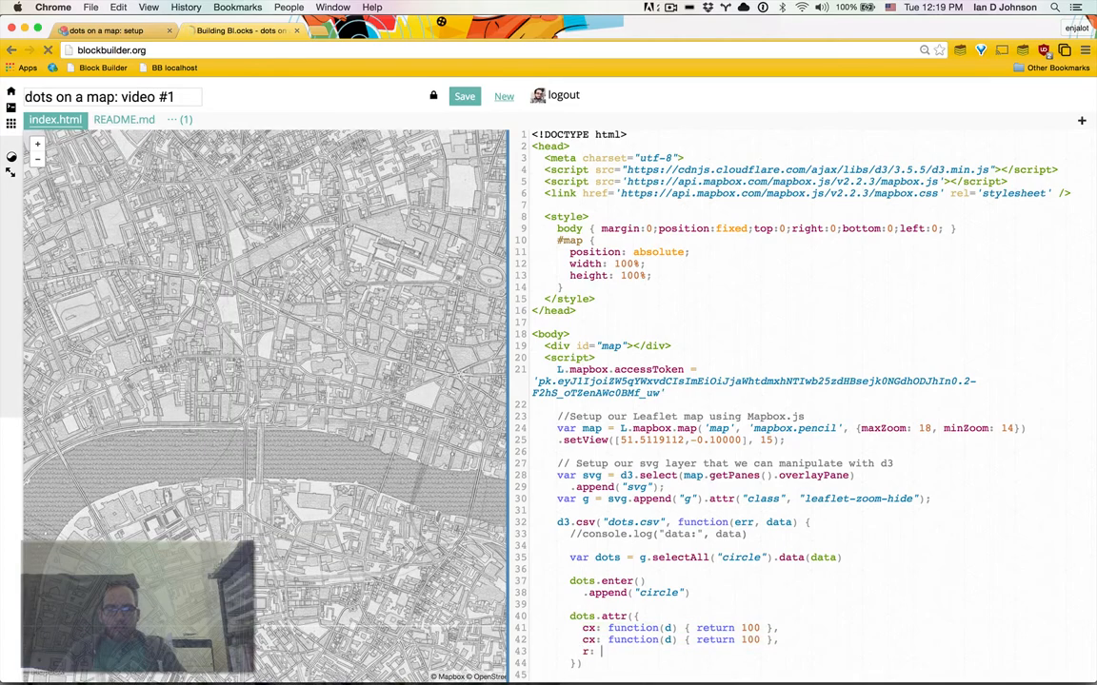
{"action": "type", "text": "5"}
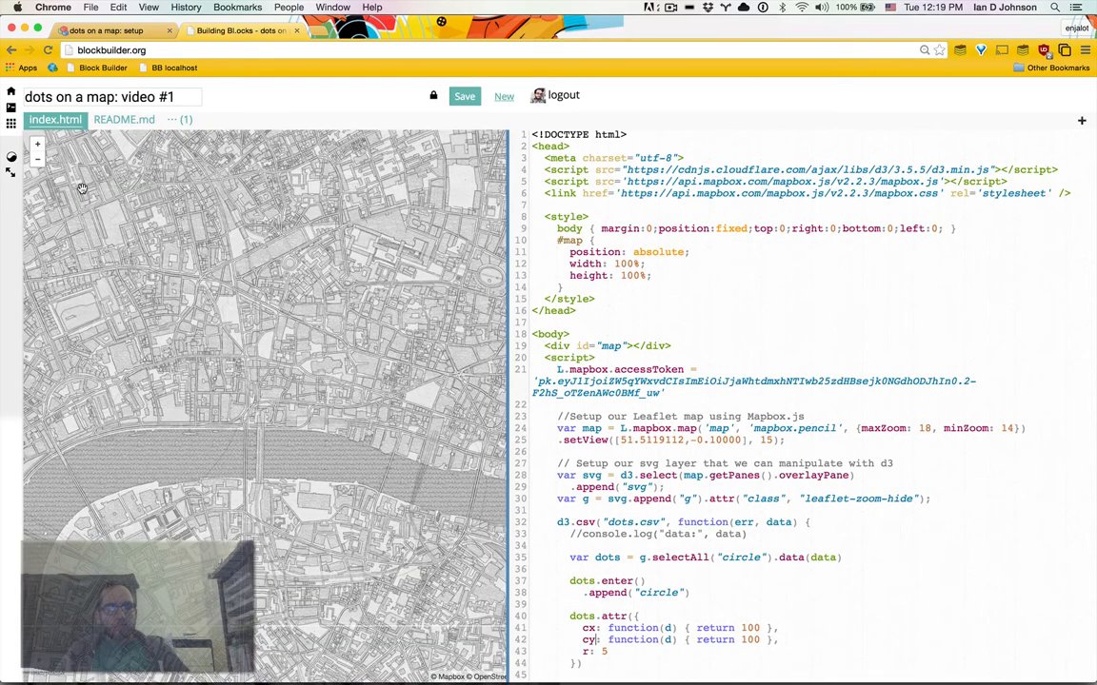
Add a project function returning map.latLngToLayerPoint(L.latLng(ll)) and logging the point.
{"action": "scroll", "scroll_direction": "down", "scroll_amount": 3}
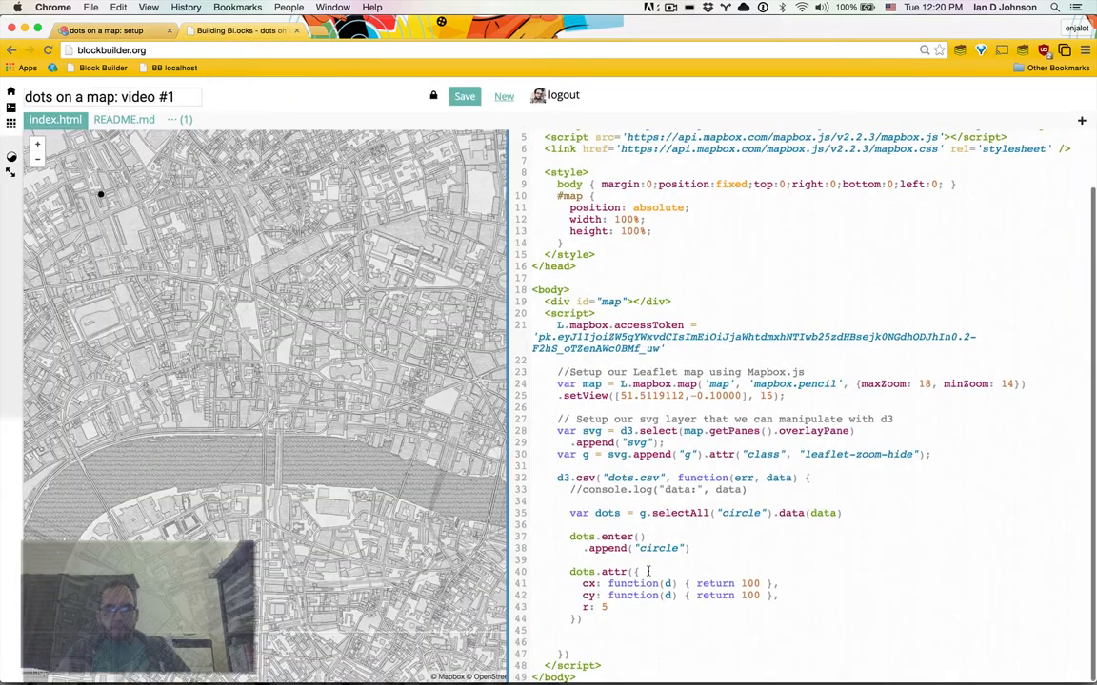
{"action": "scroll", "scroll_direction": "down", "scroll_amount": 3}
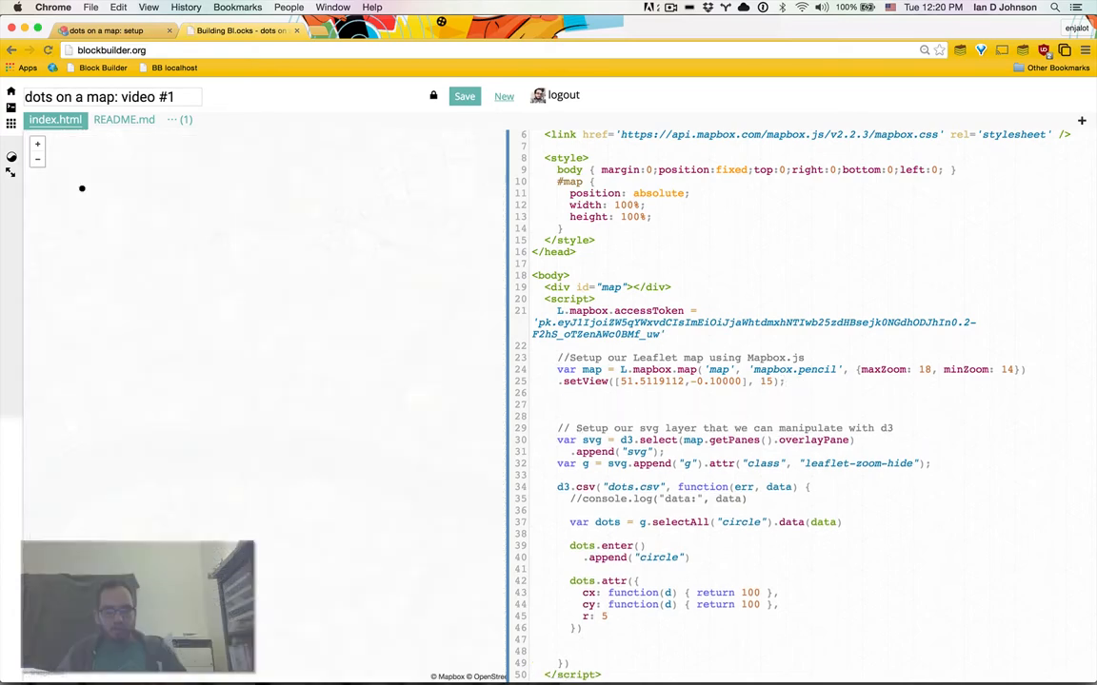
{"action": "type", "text": "function project(ll){"}
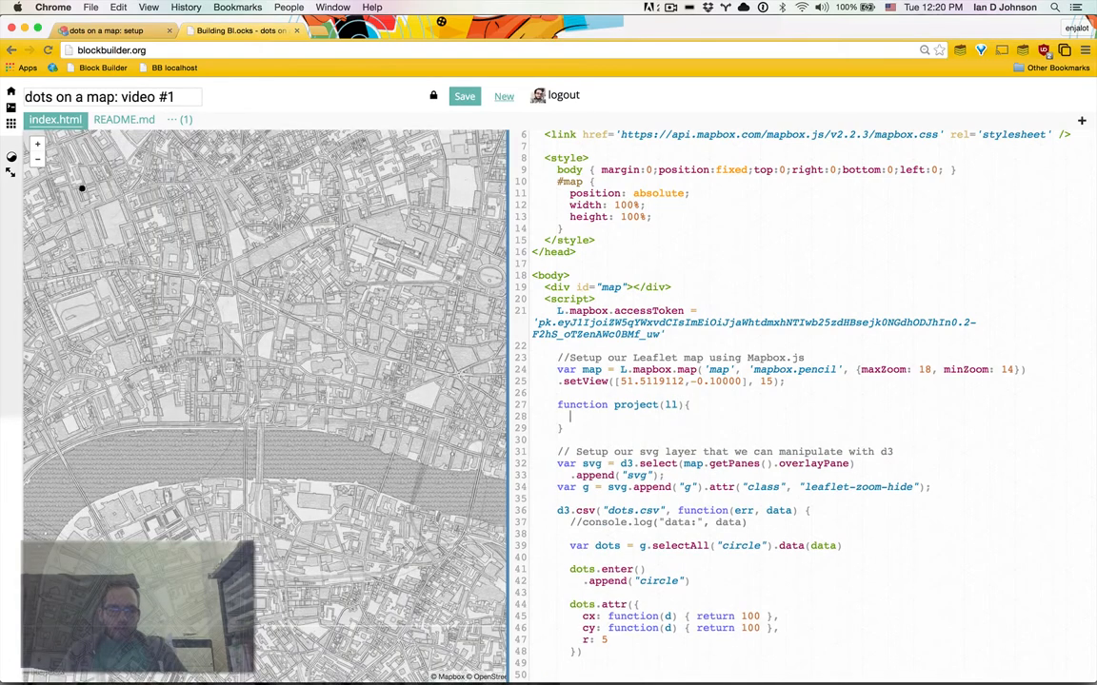
{"action": "type", "text": "var point = map.latLngToLayerPoint(L.latLng(ll))"}
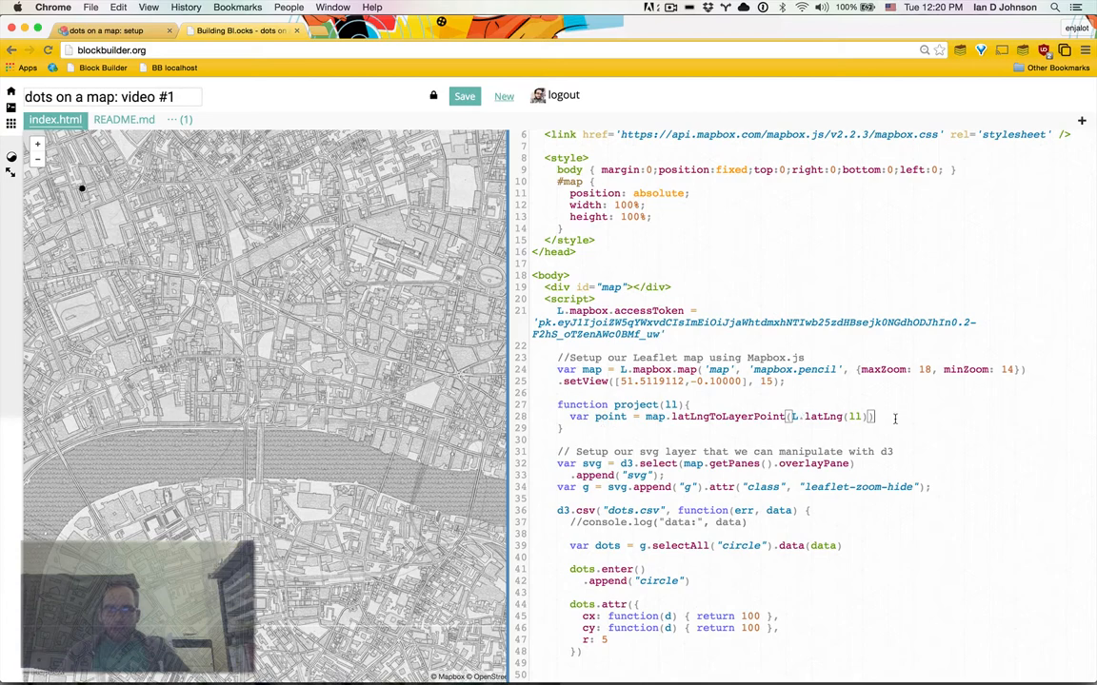
{"action": "type", "text": "return point;"}
{"action": "type", "text": "console.log("}
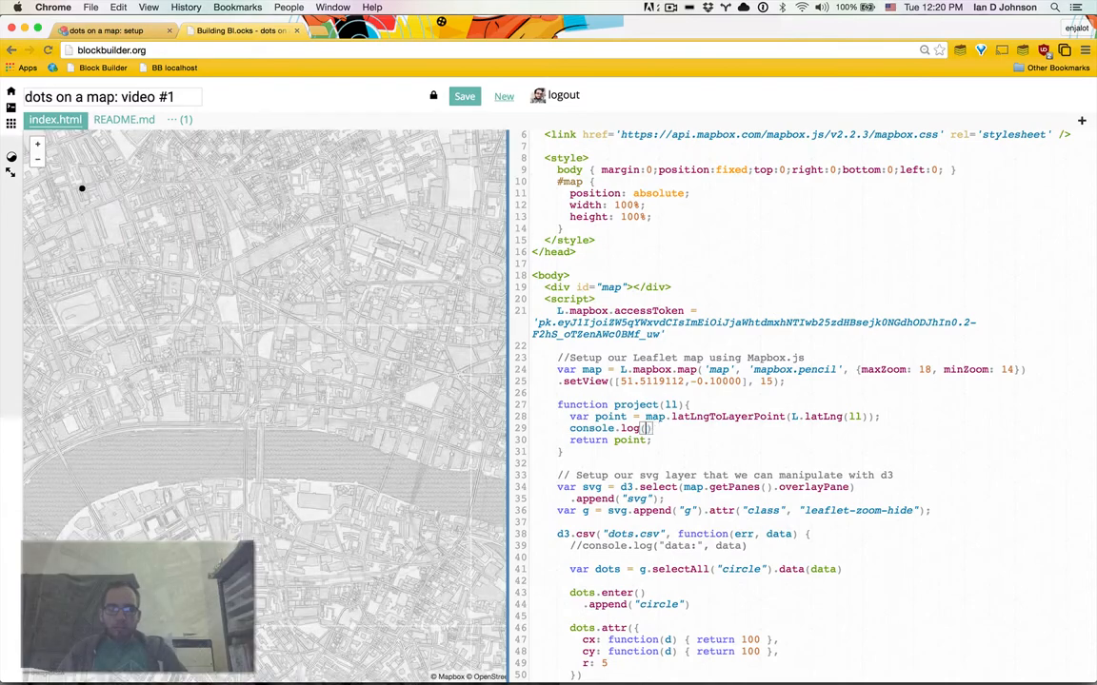
{"action": "type", "text": "\"point\", point"}
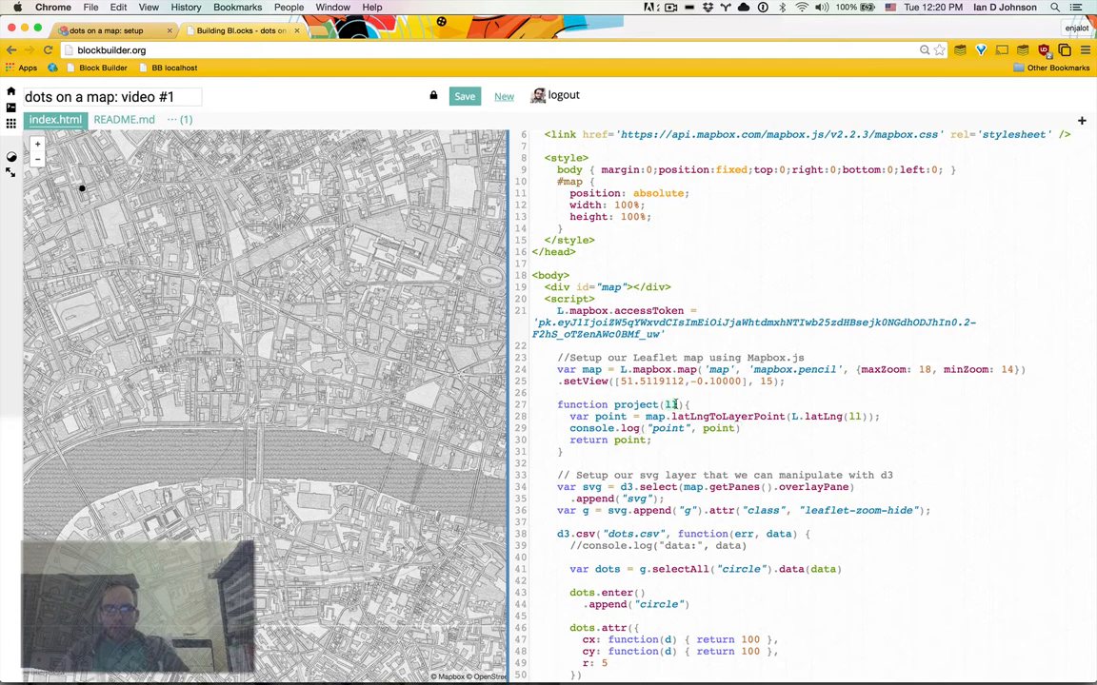
Rename the project function's parameter to latlng.
{"action": "left_click", "coordinate": [861, 417]}
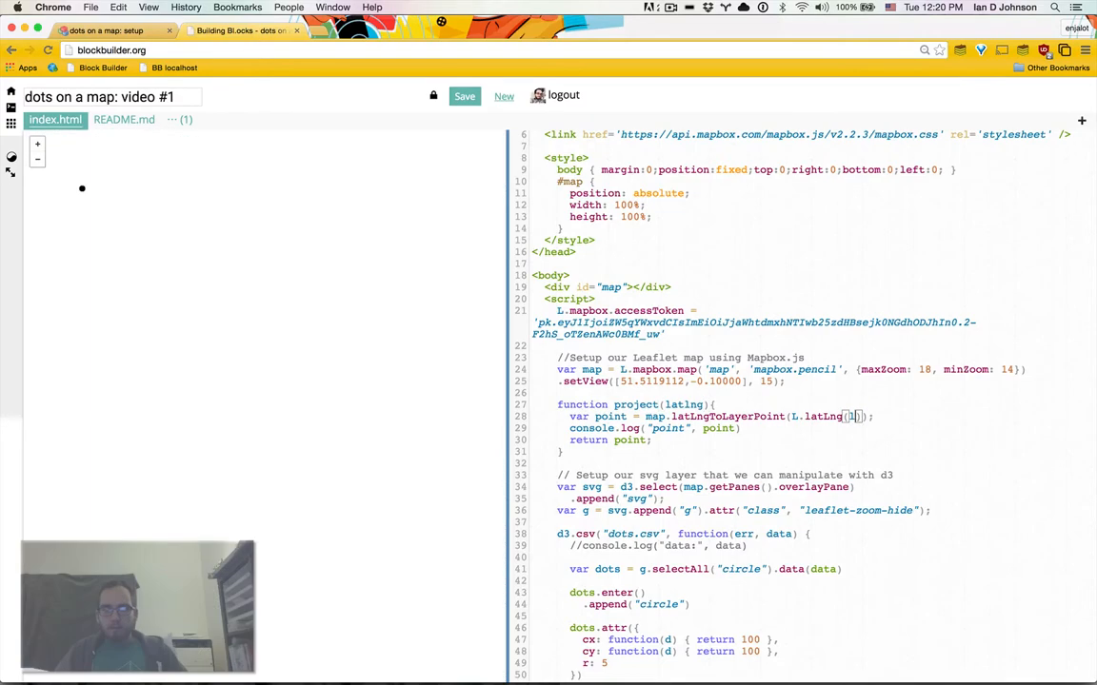
{"action": "type", "text": "latlng"}
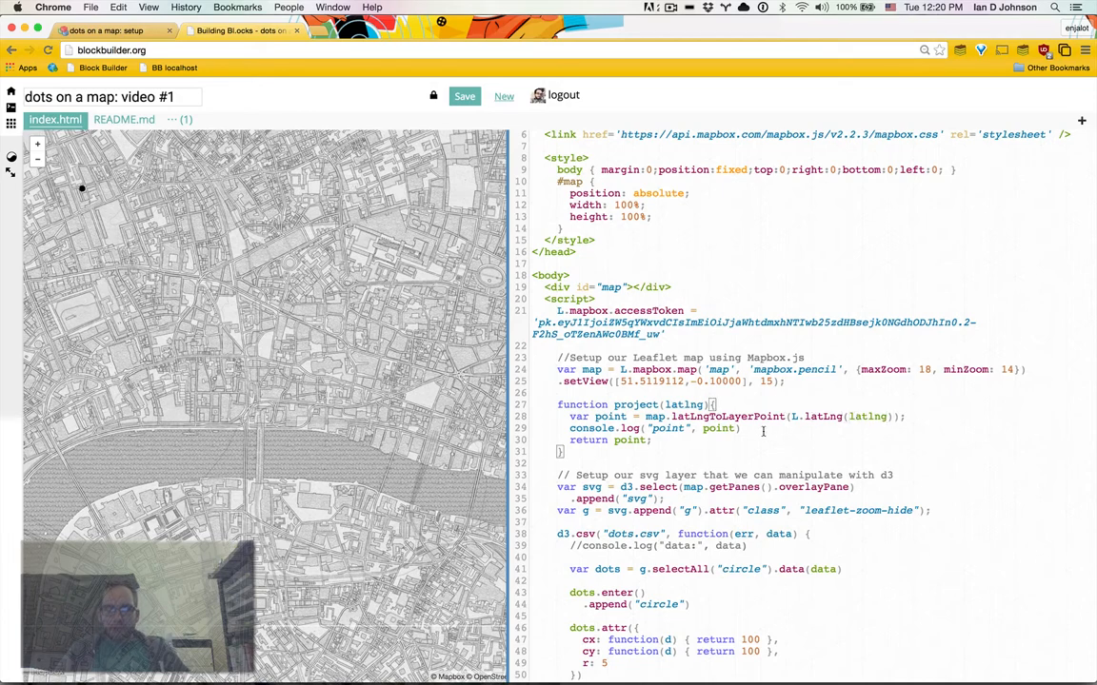
{"action": "scroll", "scroll_direction": "down", "scroll_amount": 3}
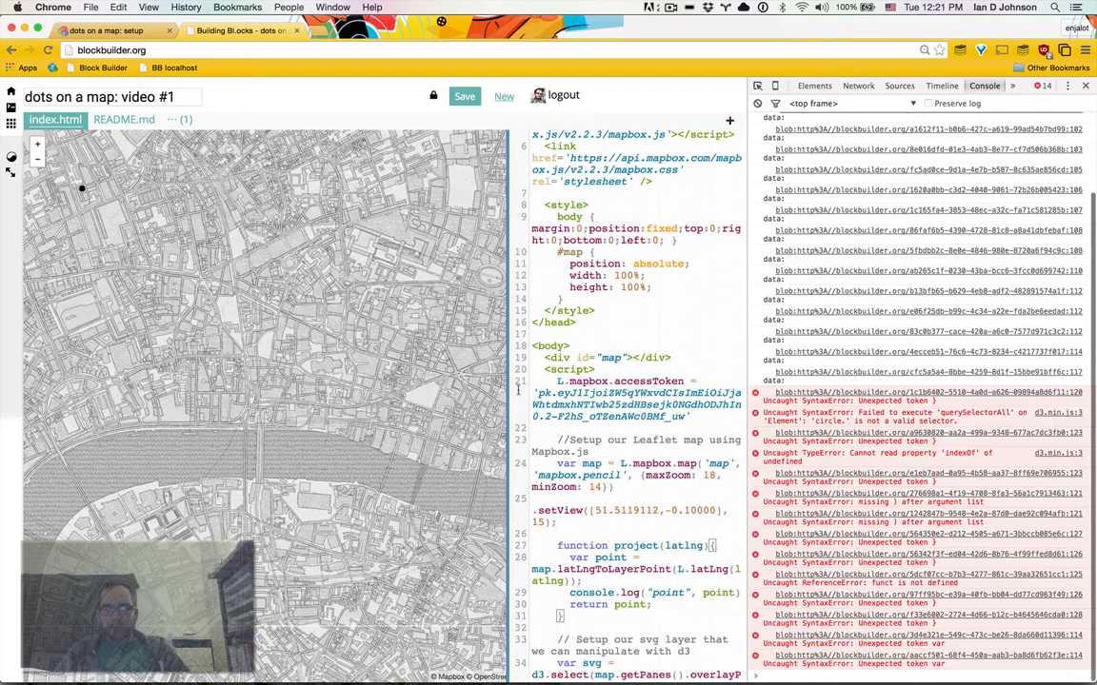
Build a numeric [lat, lon] array in project and log project(data[0]) to test it.
{"action": "scroll", "scroll_direction": "down", "scroll_amount": 3}
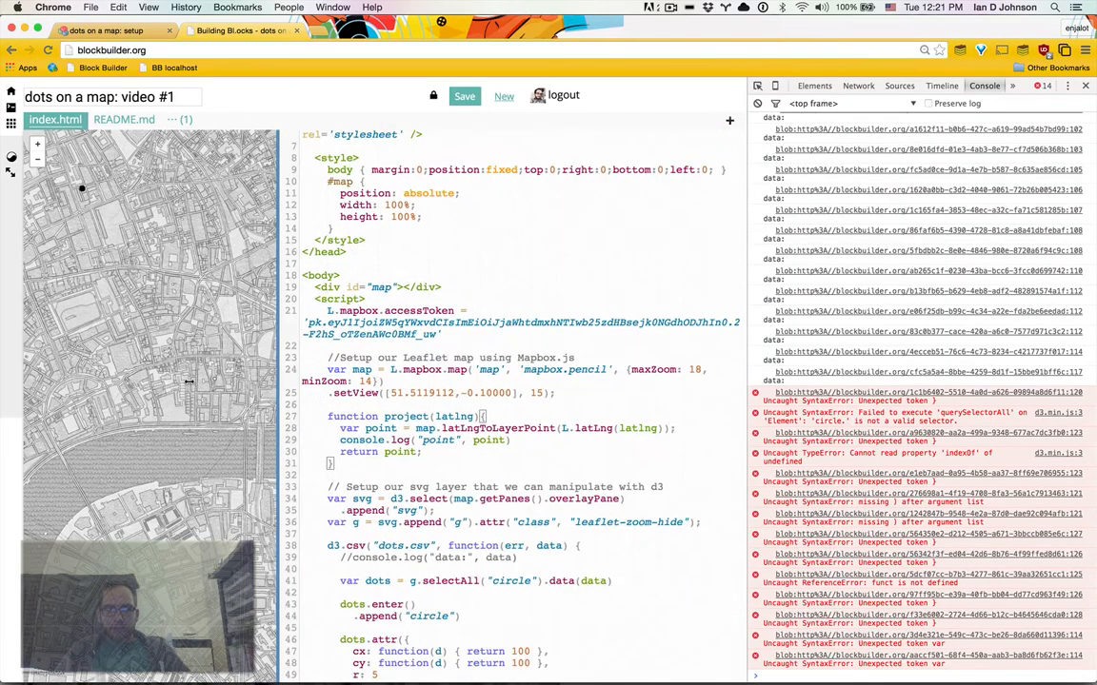
{"action": "scroll", "scroll_direction": "down", "scroll_amount": 3}
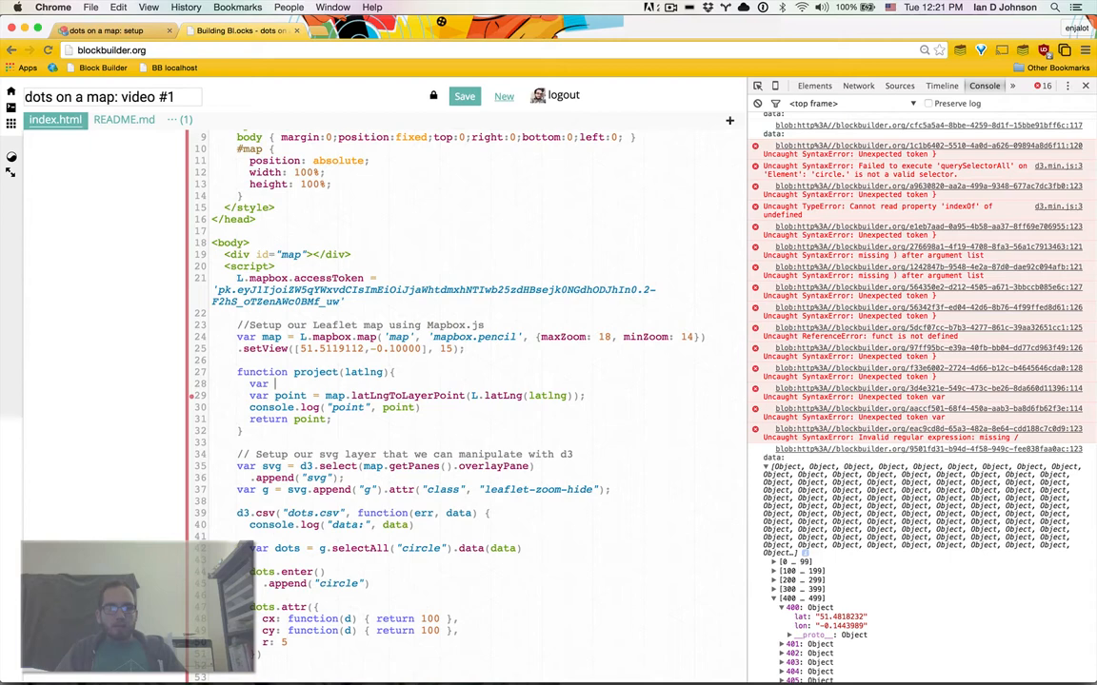
{"action": "type", "text": "array = []"}
{"action": "left_click", "coordinate": [333, 524]}
{"action": "type", "text": "//"}
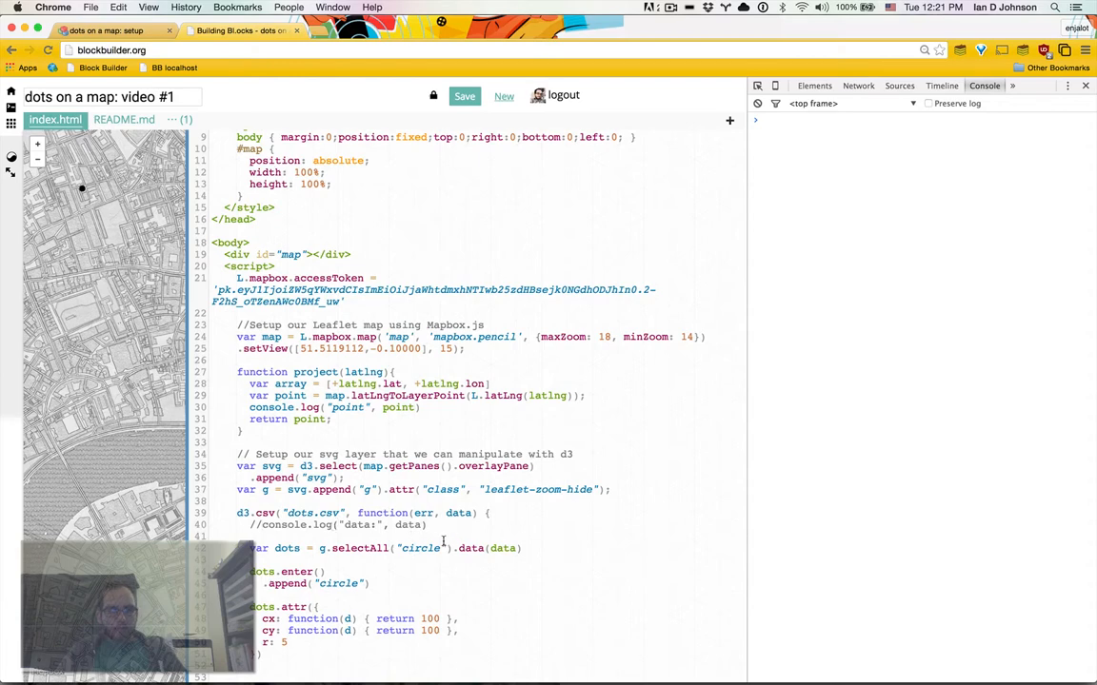
{"action": "type", "text": "console.log()"}
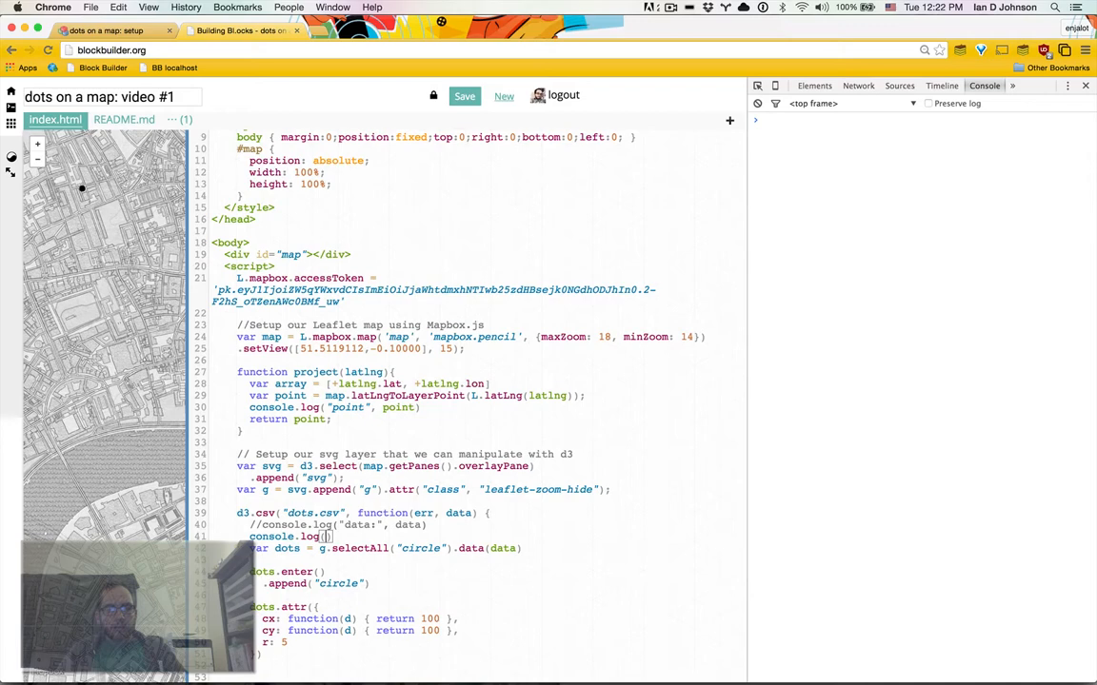
{"action": "type", "text": "project(data[0"}
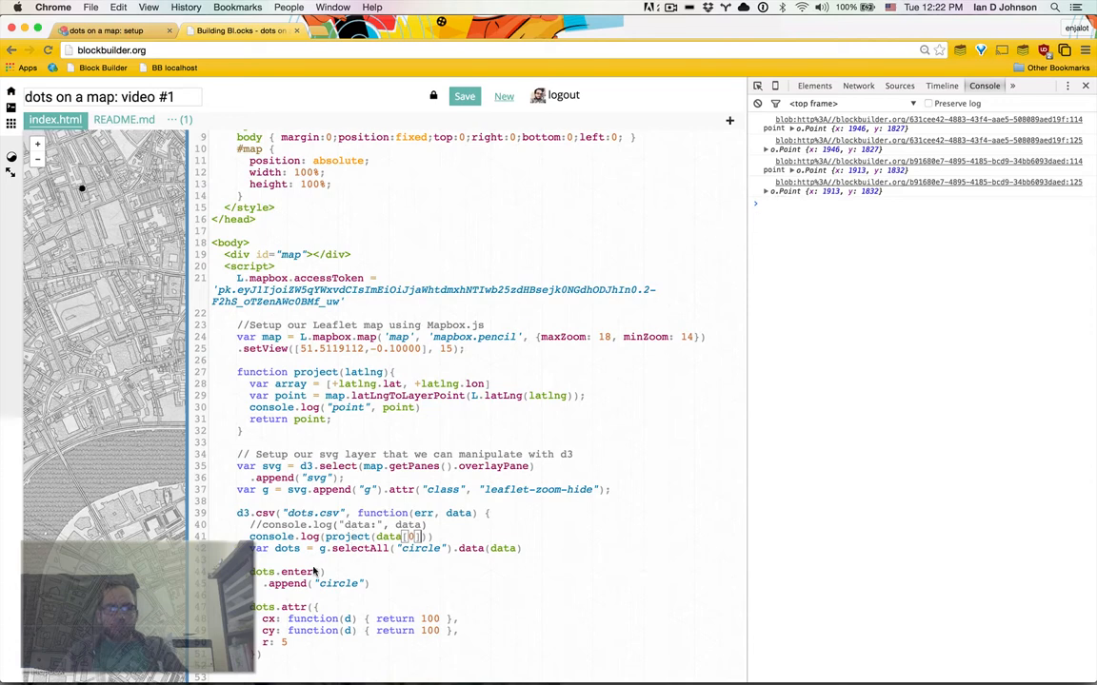
{"action": "mouse_move", "coordinate": [462, 537]}
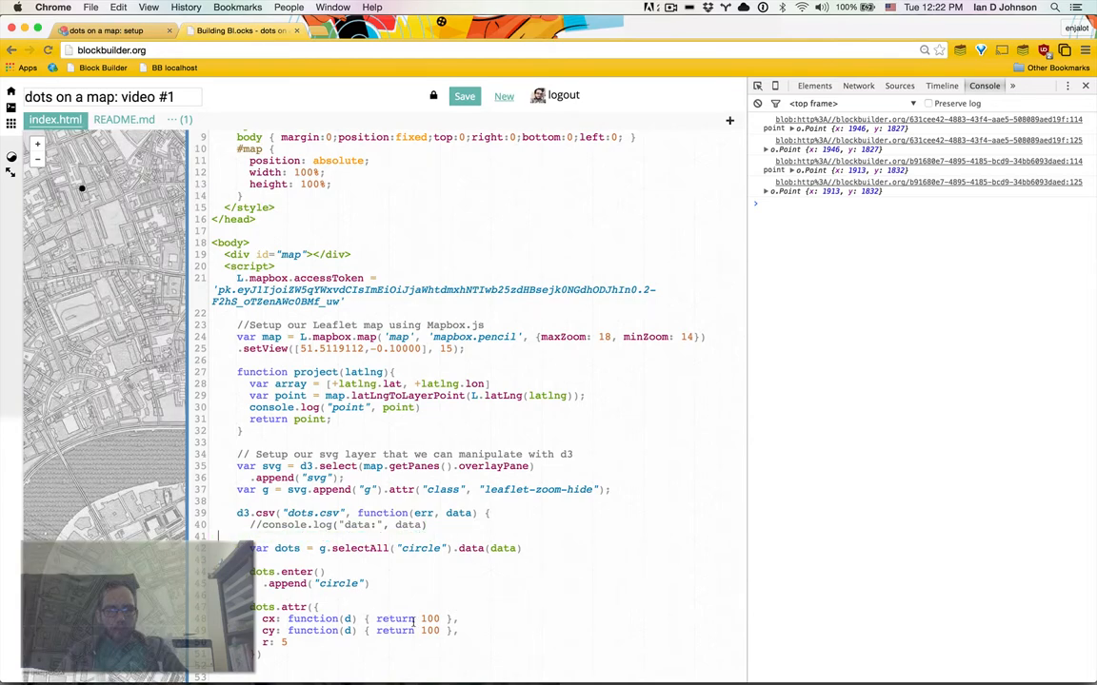
Set cx and cy from project(d).x and project(d).y, remove the point log, close DevTools.
{"action": "type", "text": "proje"}
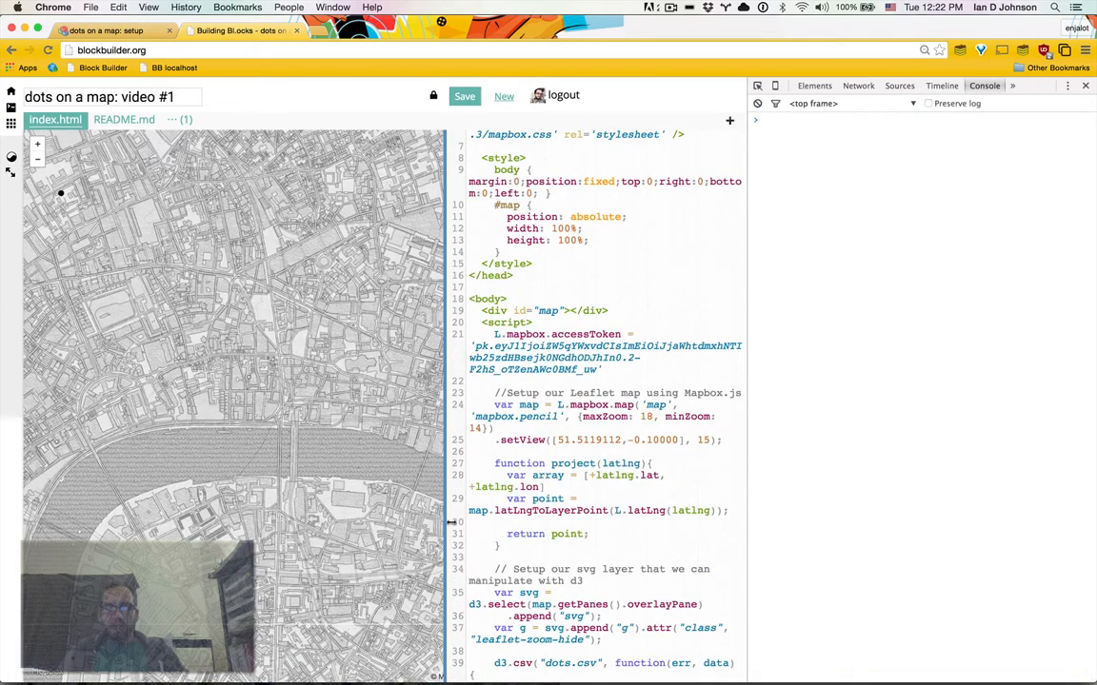
{"action": "scroll", "scroll_direction": "down", "scroll_amount": 3}
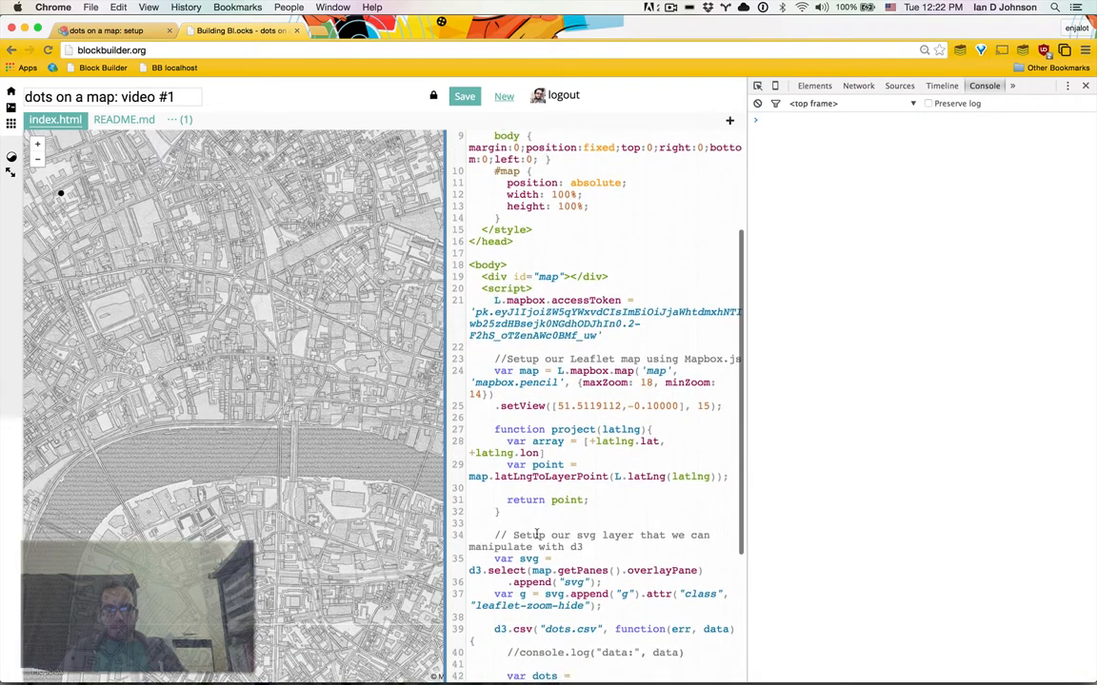
{"action": "scroll", "scroll_direction": "down", "scroll_amount": 3}
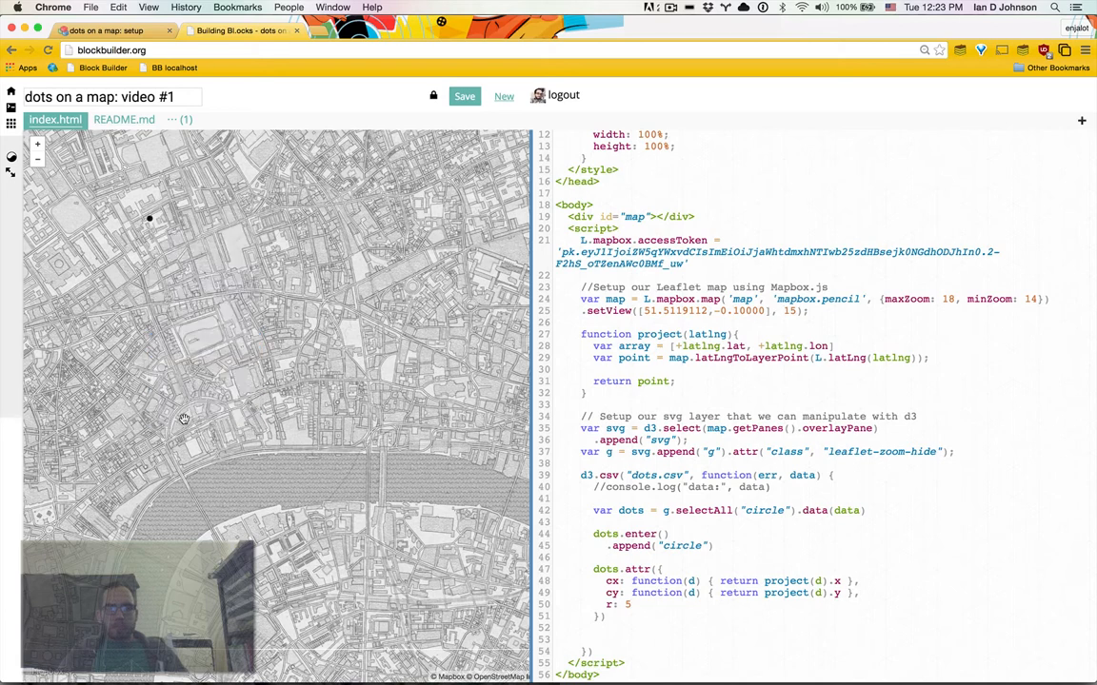
{"action": "key", "text": "F12"}
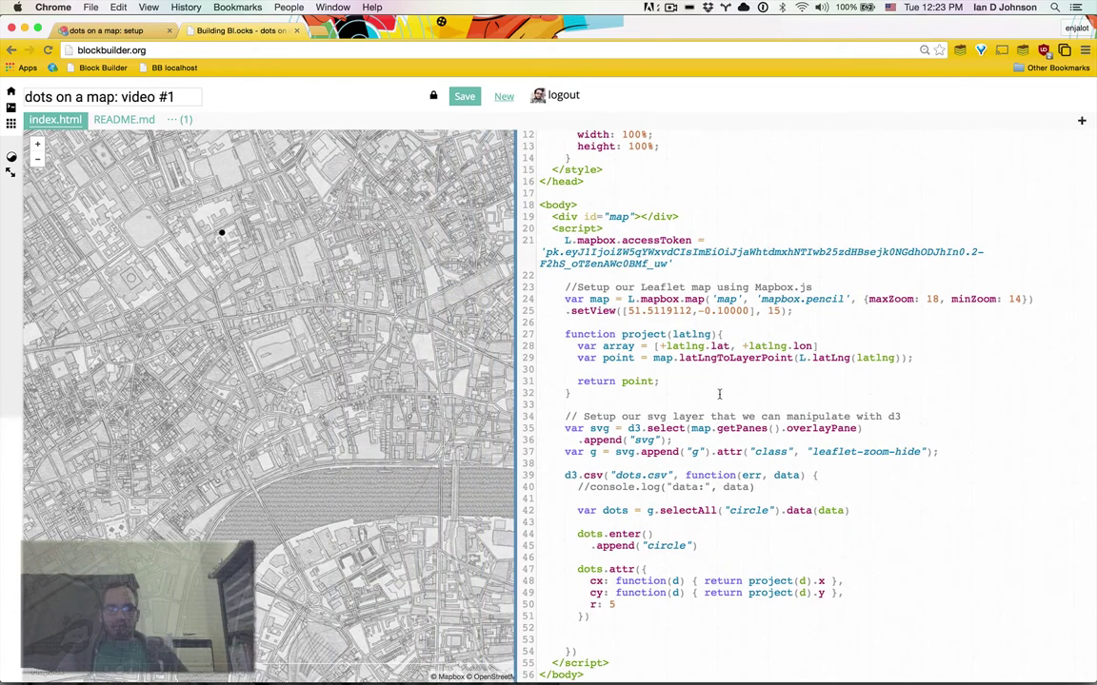
{"action": "scroll", "scroll_direction": "down", "scroll_amount": 3}
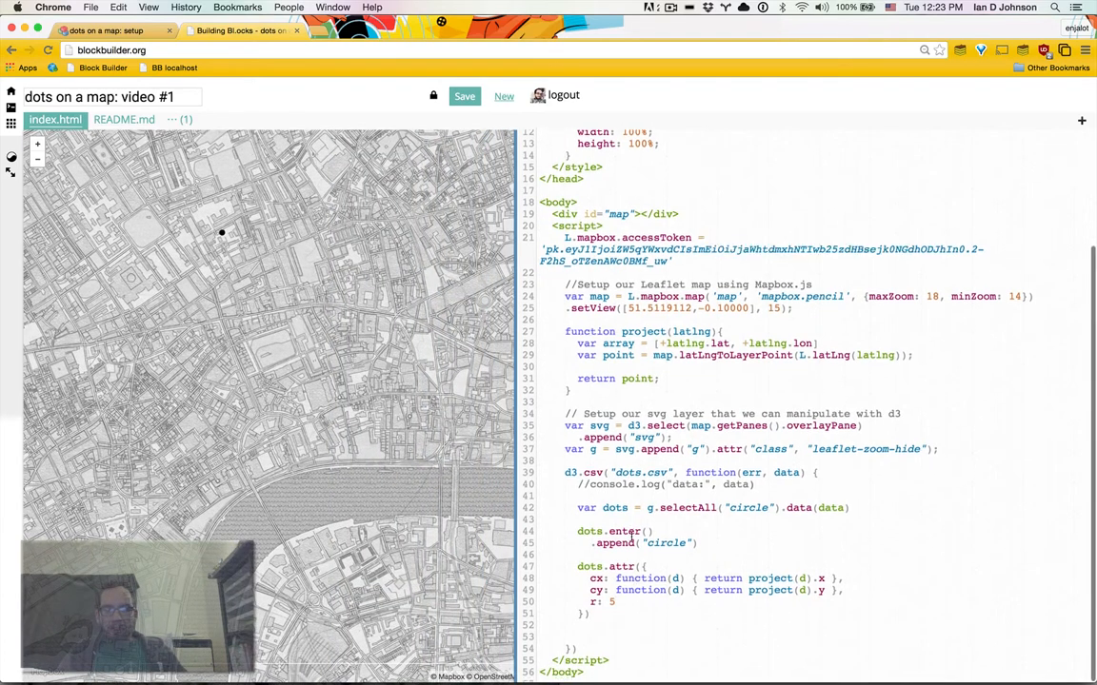
{"action": "scroll", "scroll_direction": "down", "scroll_amount": 3}
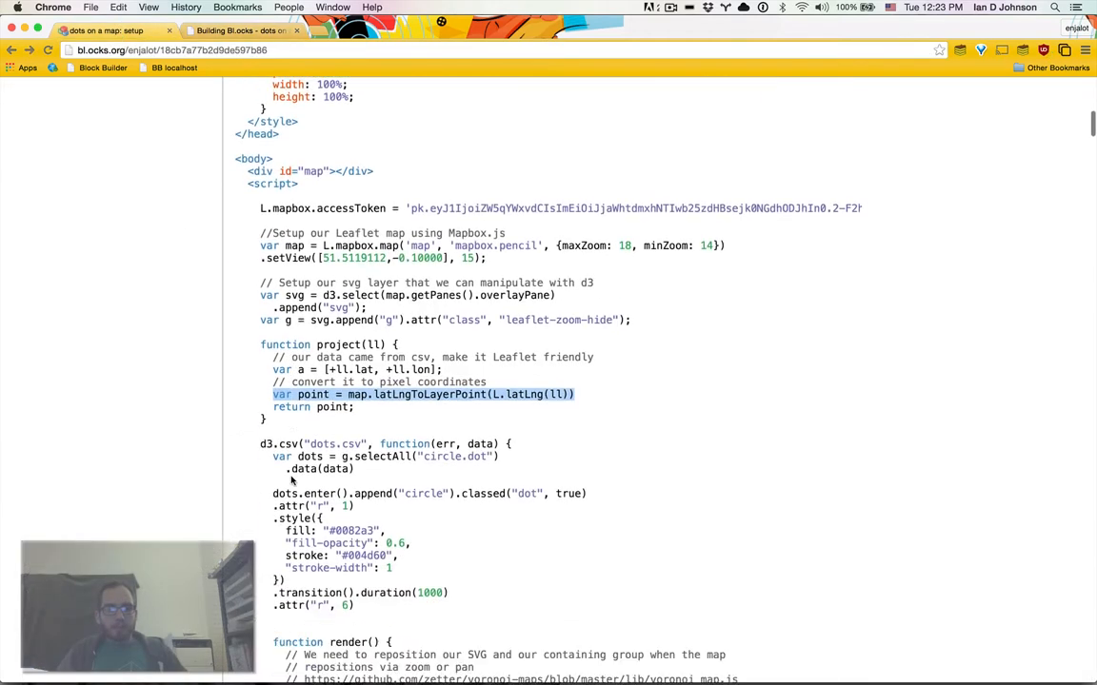
Scroll the reference source to its project function and map-repositioning code.
{"action": "scroll", "scroll_direction": "down", "scroll_amount": 3}
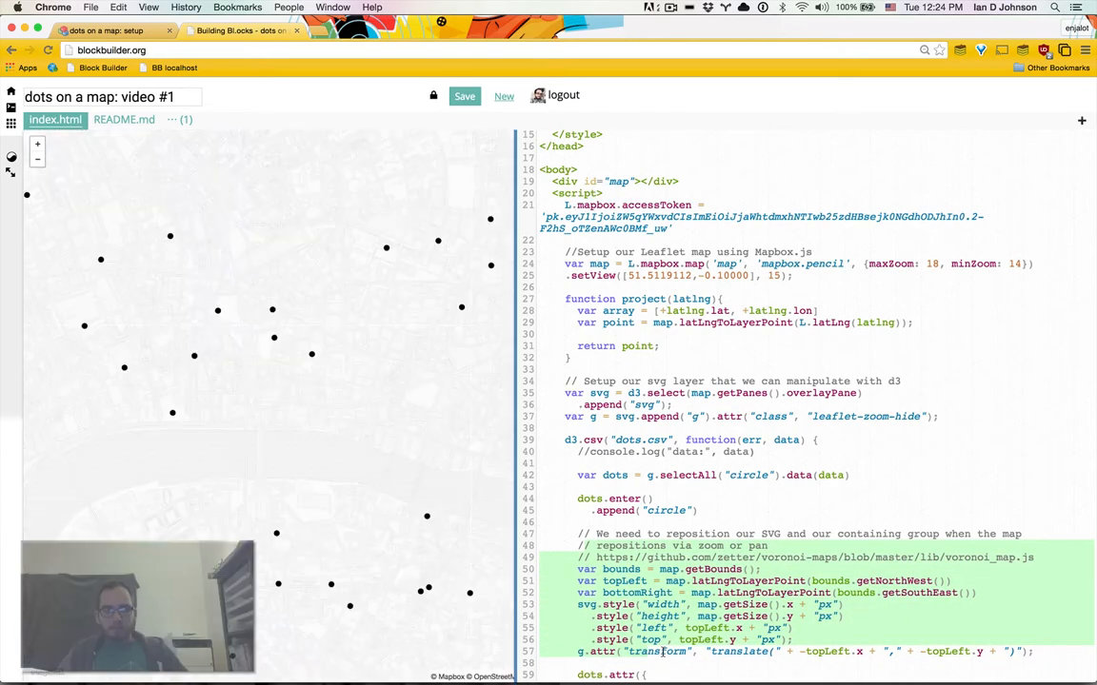
Add the bounds code setting SVG width, height, left, top and translating g, logging bounds.
{"action": "scroll", "scroll_direction": "down", "scroll_amount": 3}
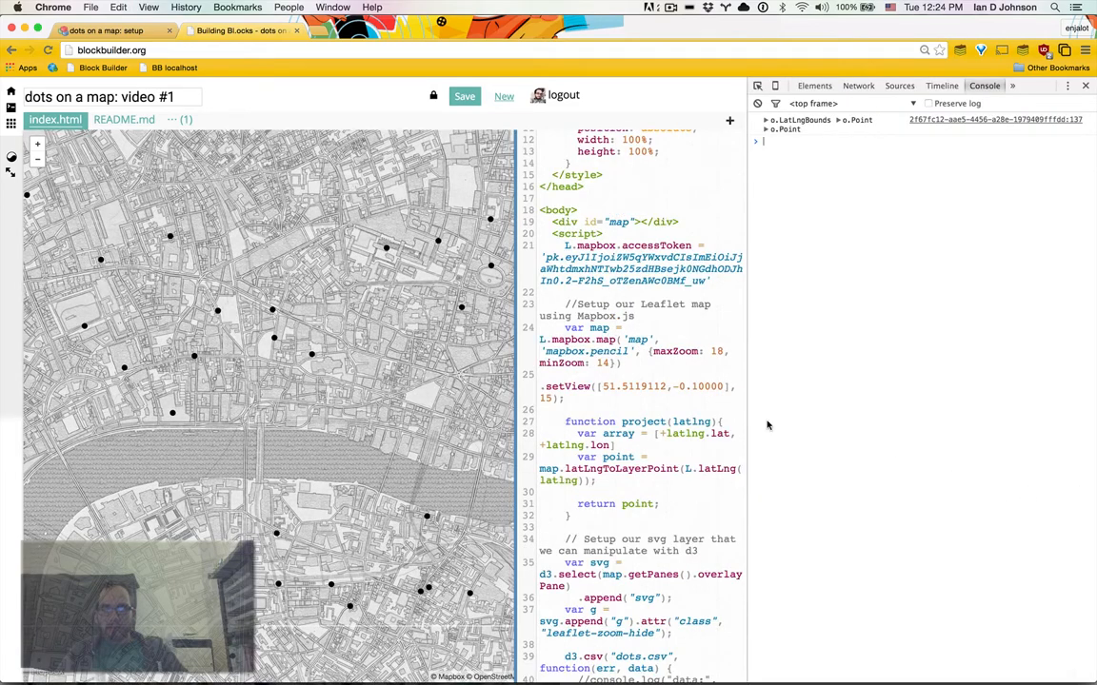
Expand the logged LatLngBounds, both corner Points, _northEast and _southWest in the console.
{"action": "left_click", "coordinate": [768, 119]}
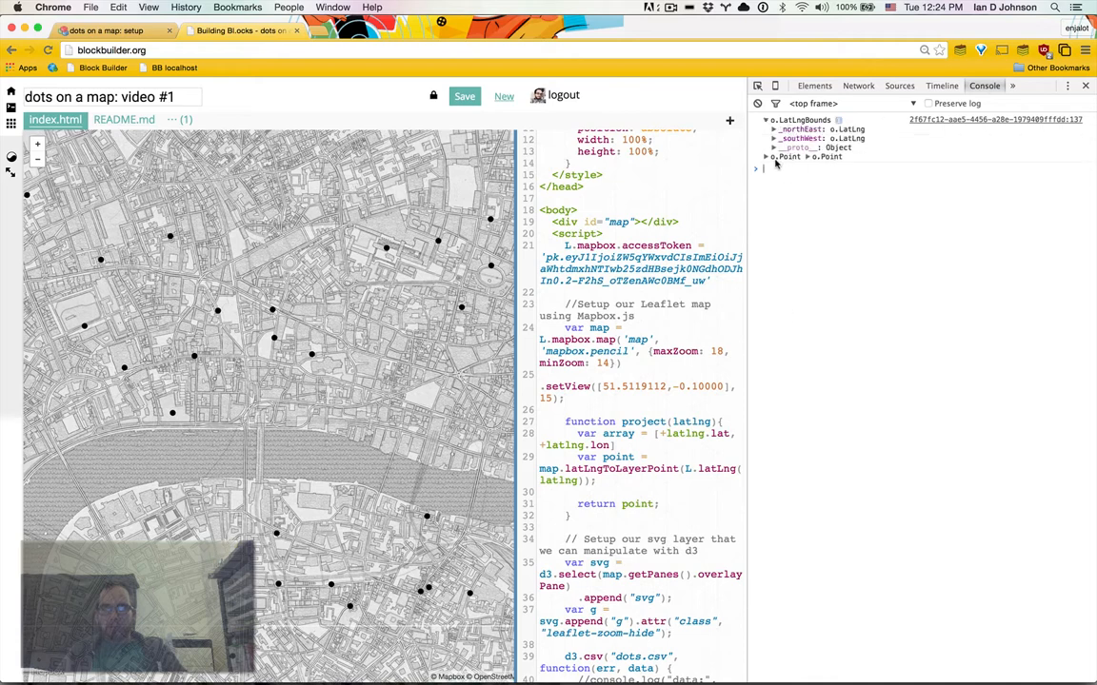
{"action": "left_click", "coordinate": [766, 156]}
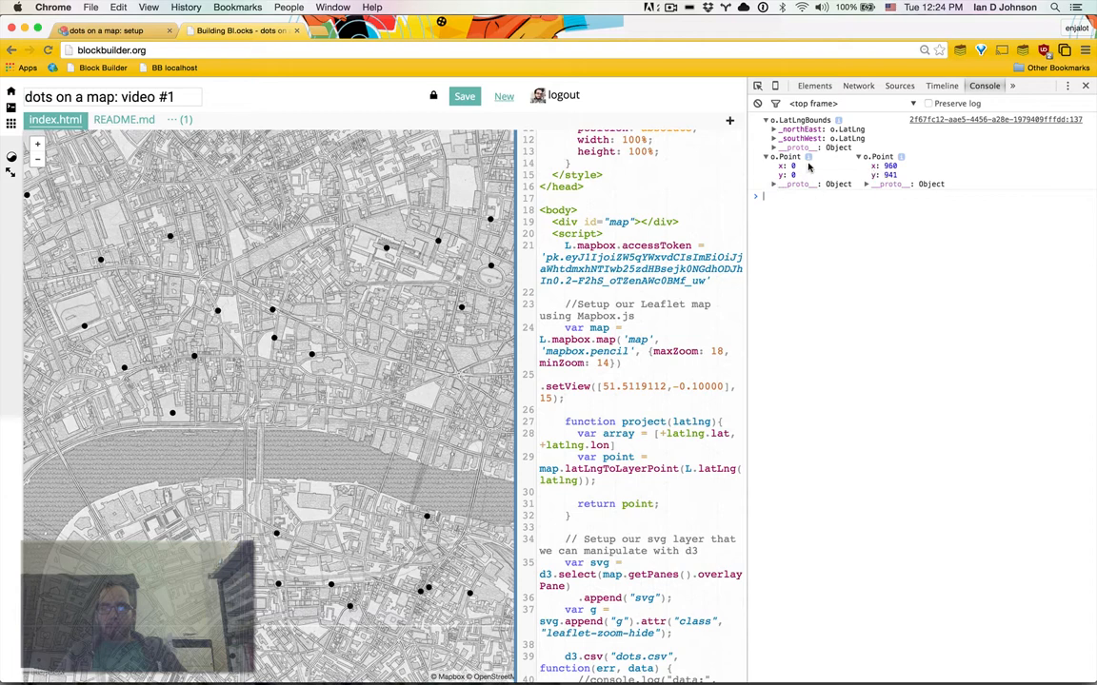
{"action": "left_click", "coordinate": [764, 129]}
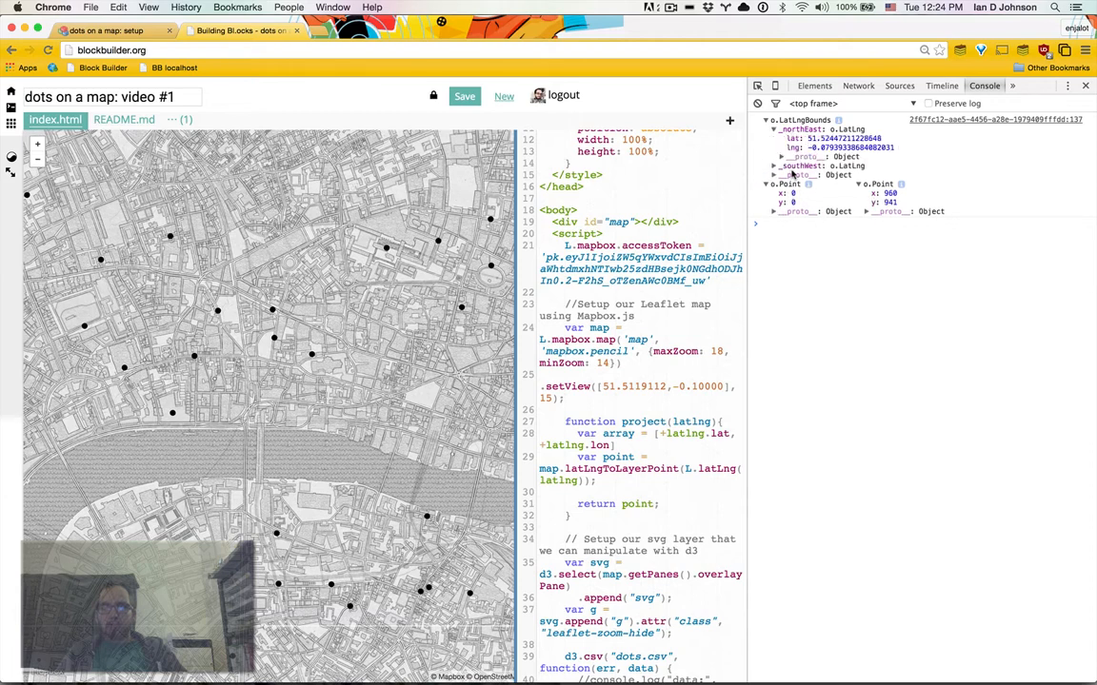
{"action": "left_click", "coordinate": [771, 166]}
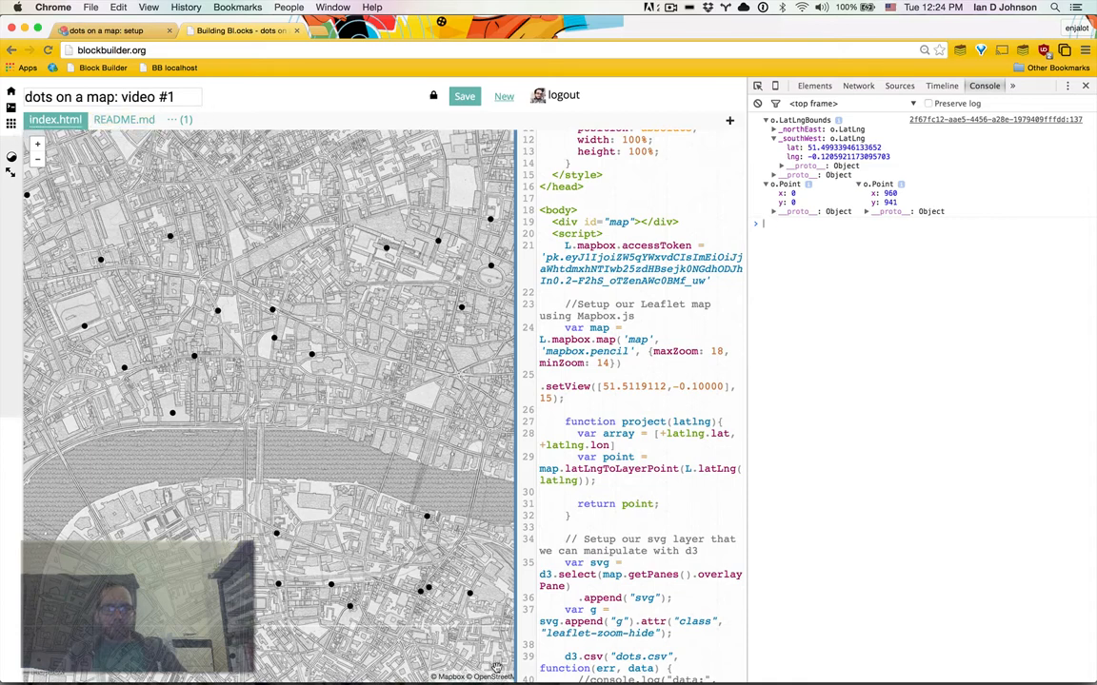
{"action": "mouse_move", "coordinate": [845, 197]}
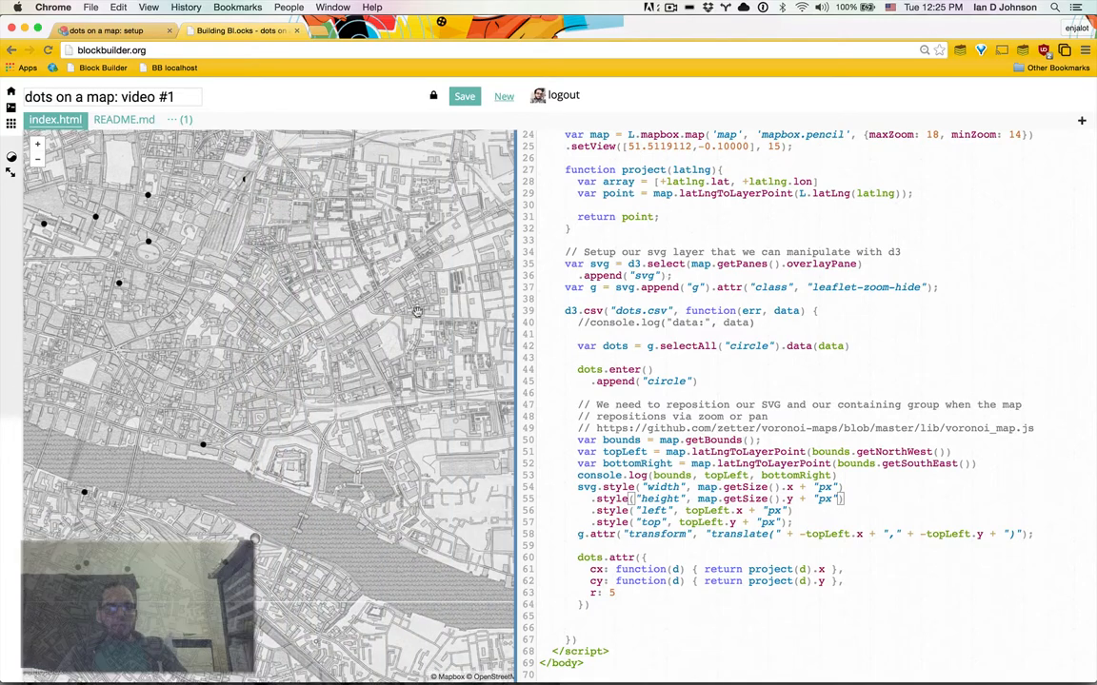
Pan the London map in three drags to check the dots stay aligned.
{"action": "left_click_drag", "start_coordinate": [417, 312], "coordinate": [321, 451]}
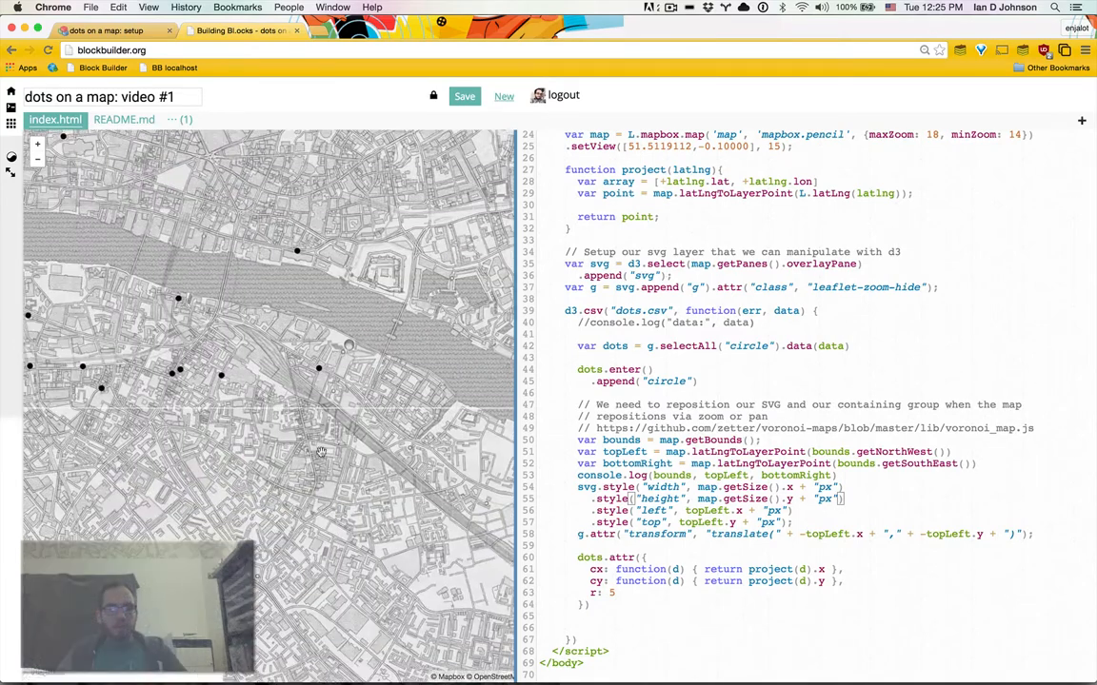
{"action": "left_click_drag", "start_coordinate": [321, 451], "coordinate": [412, 447]}
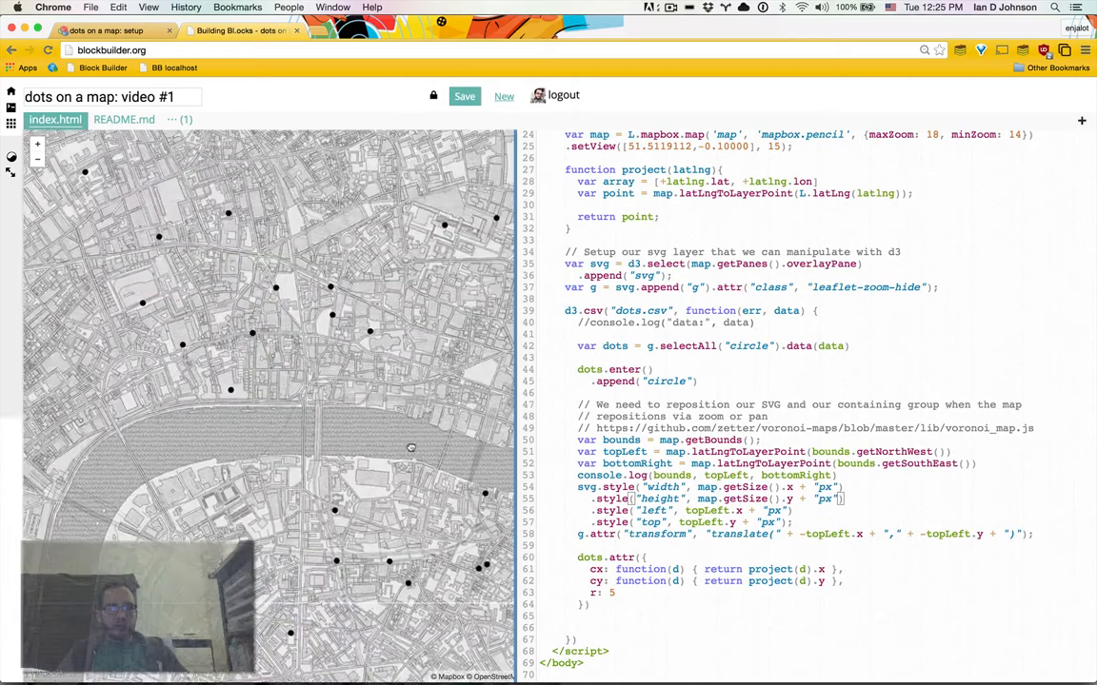
{"action": "left_click_drag", "start_coordinate": [411, 447], "coordinate": [273, 462]}
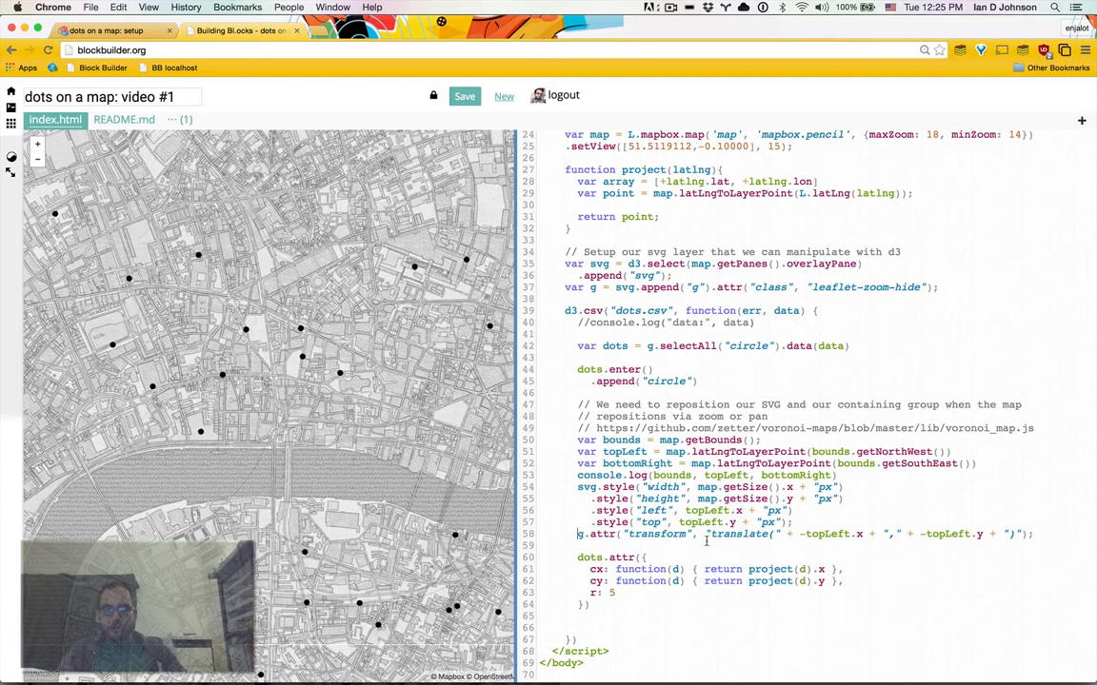
{"action": "mouse_move", "coordinate": [347, 410]}
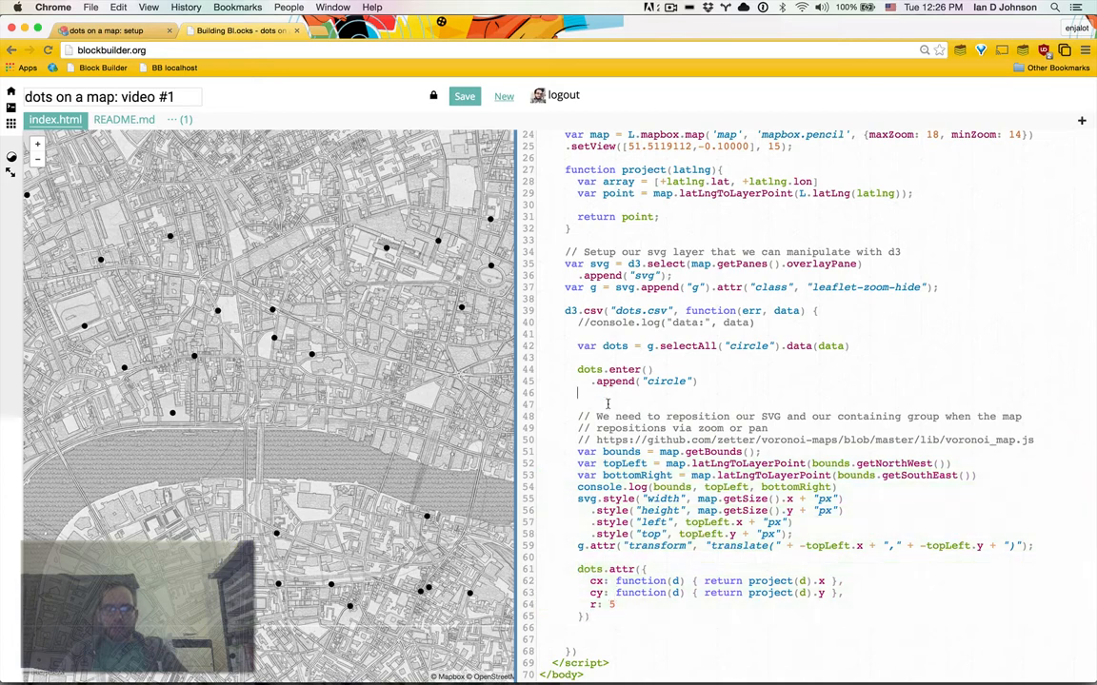
Wrap the repositioning code in an update() function and call update() once after it.
{"action": "type", "text": "function r"}
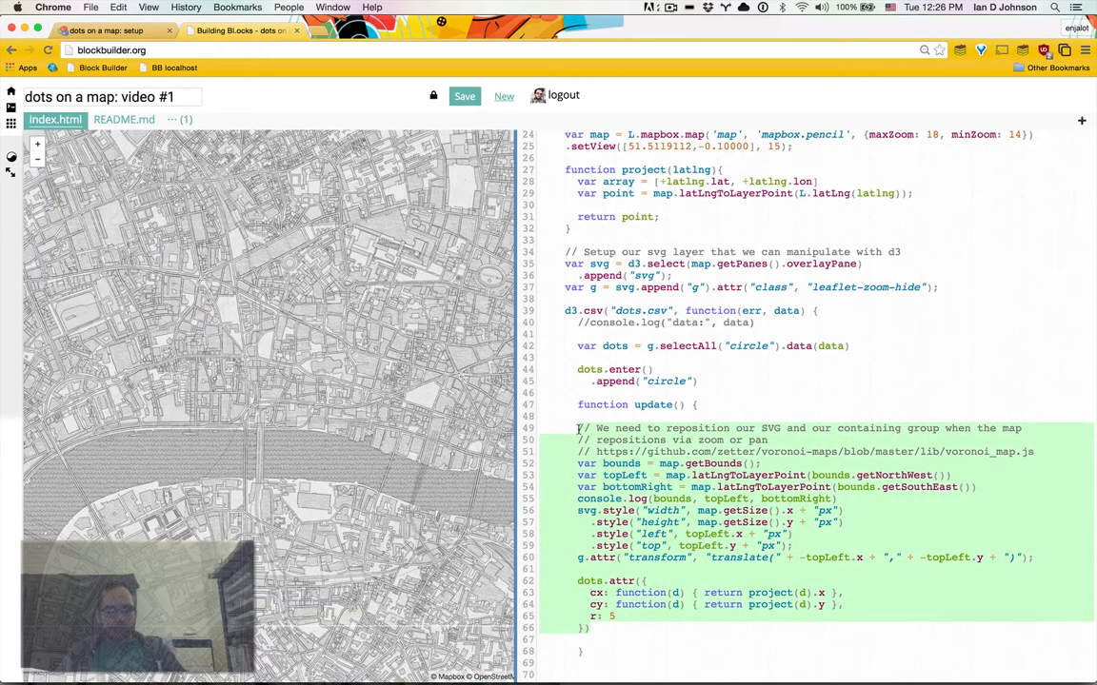
{"action": "scroll", "scroll_direction": "down", "scroll_amount": 3}
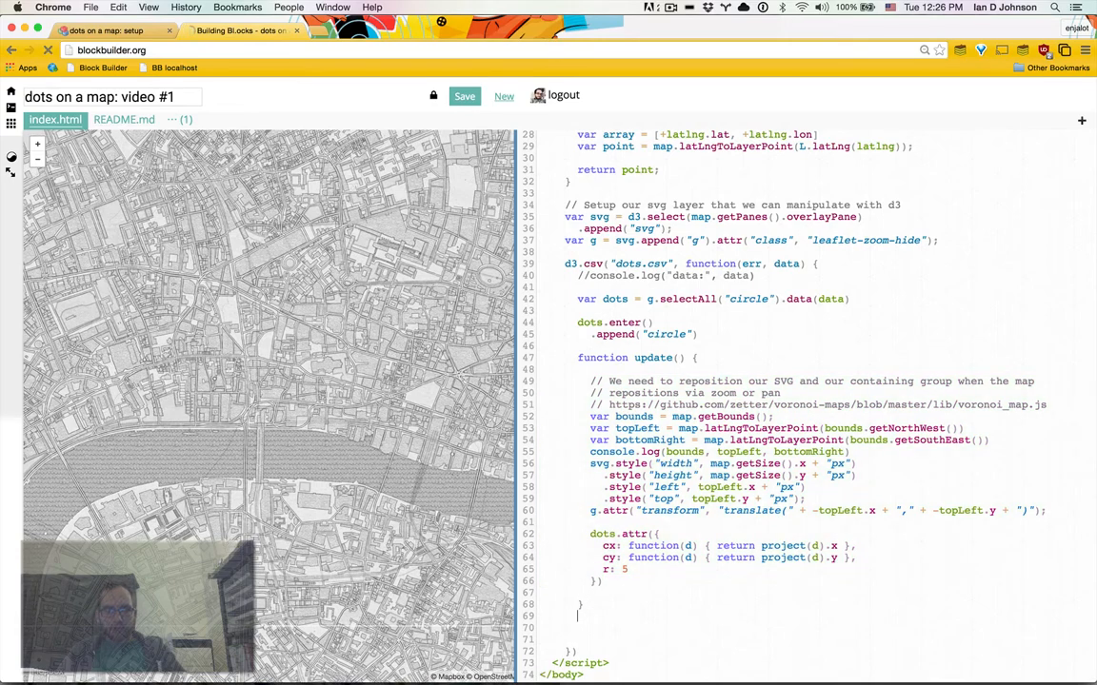
{"action": "type", "text": "render();"}
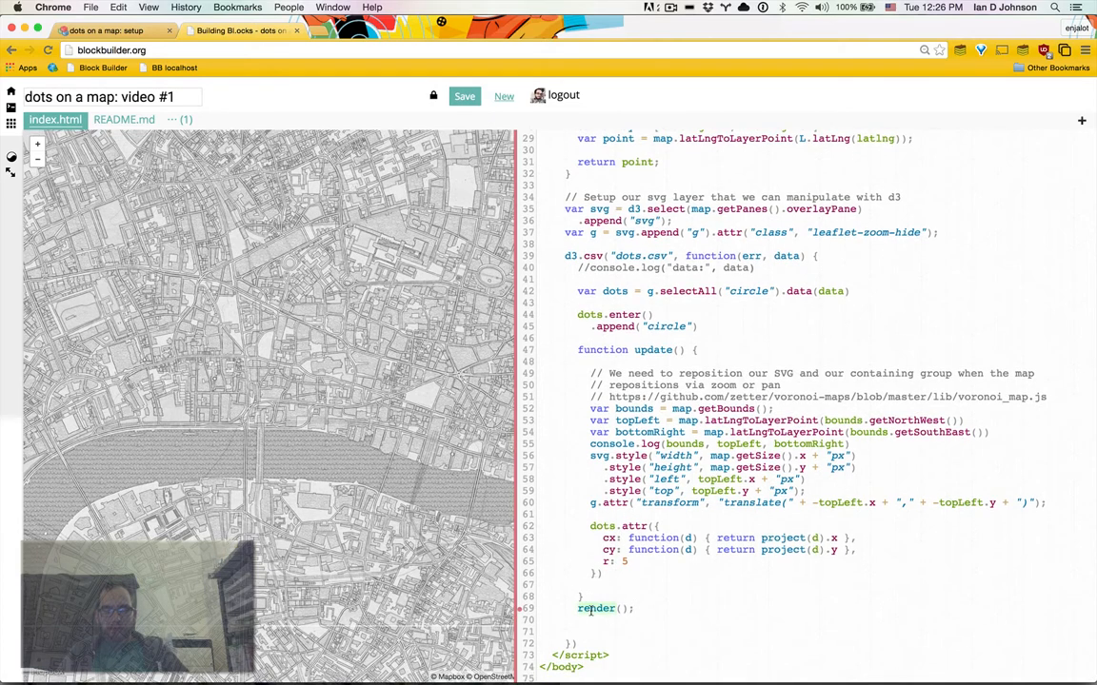
{"action": "type", "text": "update();"}
{"action": "type", "text": "map.on(\""}
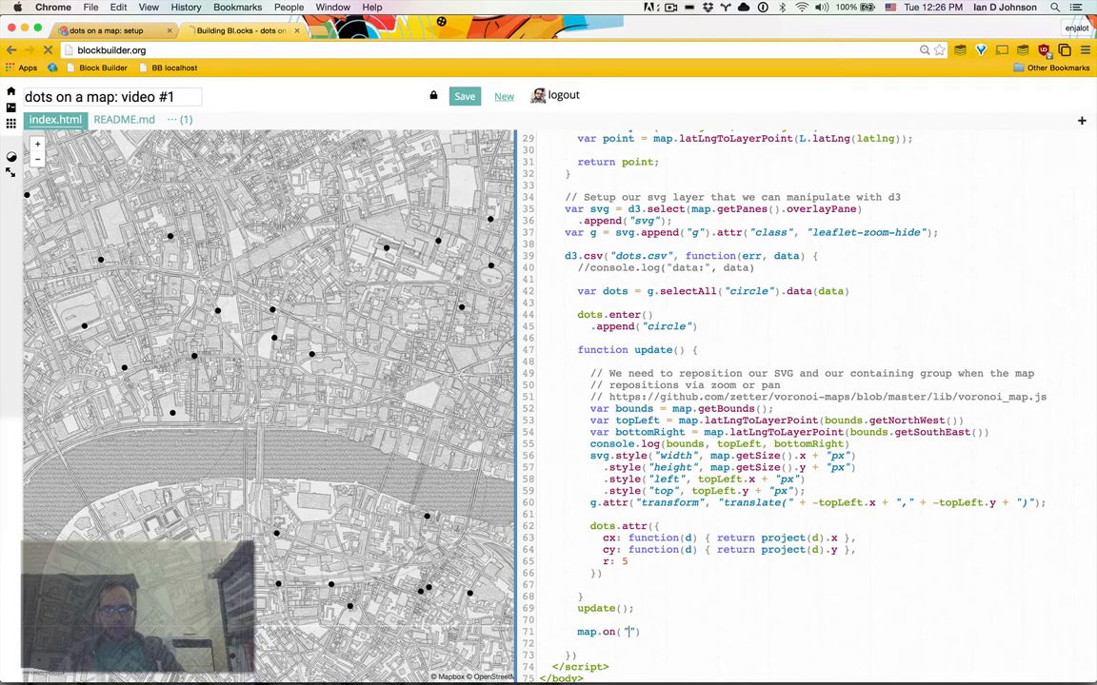
Bind update to the map's viewreset event and begin a map.on("move") handler.
{"action": "type", "text": "viewreset"}
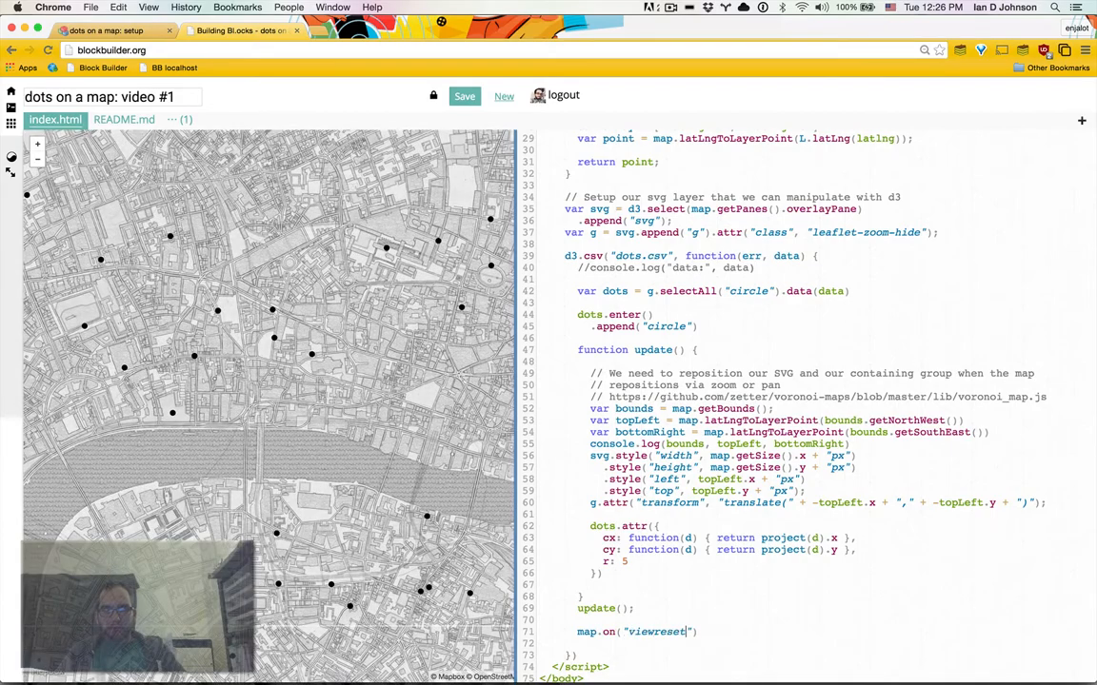
{"action": "type", "text": ", update"}
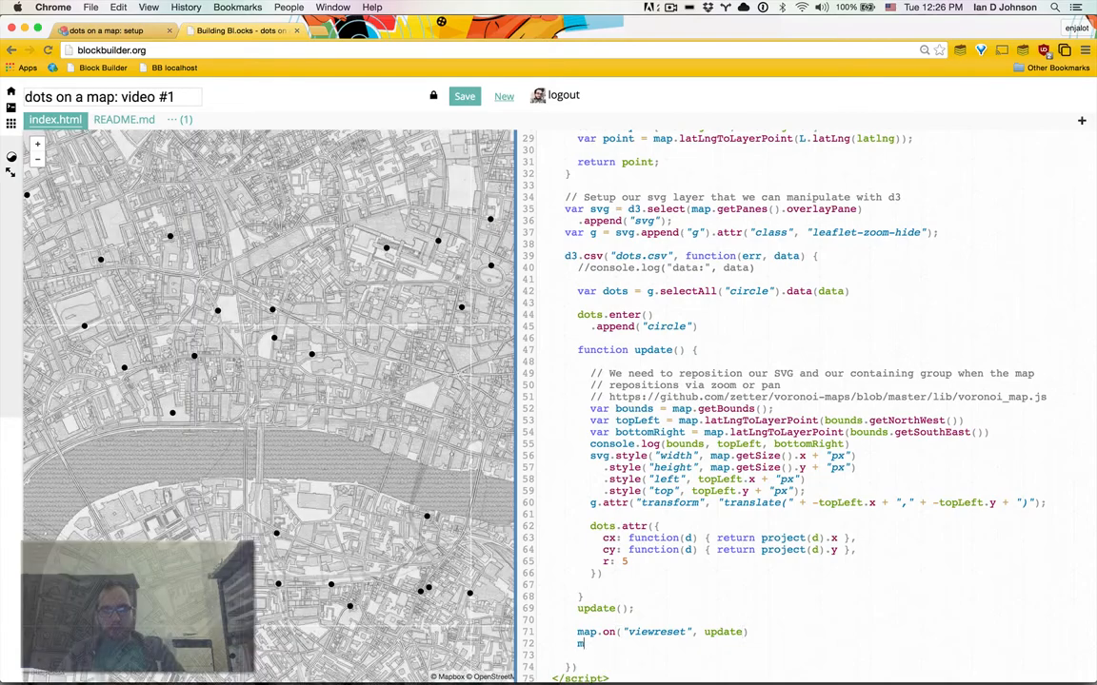
{"action": "type", "text": "map.on(\"move\")"}
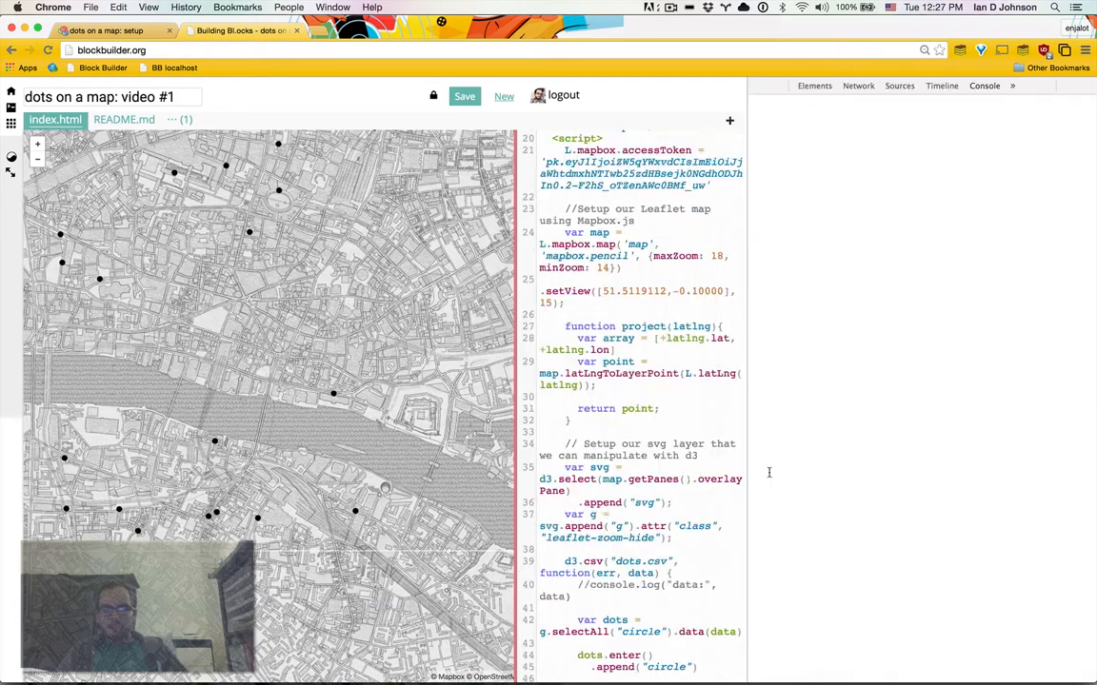
Check the DevTools console for script errors, close it, and scroll to the event handlers.
{"action": "left_click", "coordinate": [983, 85]}
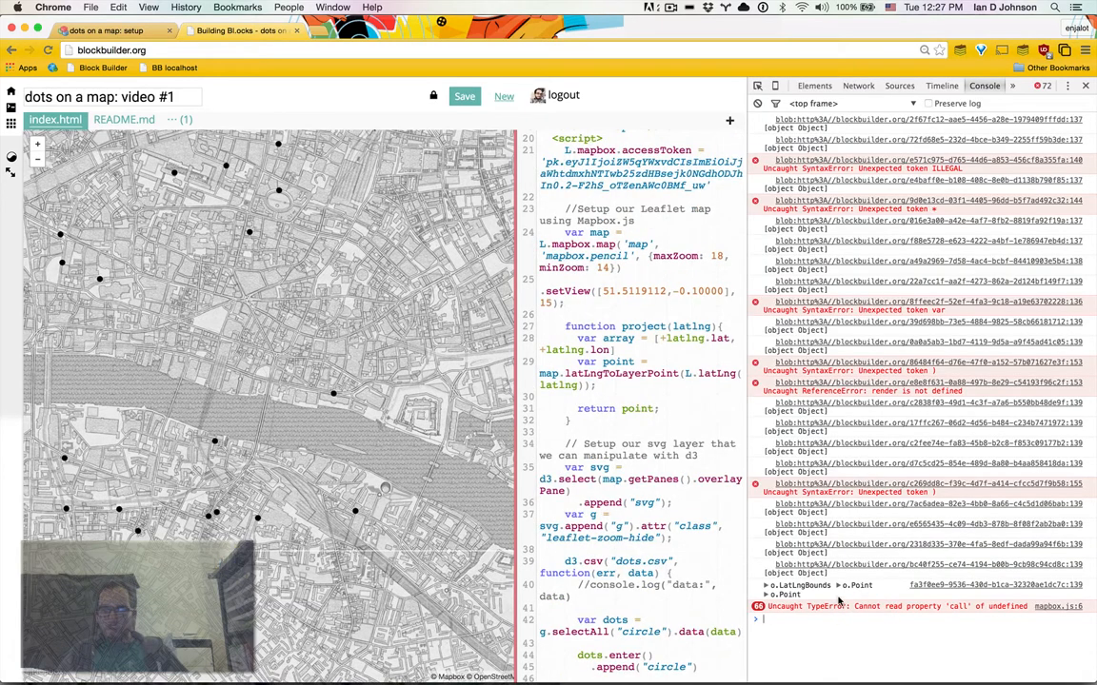
{"action": "left_click", "coordinate": [1066, 89]}
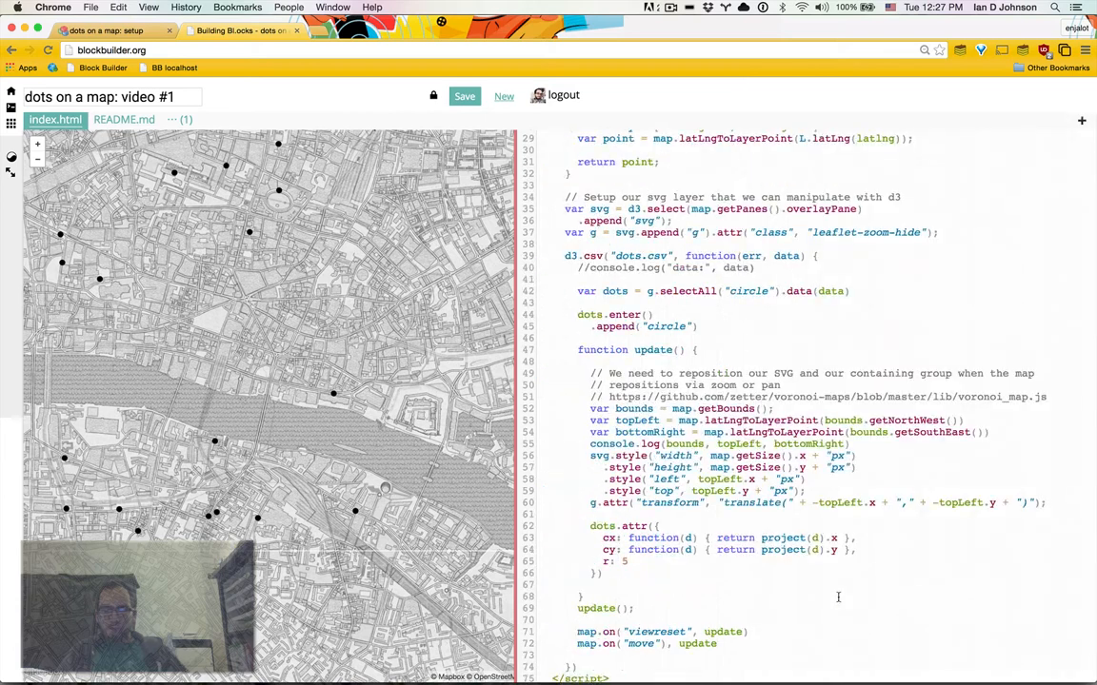
{"action": "scroll", "scroll_direction": "down", "scroll_amount": 3}
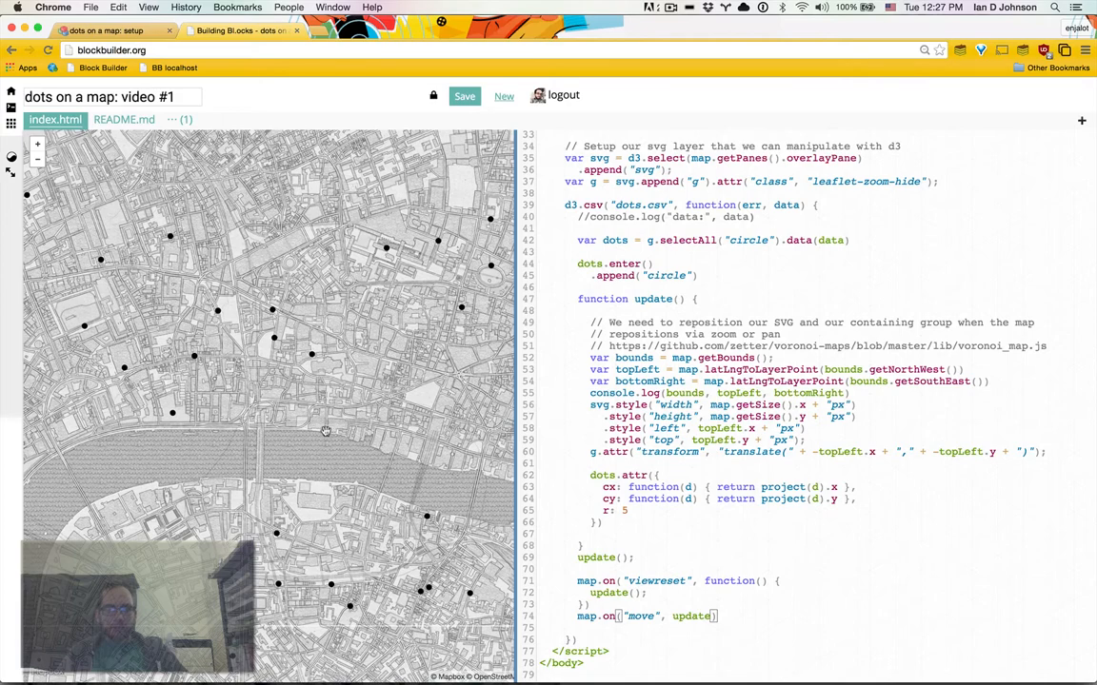
Pan the map while inspecting the overlay SVG and g.leaflet-zoom-hide transform offsets.
{"action": "left_click_drag", "start_coordinate": [326, 430], "coordinate": [182, 402]}
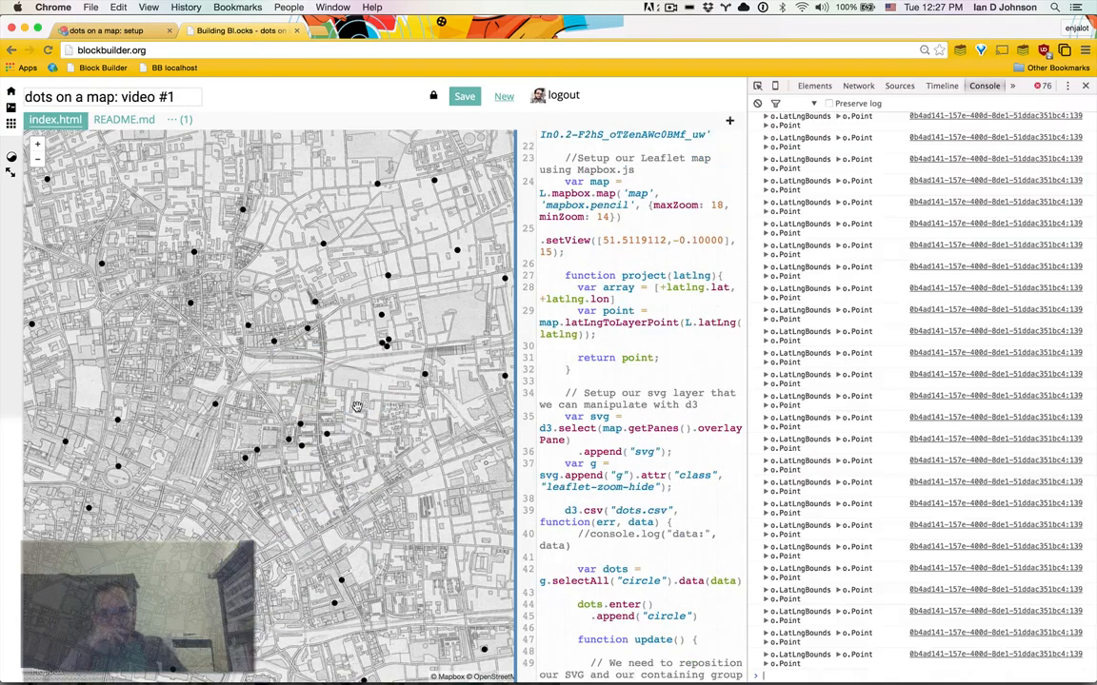
{"action": "left_click", "coordinate": [815, 85]}
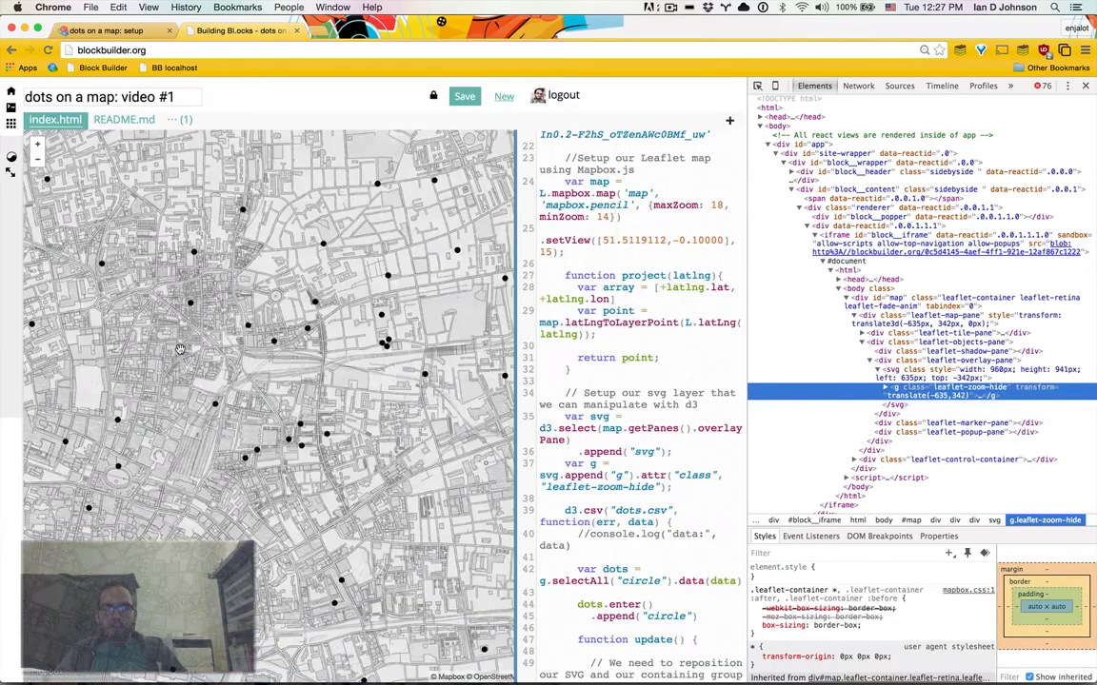
{"action": "left_click_drag", "start_coordinate": [179, 349], "coordinate": [254, 373]}
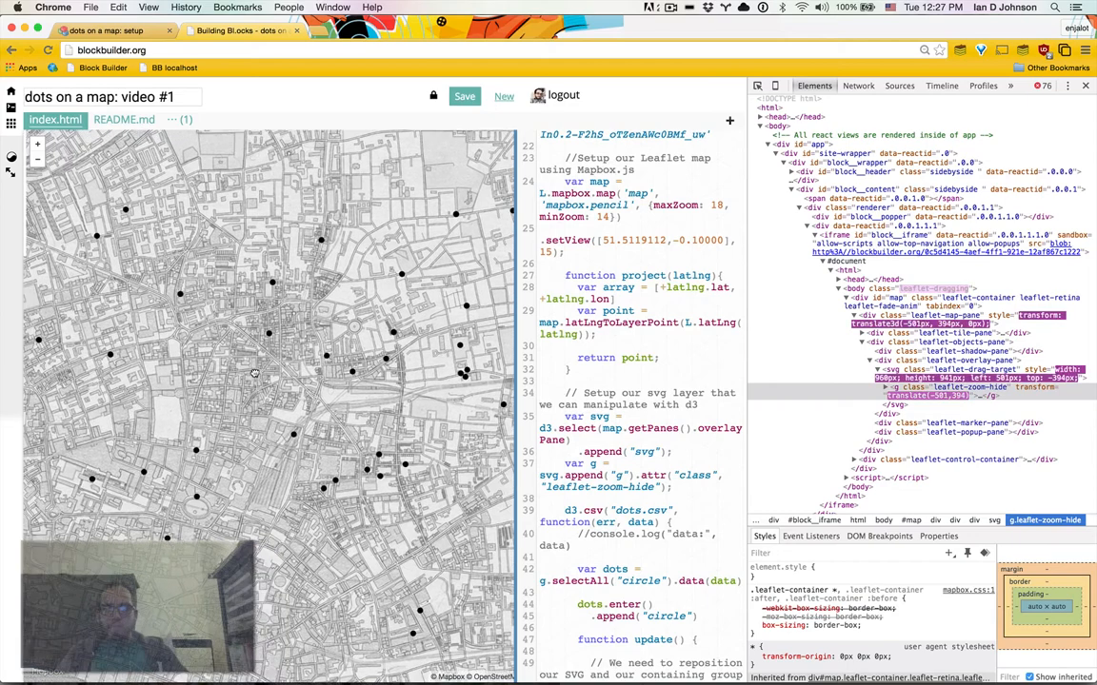
{"action": "left_click_drag", "start_coordinate": [255, 371], "coordinate": [385, 462]}
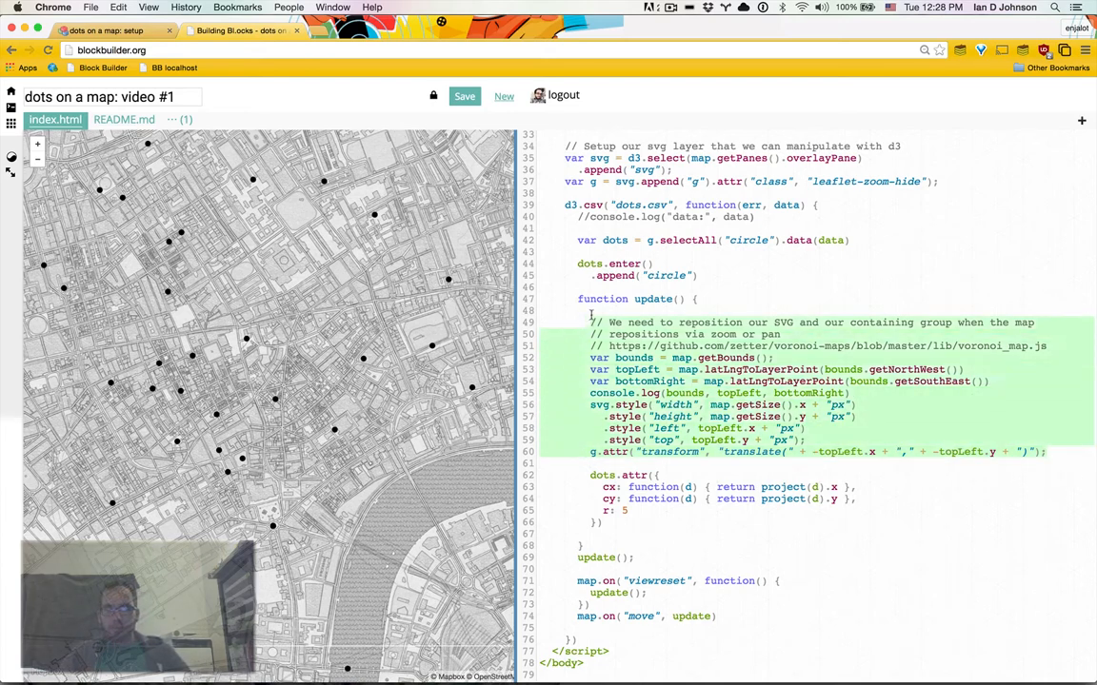
Remove the blank lines inside update() and pan the map to confirm dots follow.
{"action": "left_click", "coordinate": [592, 310]}
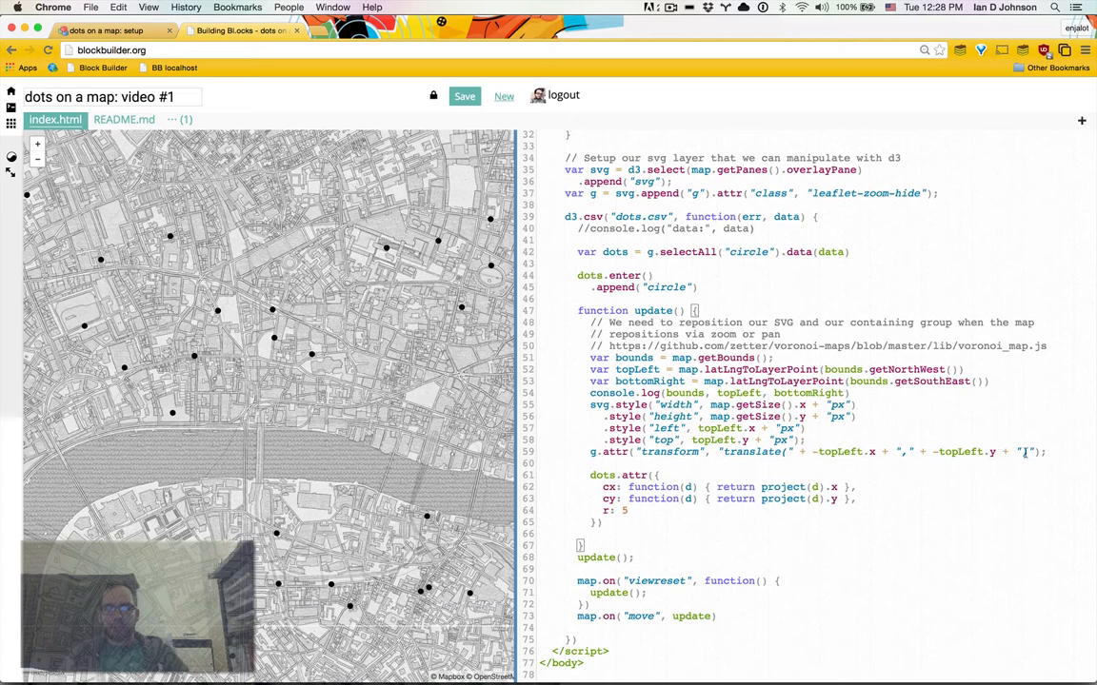
{"action": "left_click_drag", "start_coordinate": [590, 334], "coordinate": [1045, 451]}
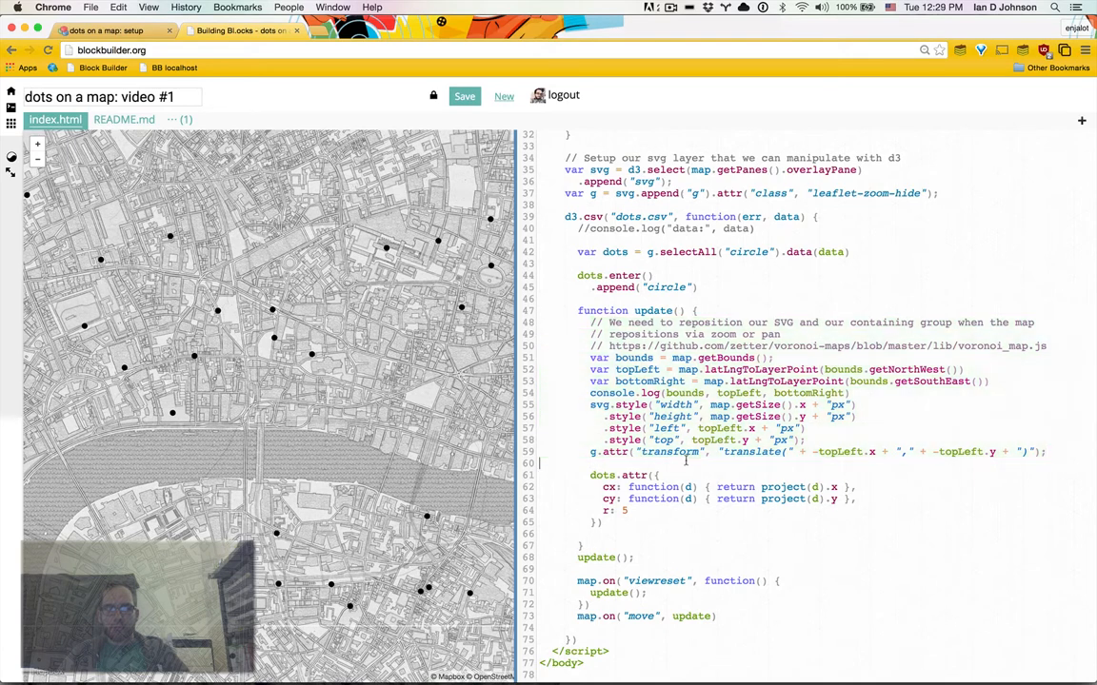
{"action": "left_click_drag", "start_coordinate": [588, 475], "coordinate": [600, 521]}
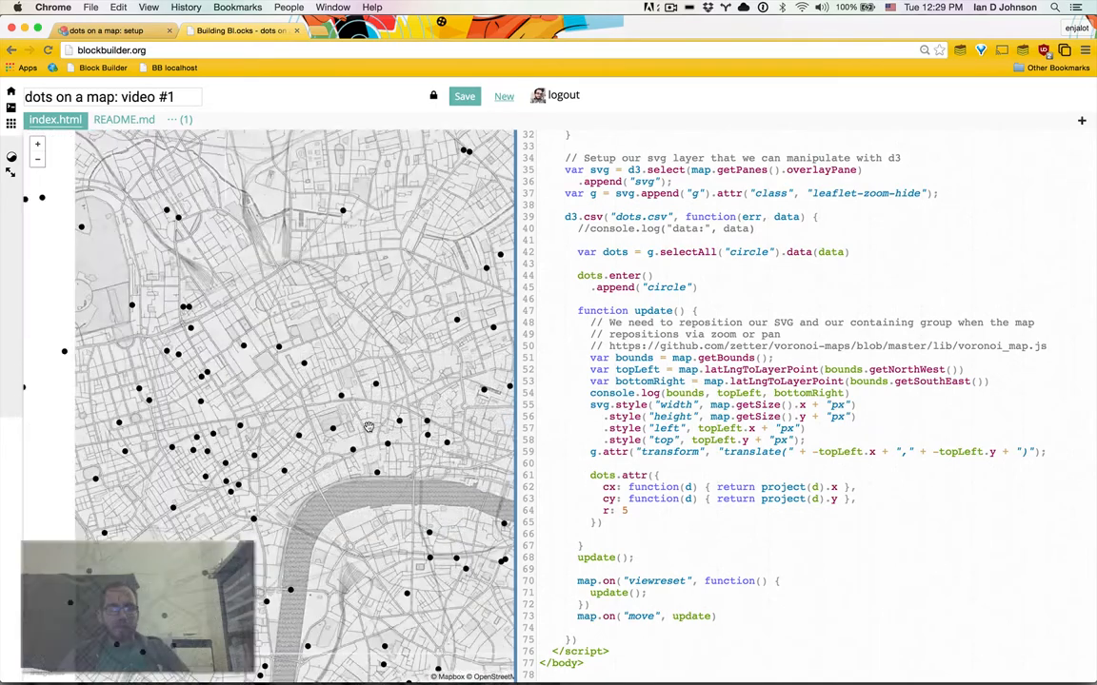
{"action": "left_click_drag", "start_coordinate": [369, 425], "coordinate": [330, 368]}
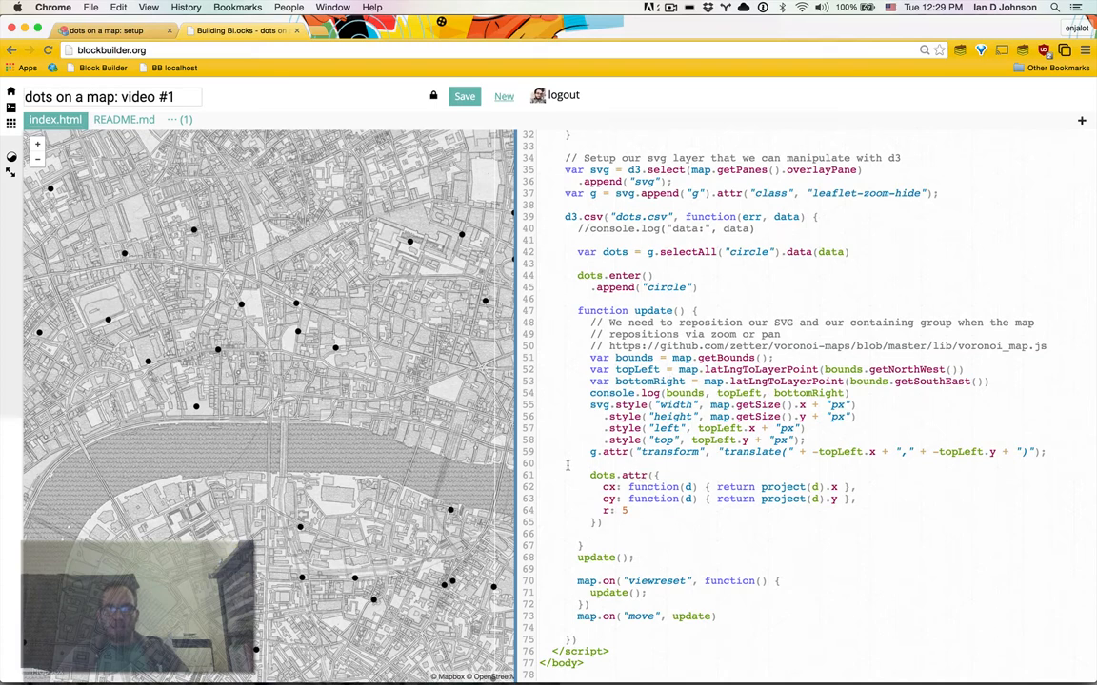
{"action": "mouse_move", "coordinate": [462, 95]}
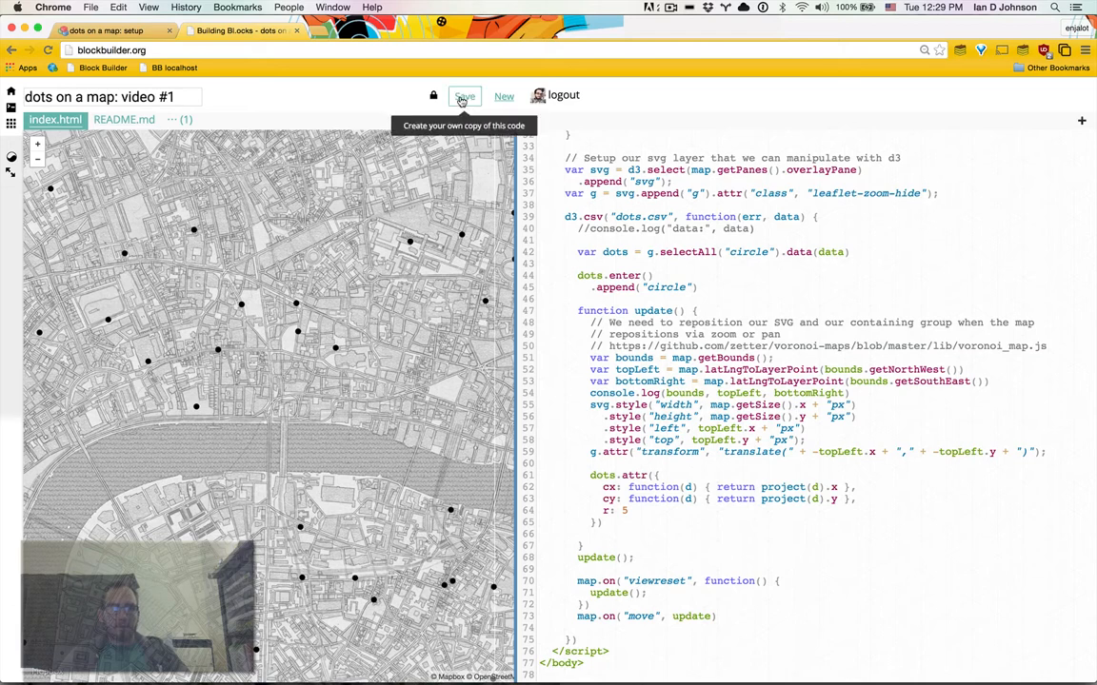
Save the 'dots on a map: video #1' block and pan its map to verify alignment.
{"action": "left_click", "coordinate": [472, 95]}
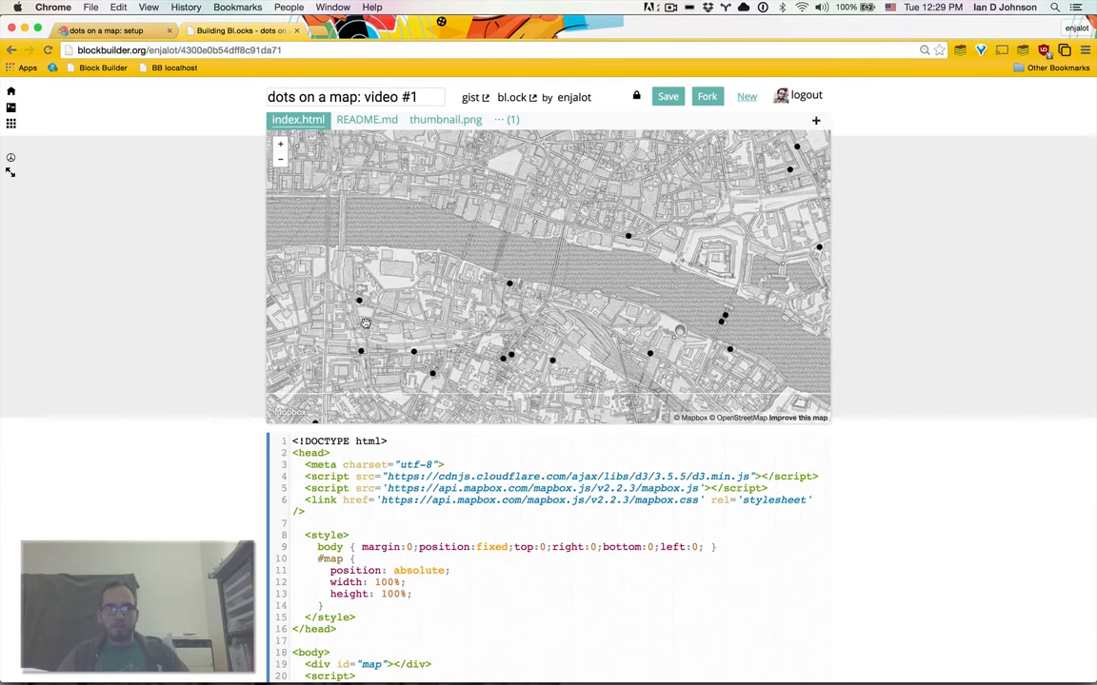
{"action": "left_click_drag", "start_coordinate": [365, 321], "coordinate": [449, 327]}
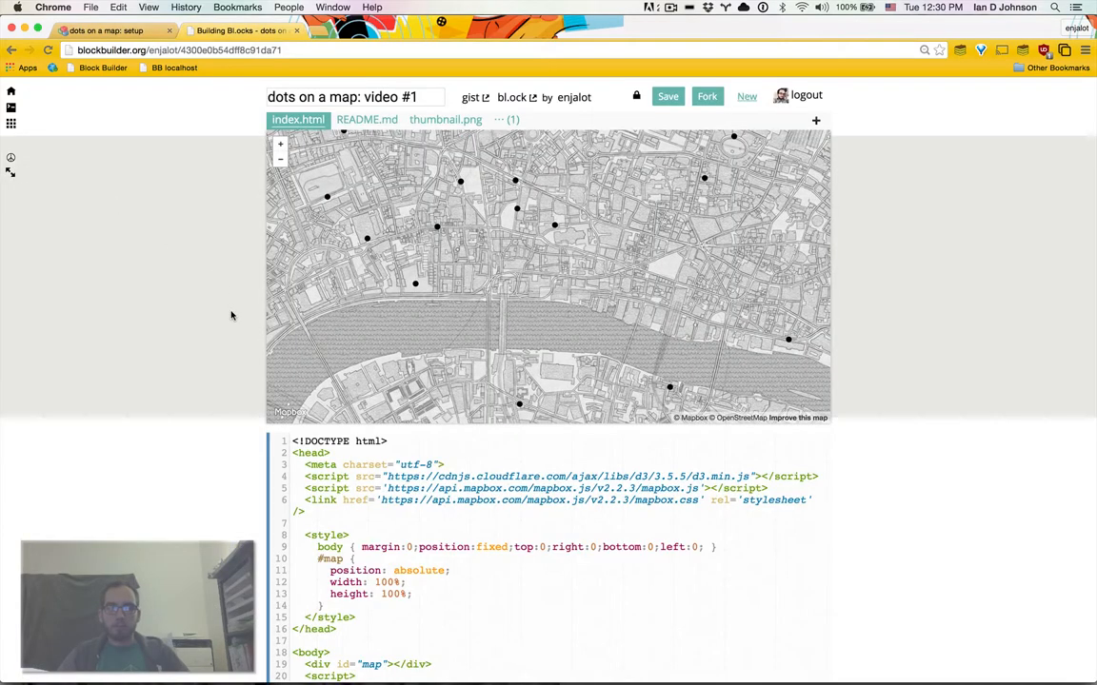
{"action": "mouse_move", "coordinate": [300, 329]}
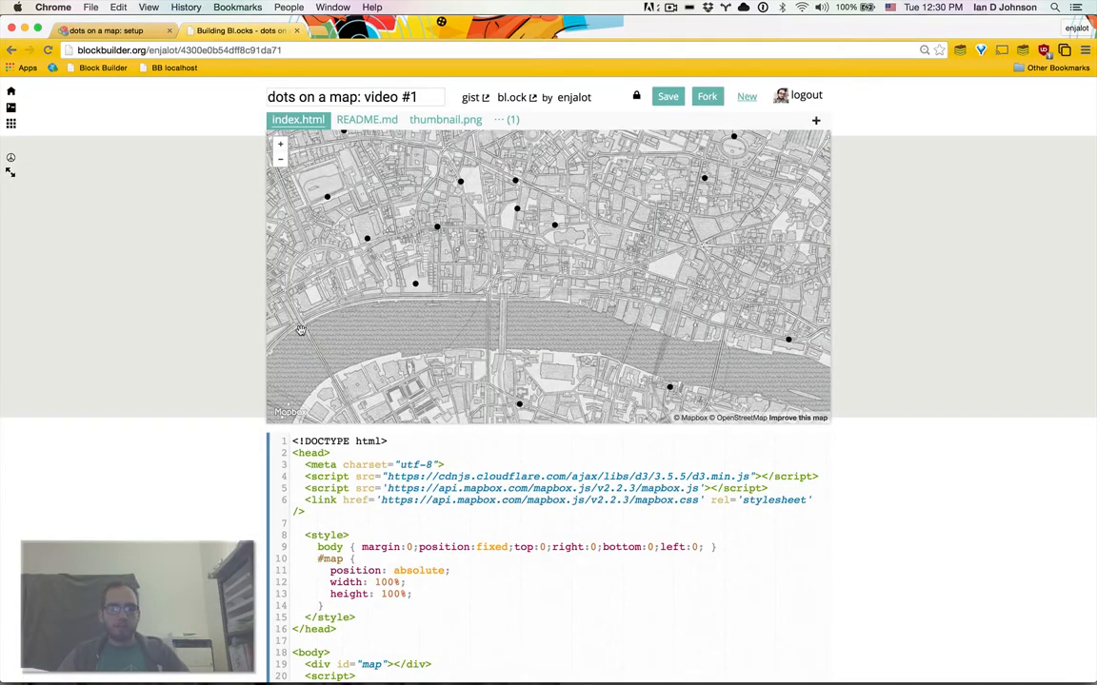
{"action": "left_click_drag", "start_coordinate": [300, 330], "coordinate": [541, 334]}
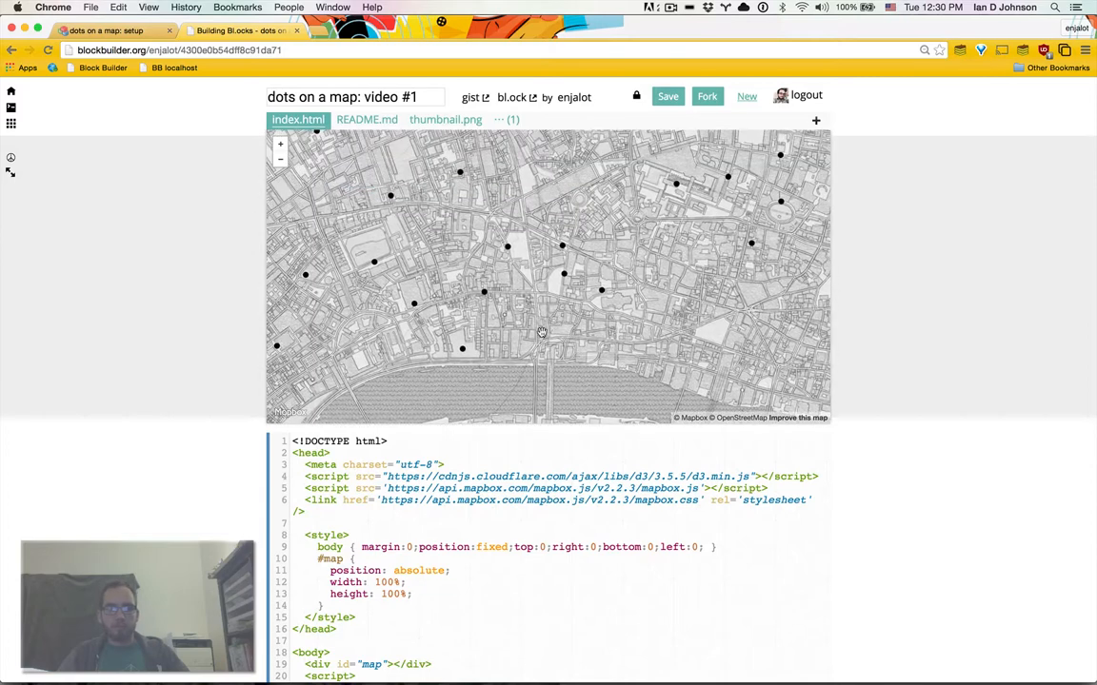
{"action": "mouse_move", "coordinate": [615, 229]}
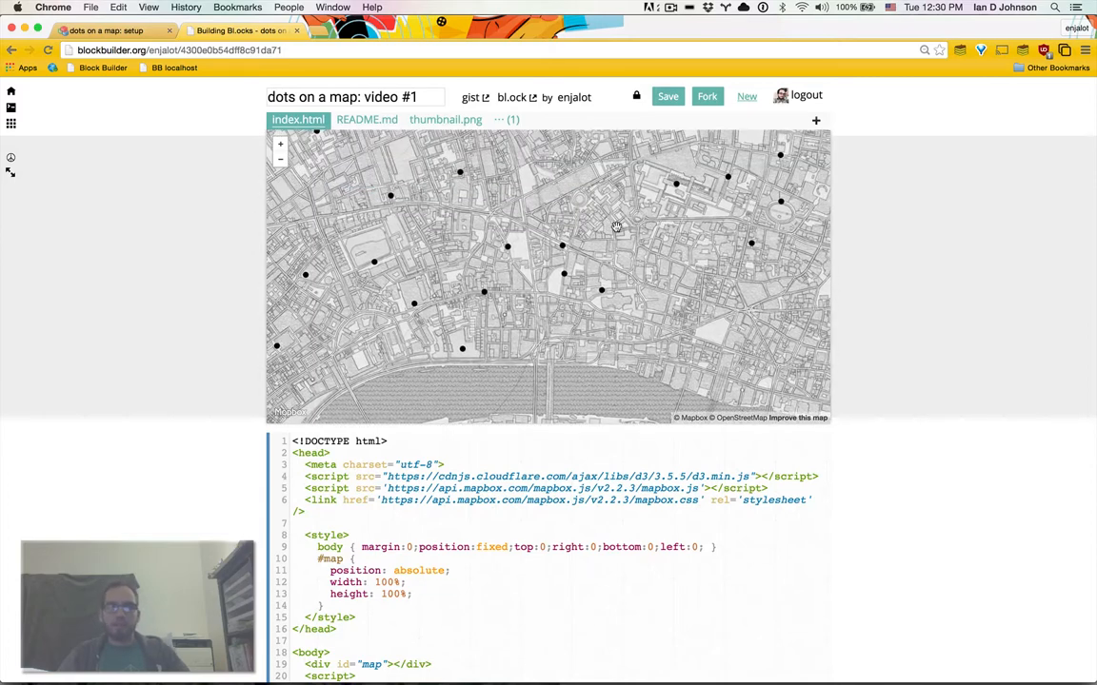